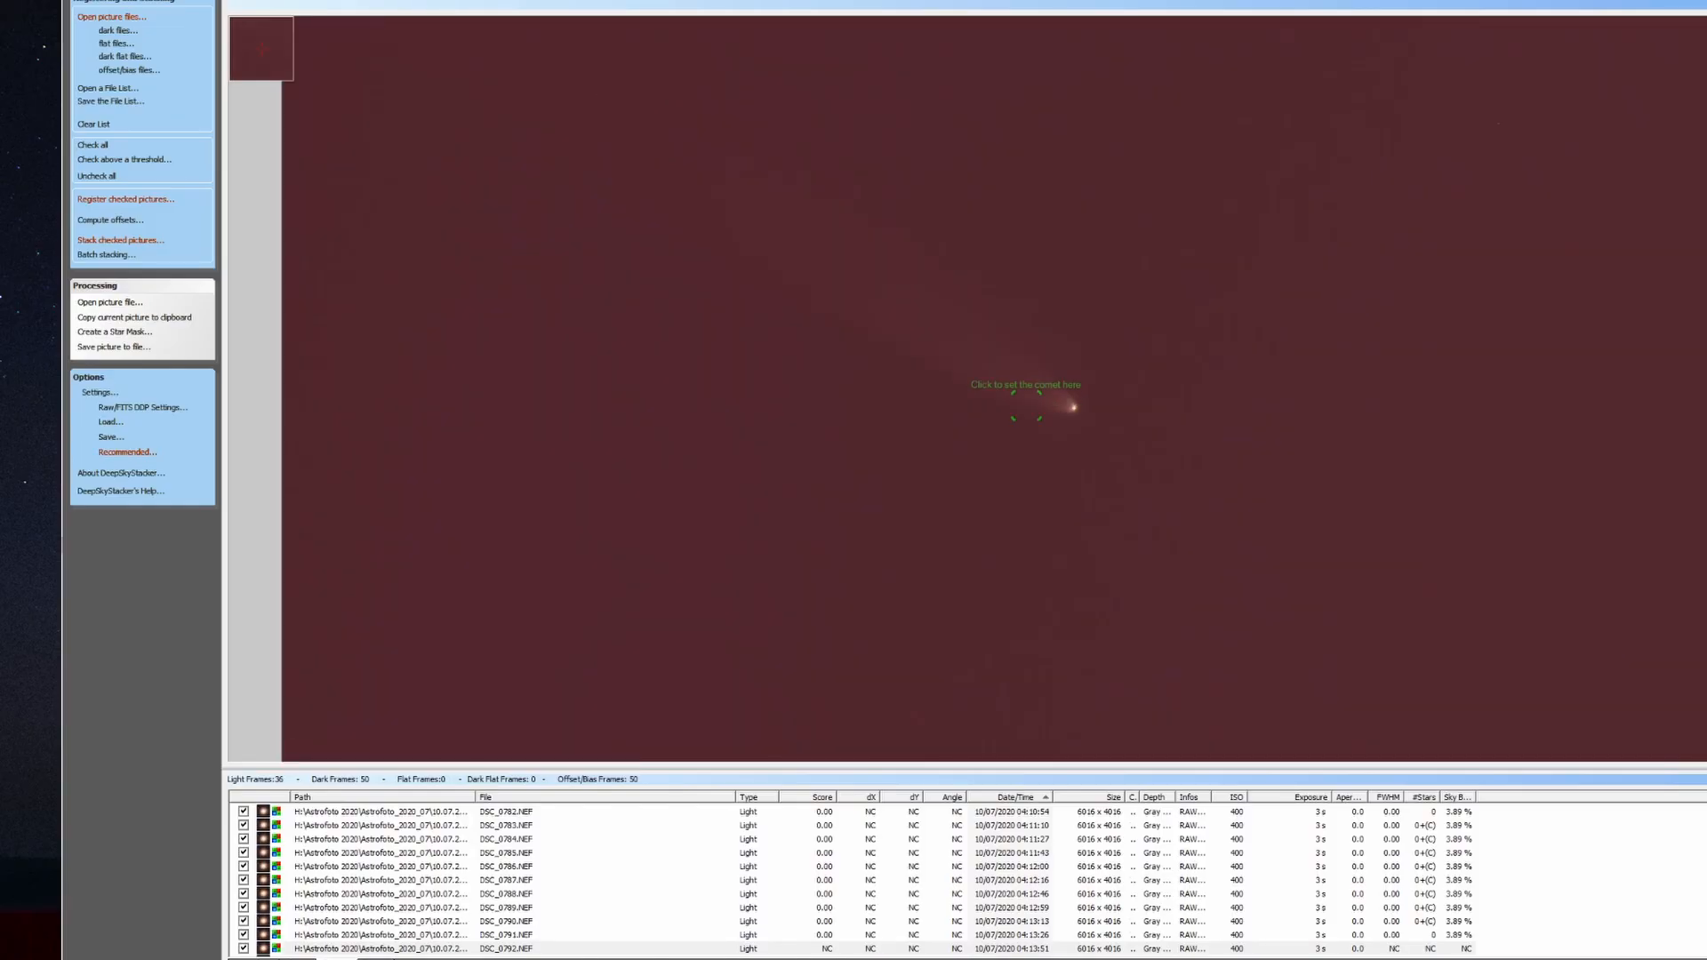
Load the NEOWISE set of 40 light and 77 dark frames showing the comet with its tail
left_click(1074, 409)
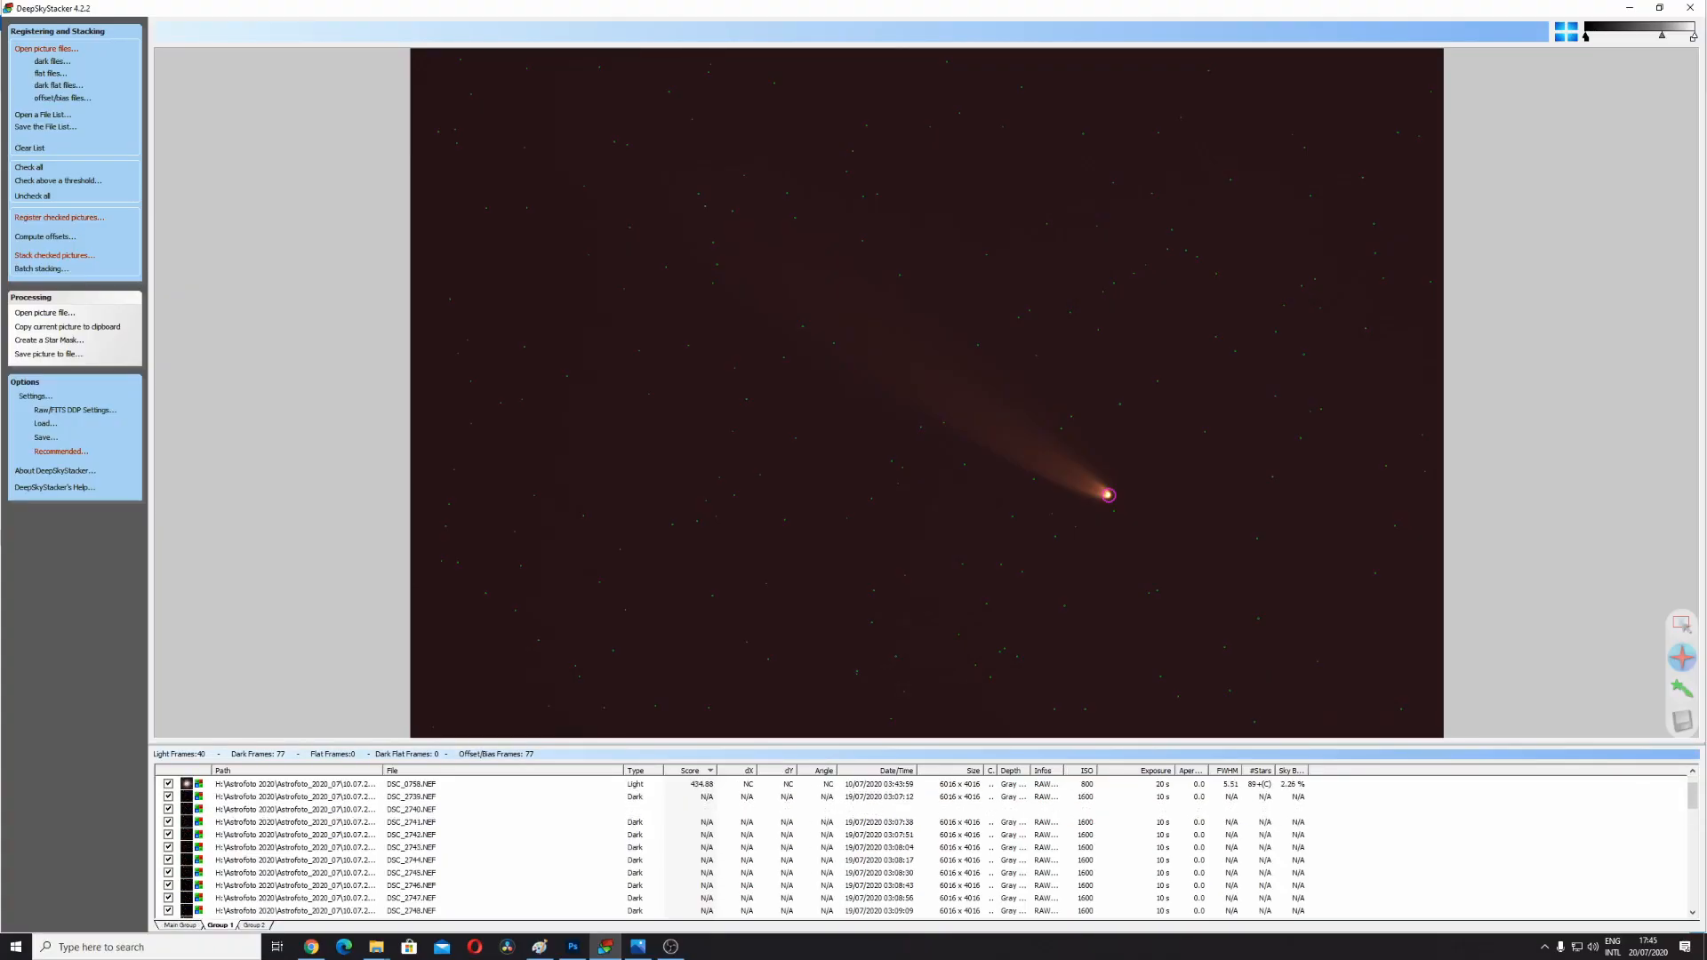
Review the Comet options in Stacking parameters and return to the Main Group's registered frames
left_click(52, 256)
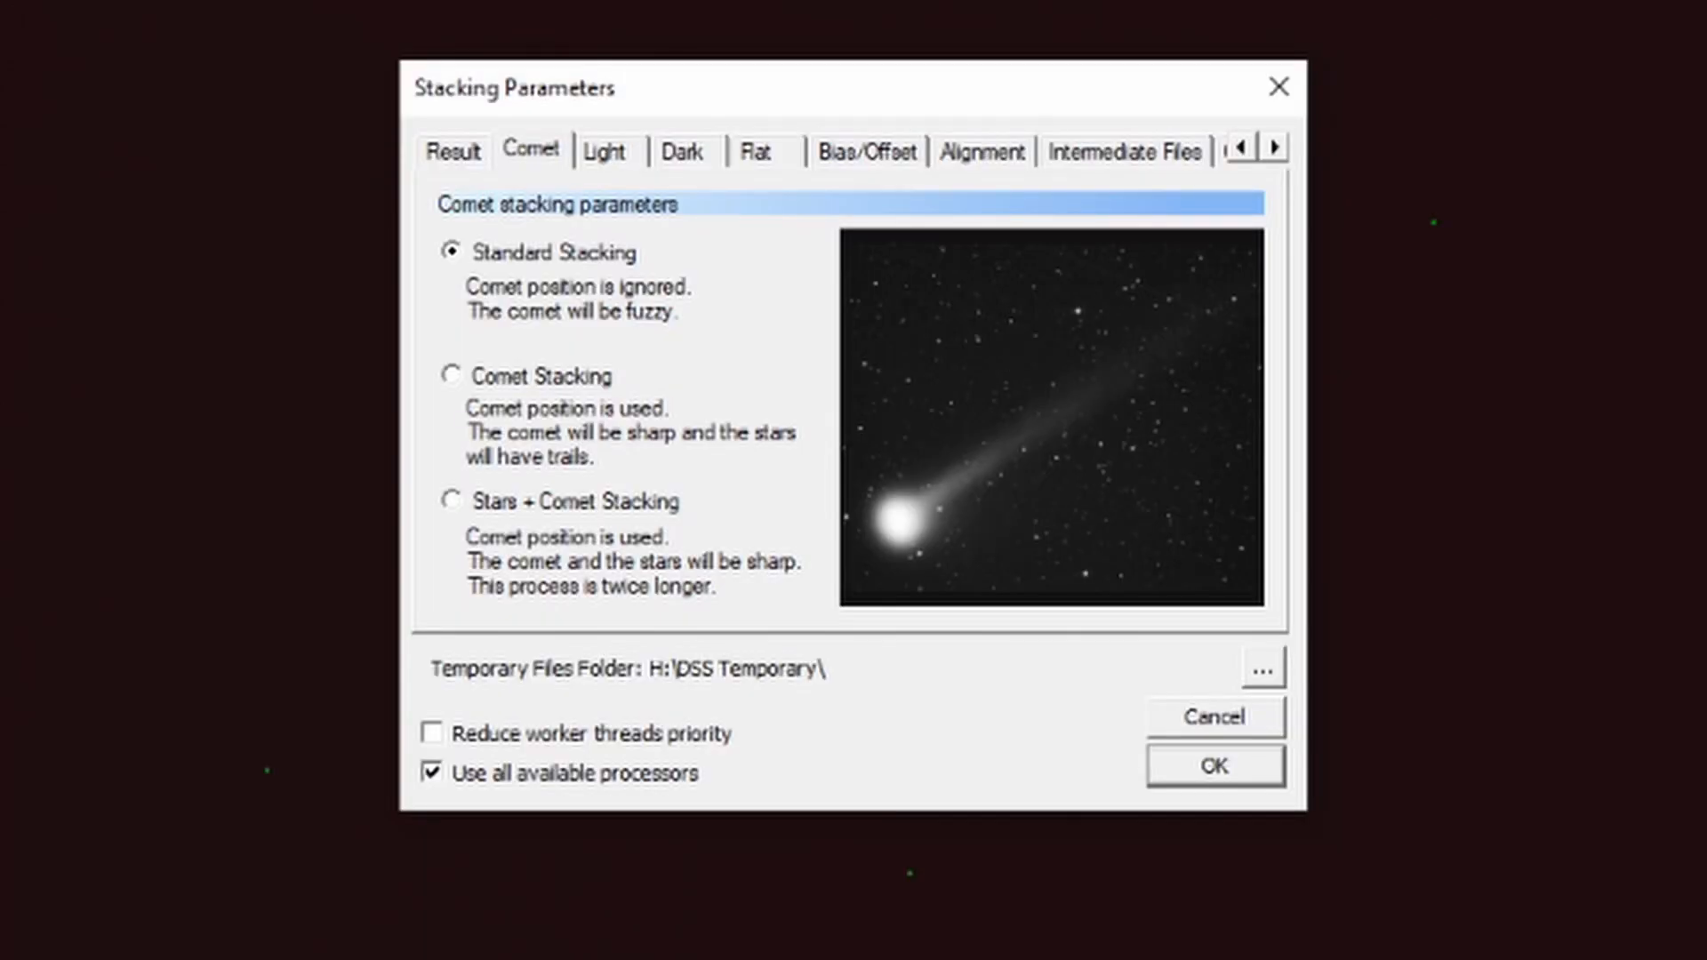
left_click(1216, 767)
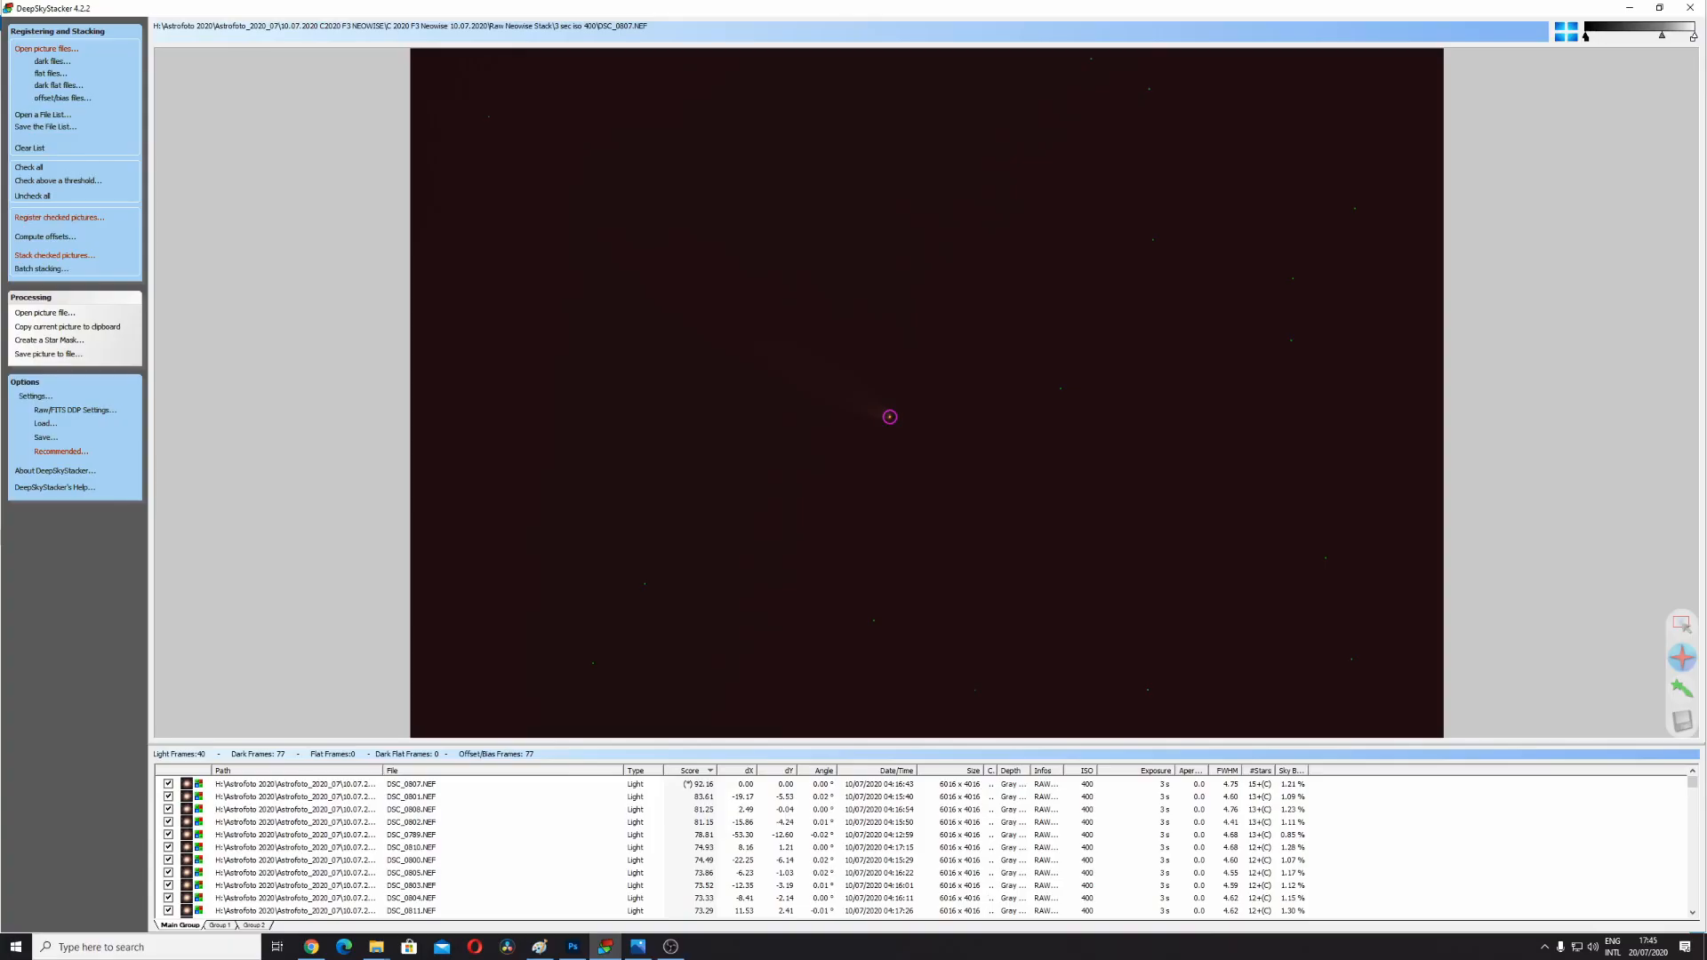
Load the Comet Neowise 40mm stack list of 30 light and 23 dark frames
left_click(216, 926)
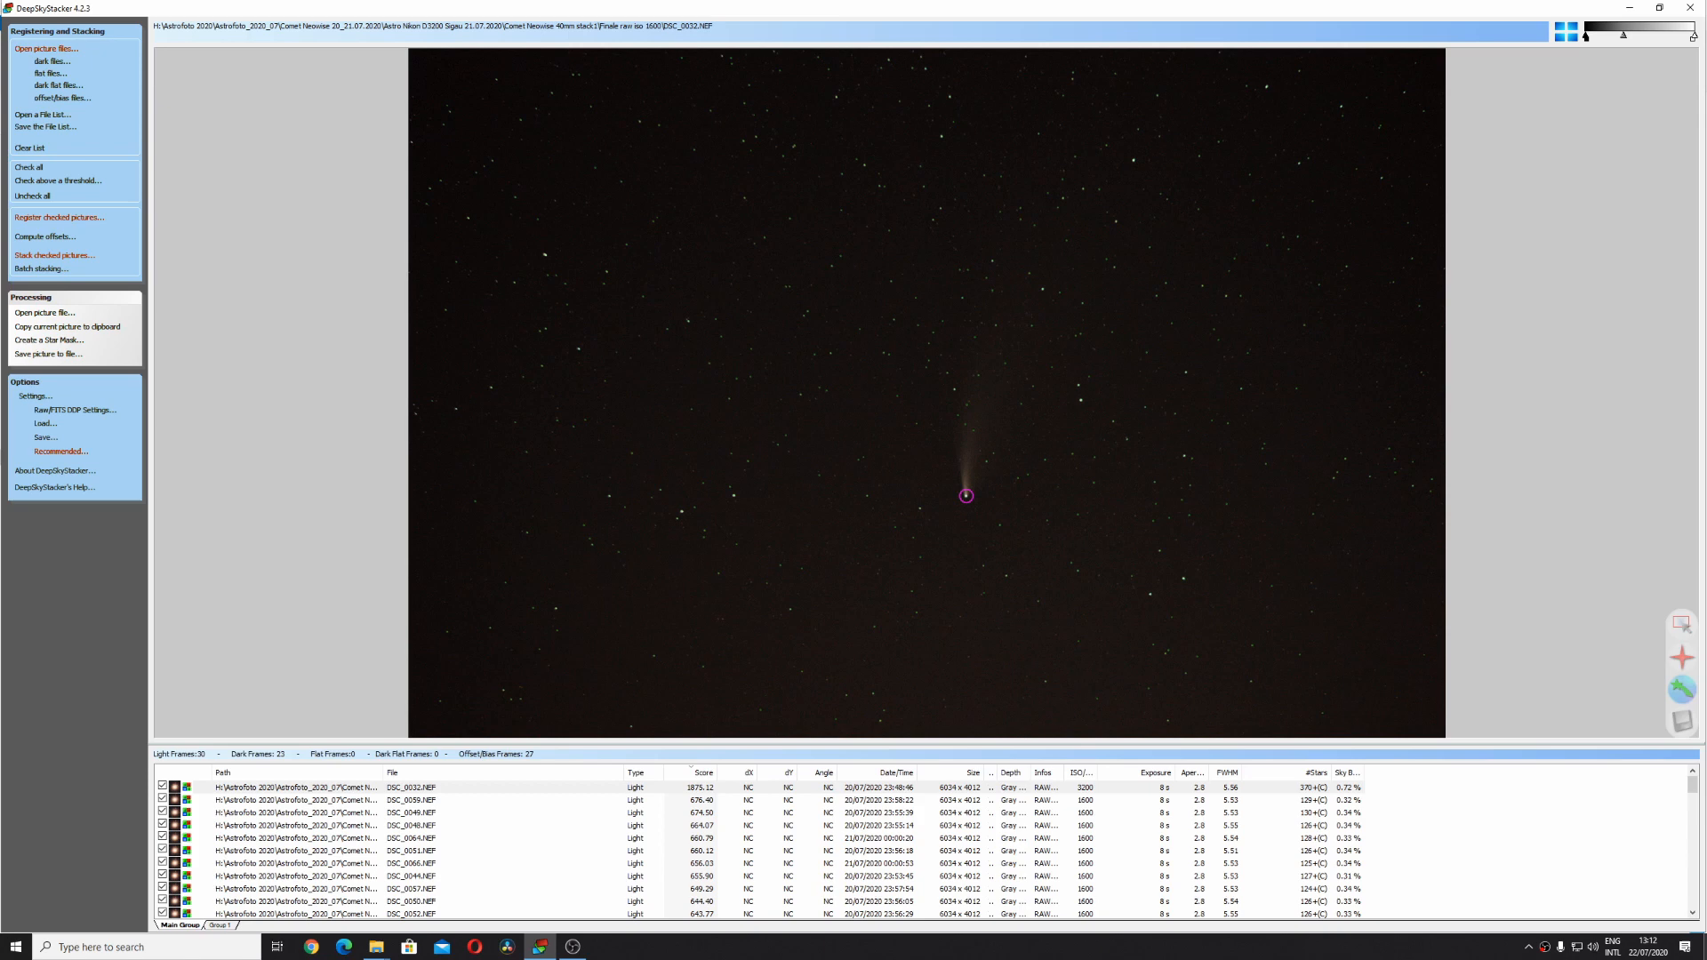
Review the registration settings with the 5% star detection threshold and median-filter noise reduction
left_click(59, 217)
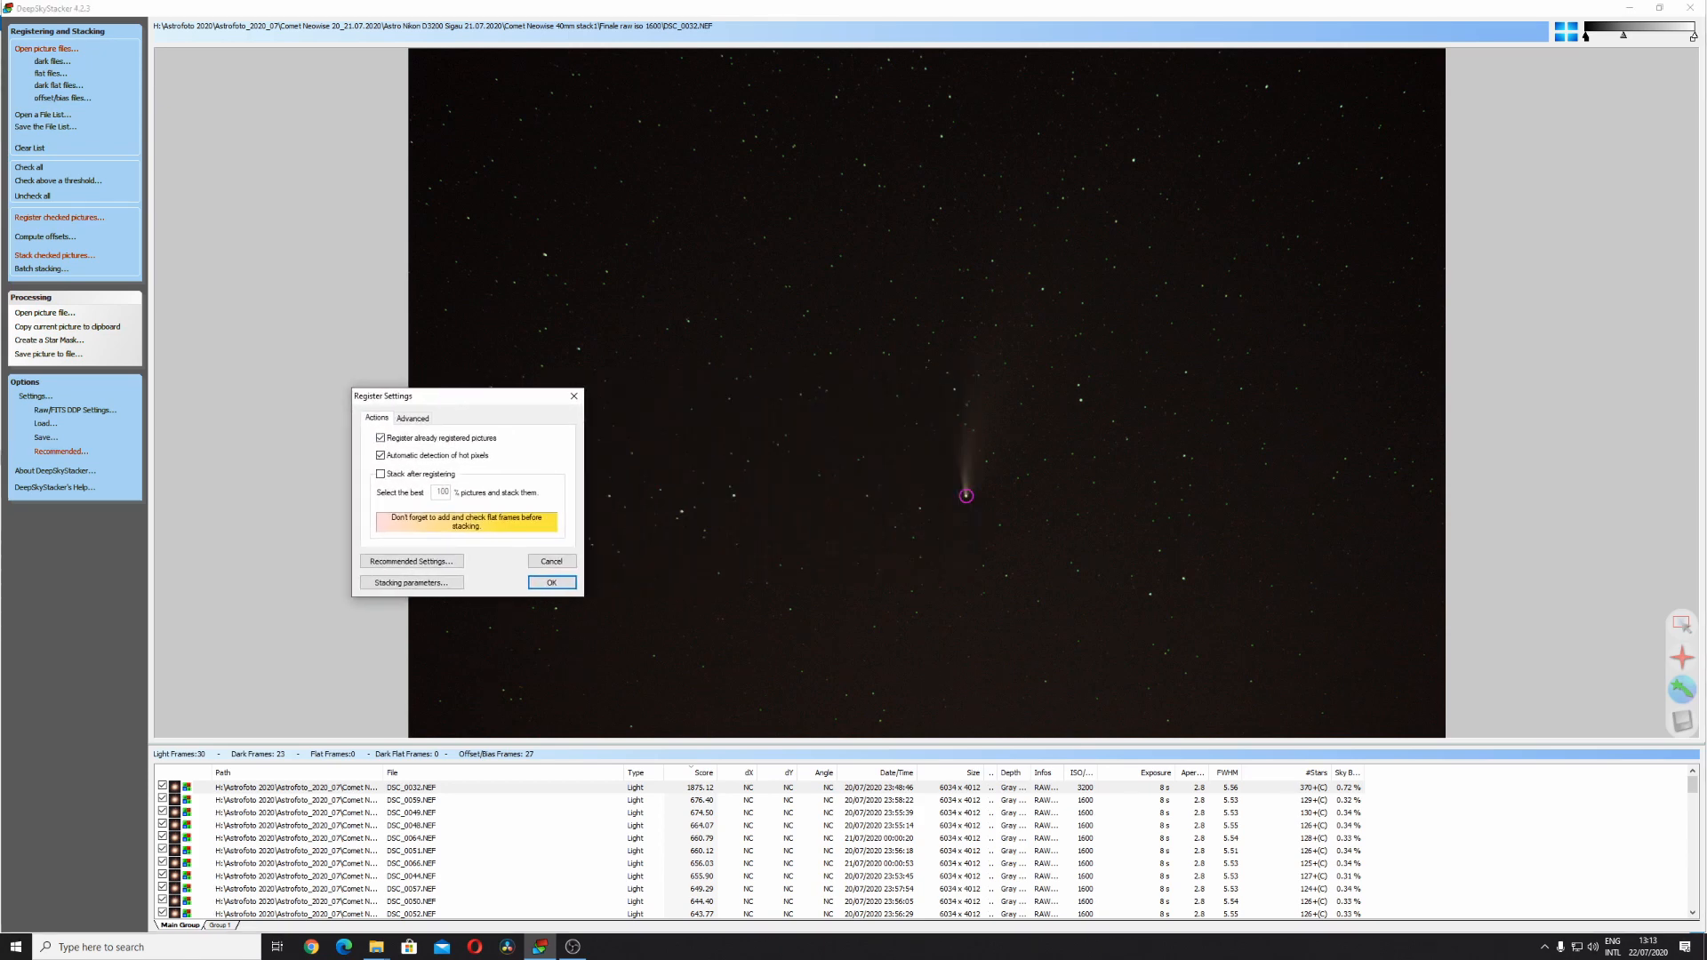
left_click(413, 418)
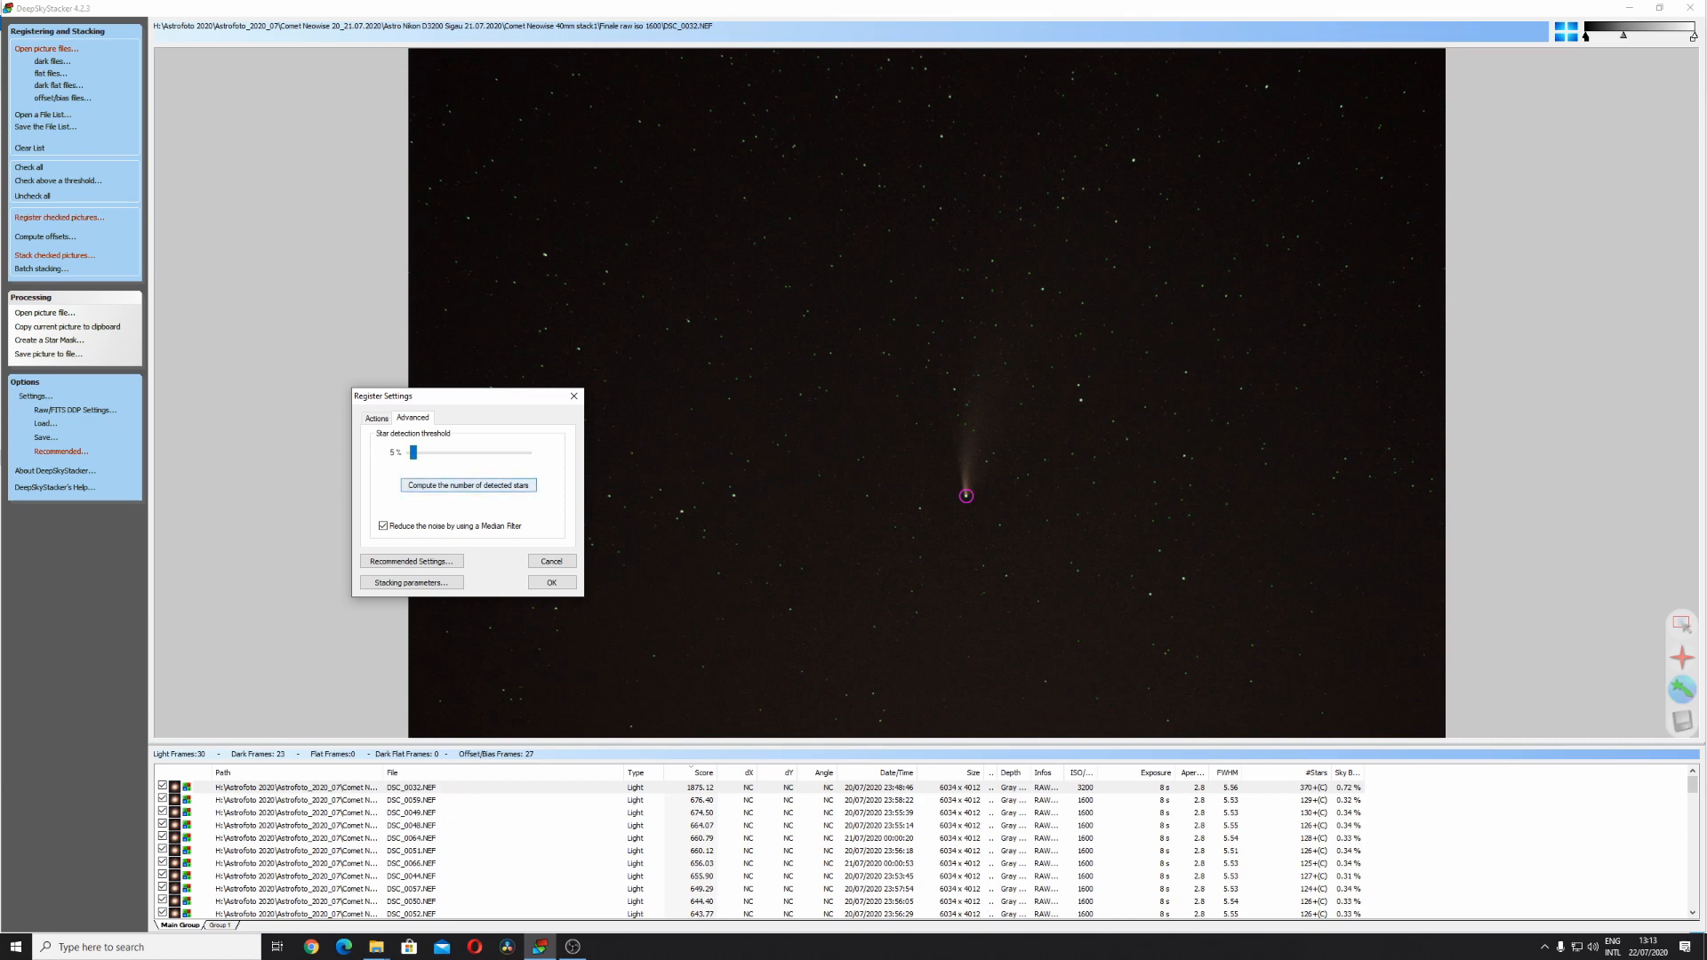
mouse_move(574, 396)
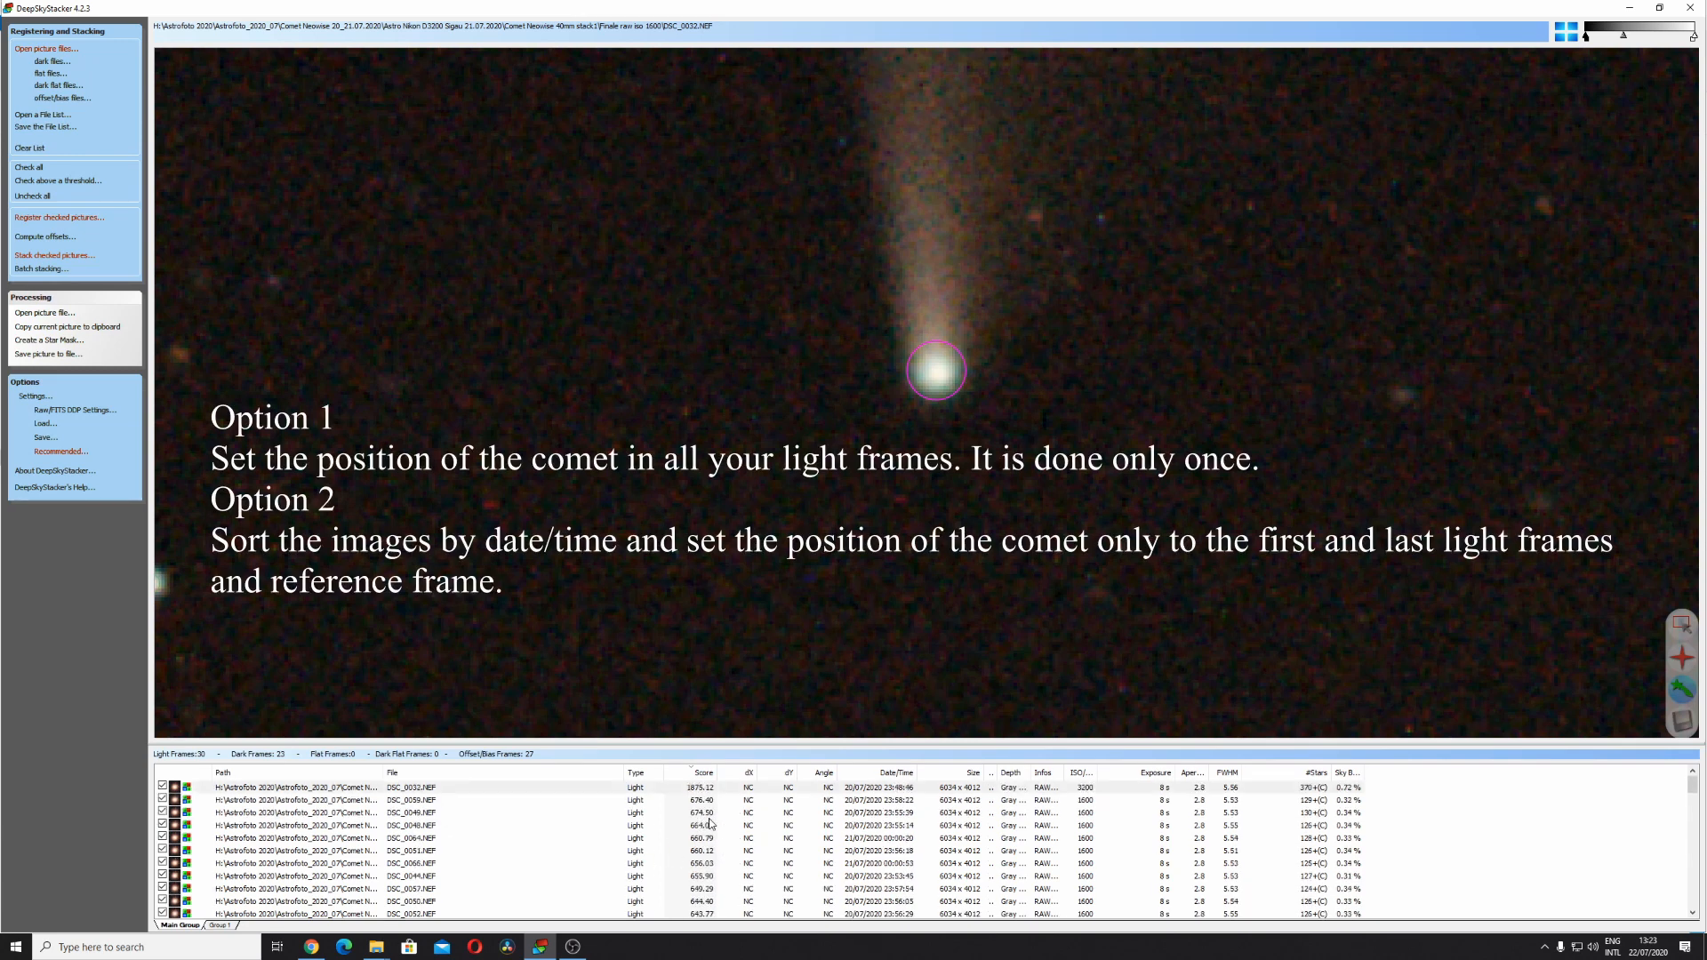
mouse_move(736, 879)
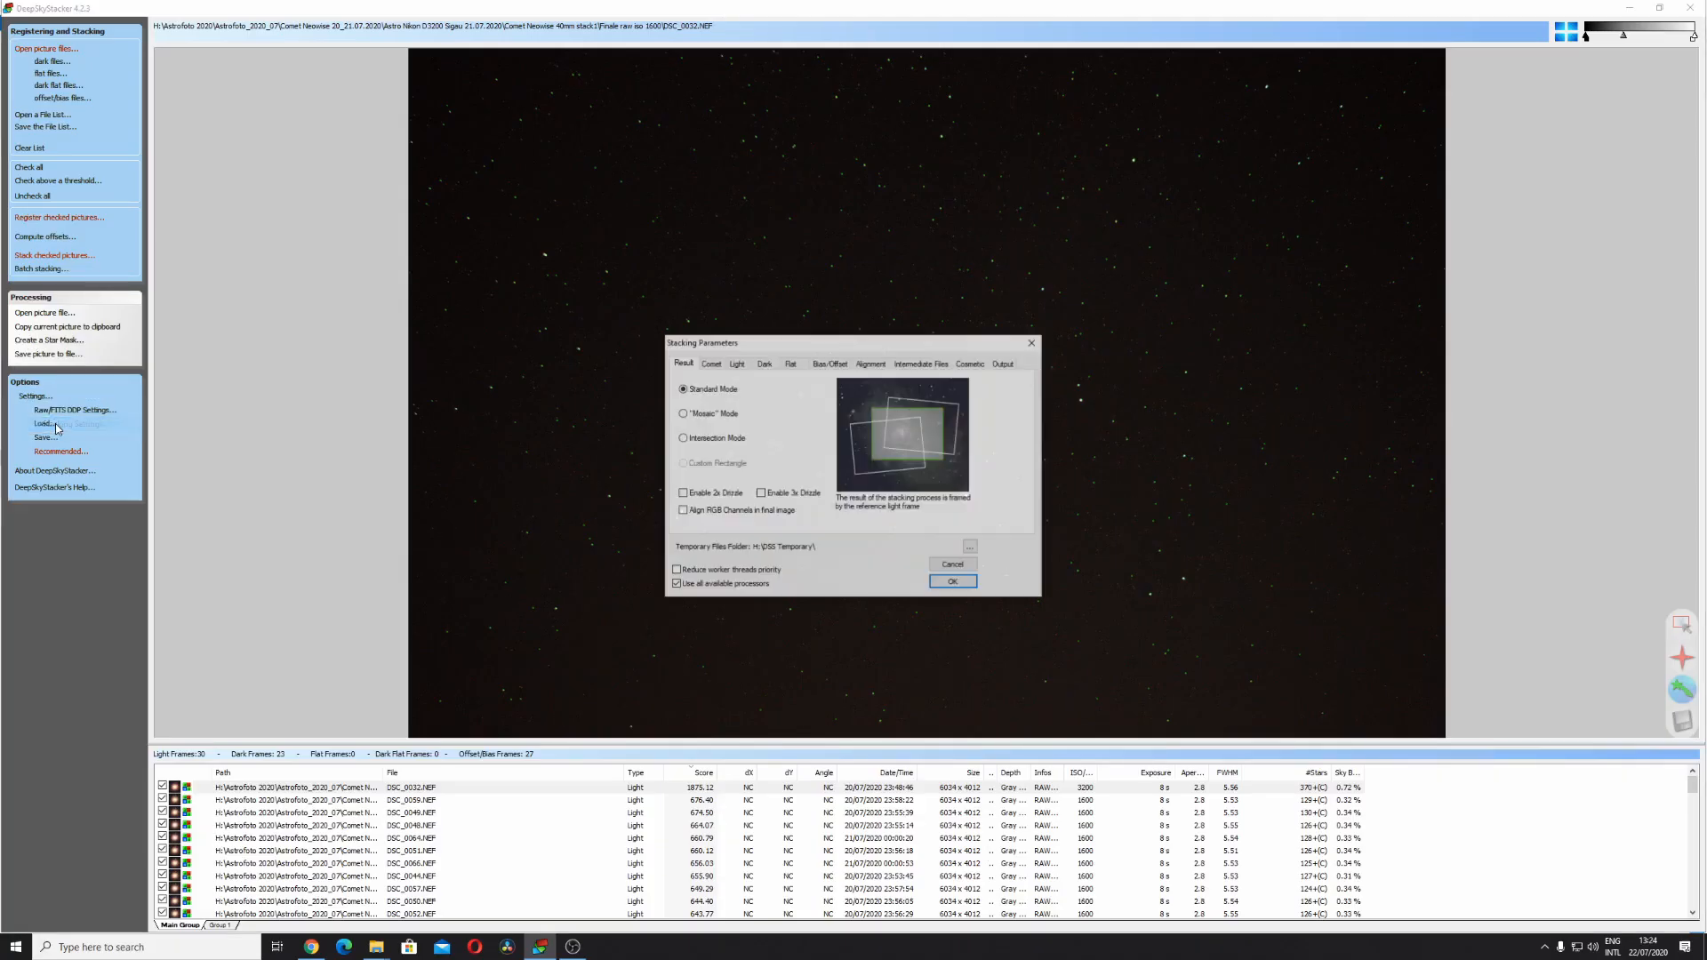
Confirm the comet and light-frame stacking options to reach the Kappa-Sigma stacking summary of 28 frames
left_click(709, 363)
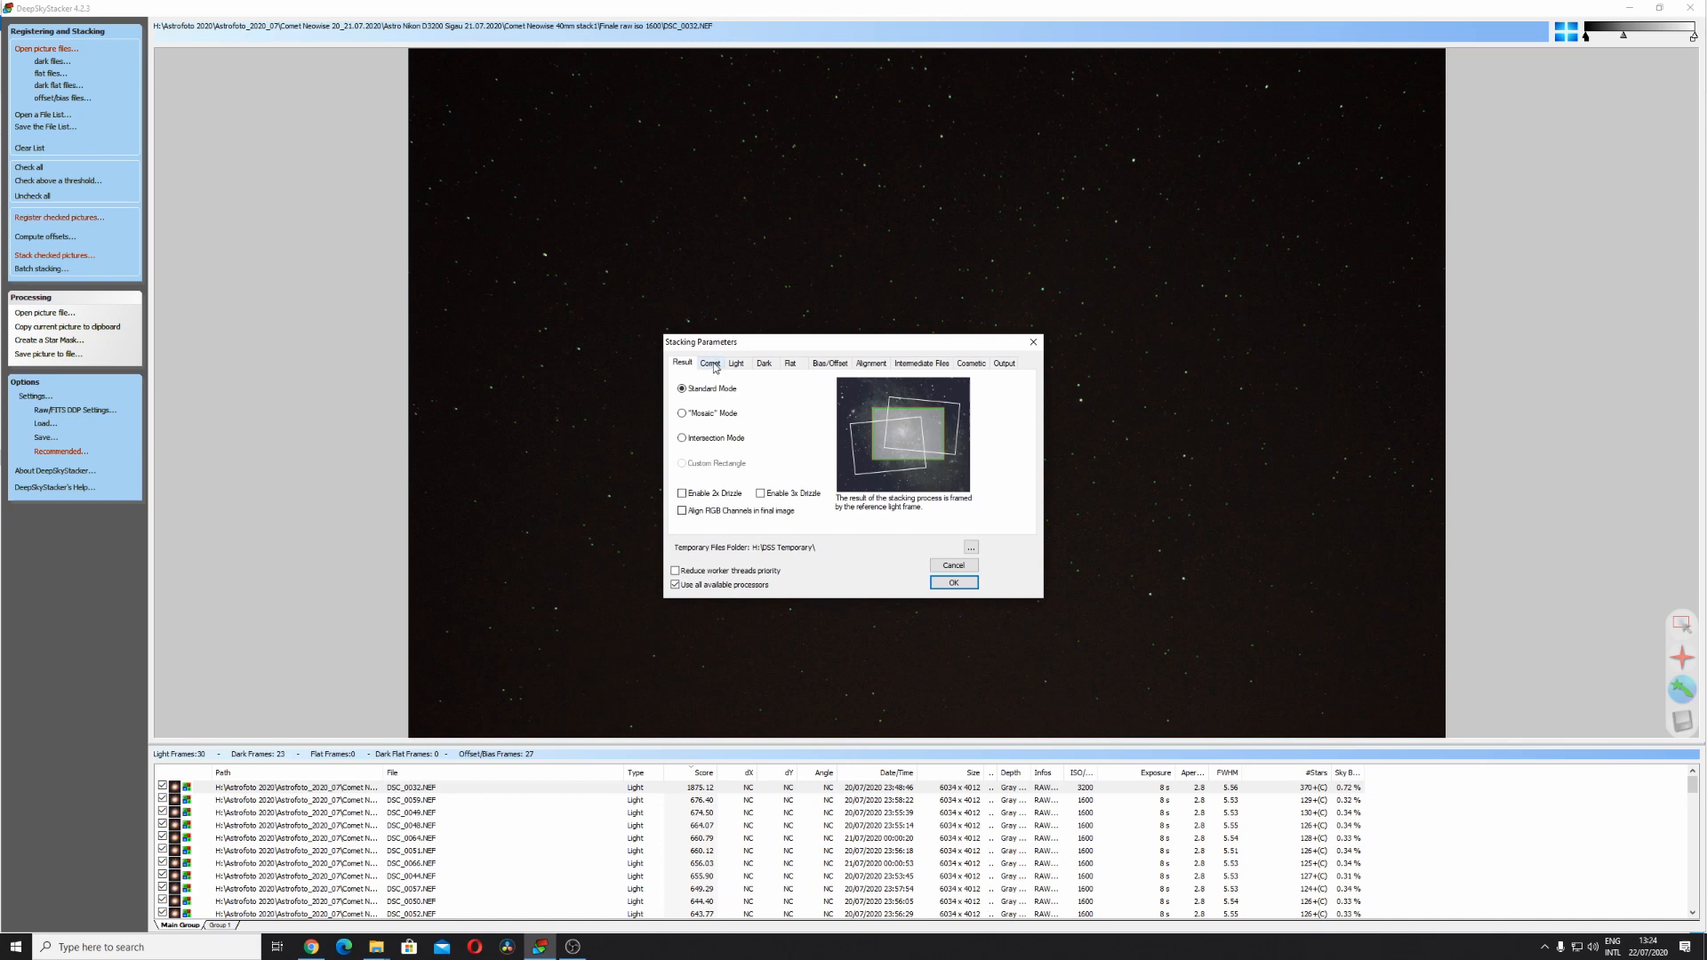
left_click(709, 363)
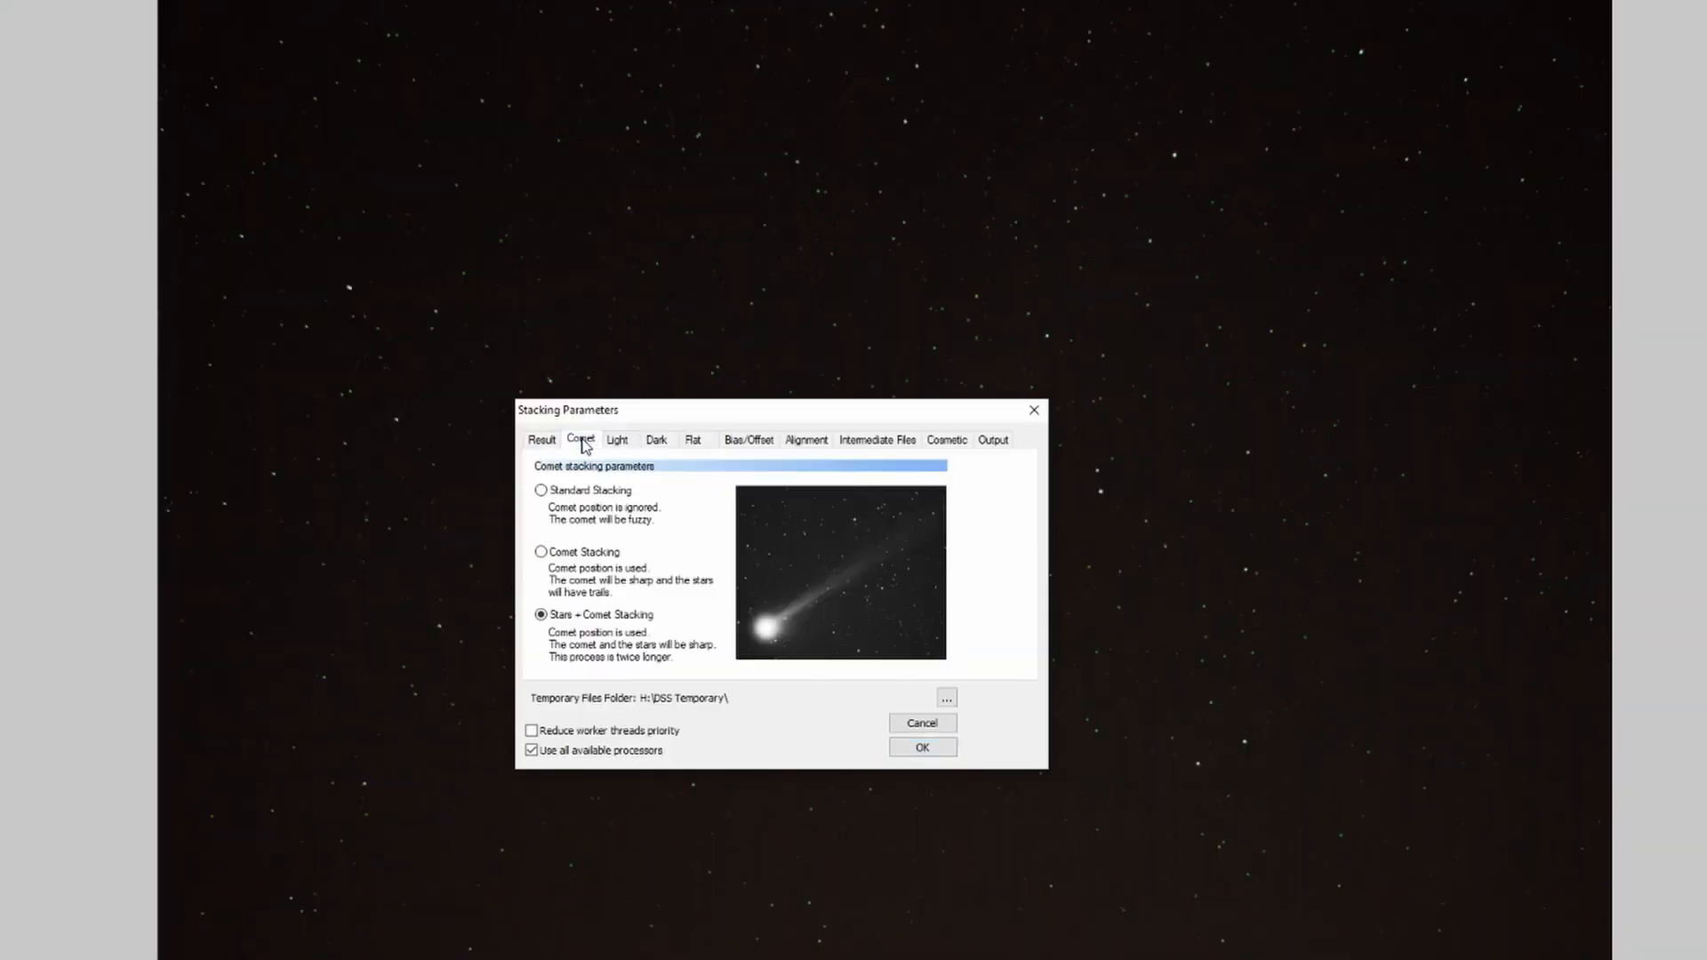
left_click(617, 440)
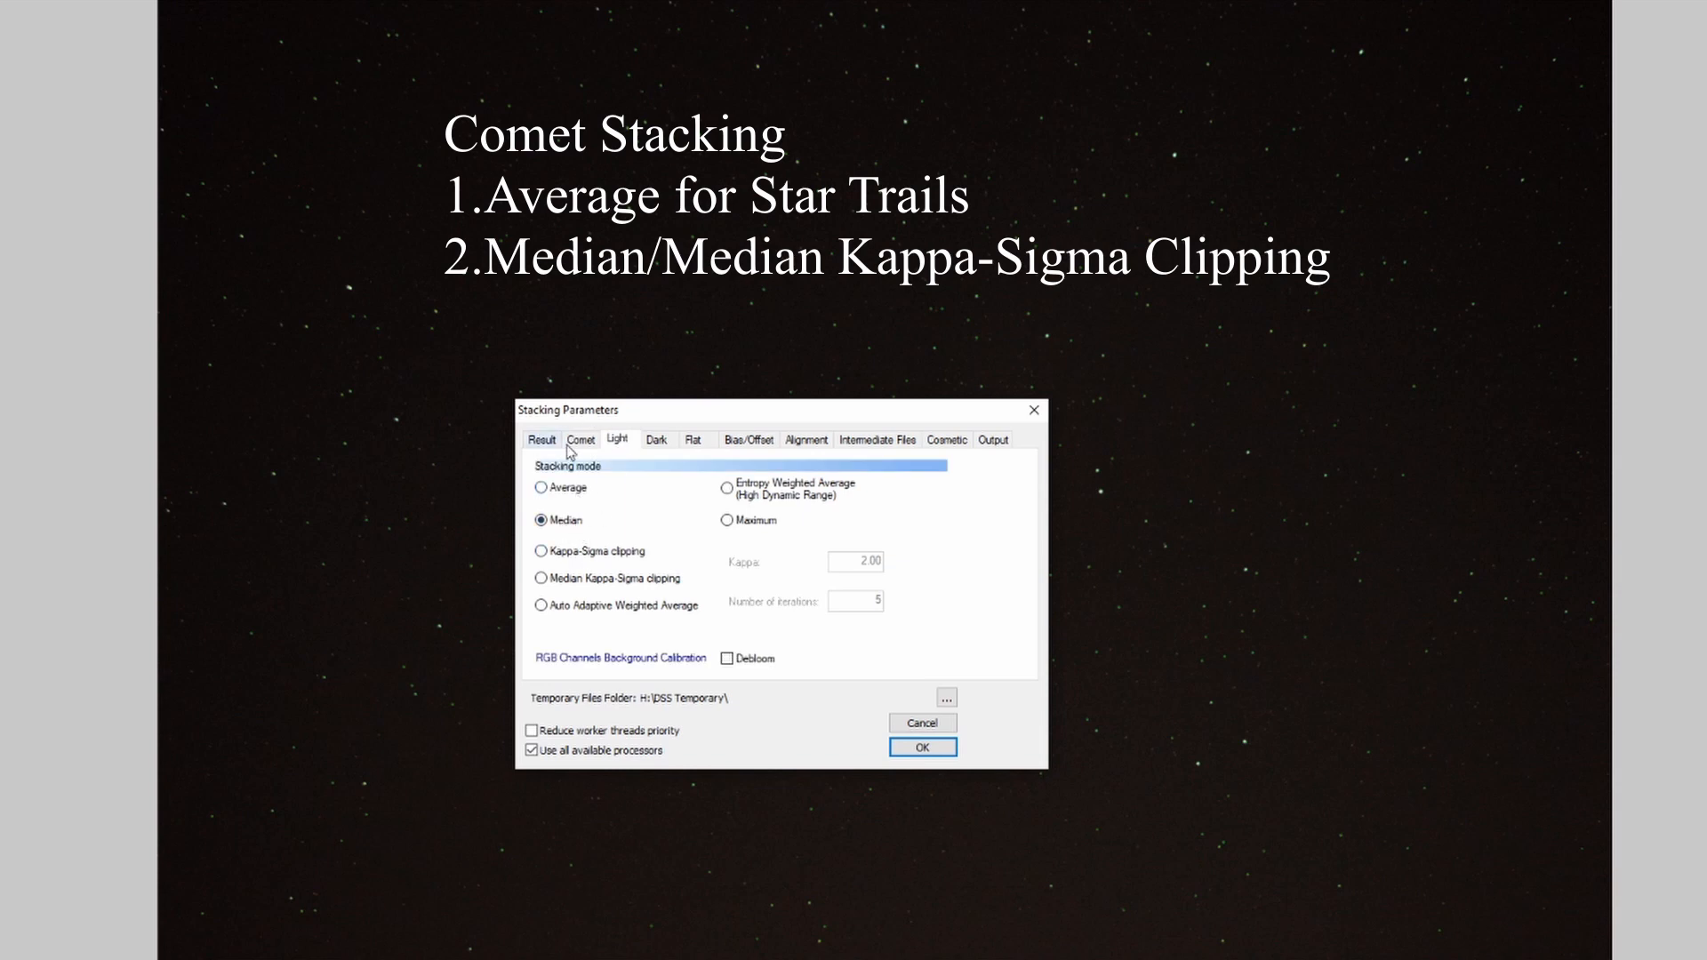
left_click(581, 439)
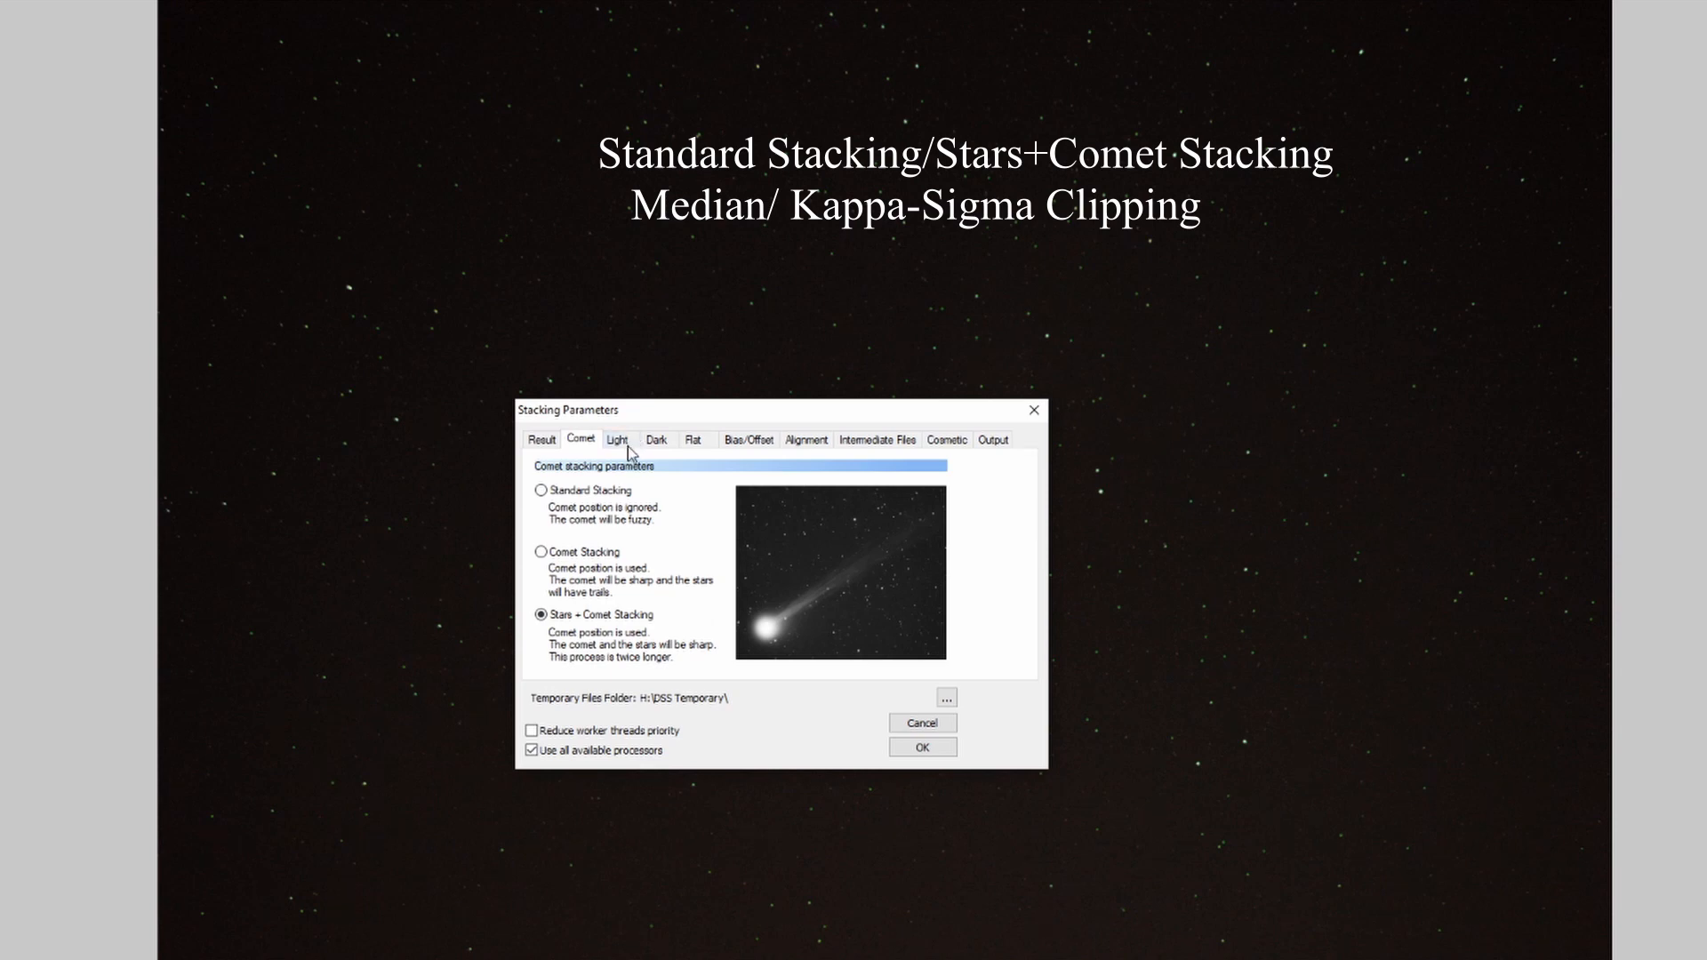
mouse_move(625, 439)
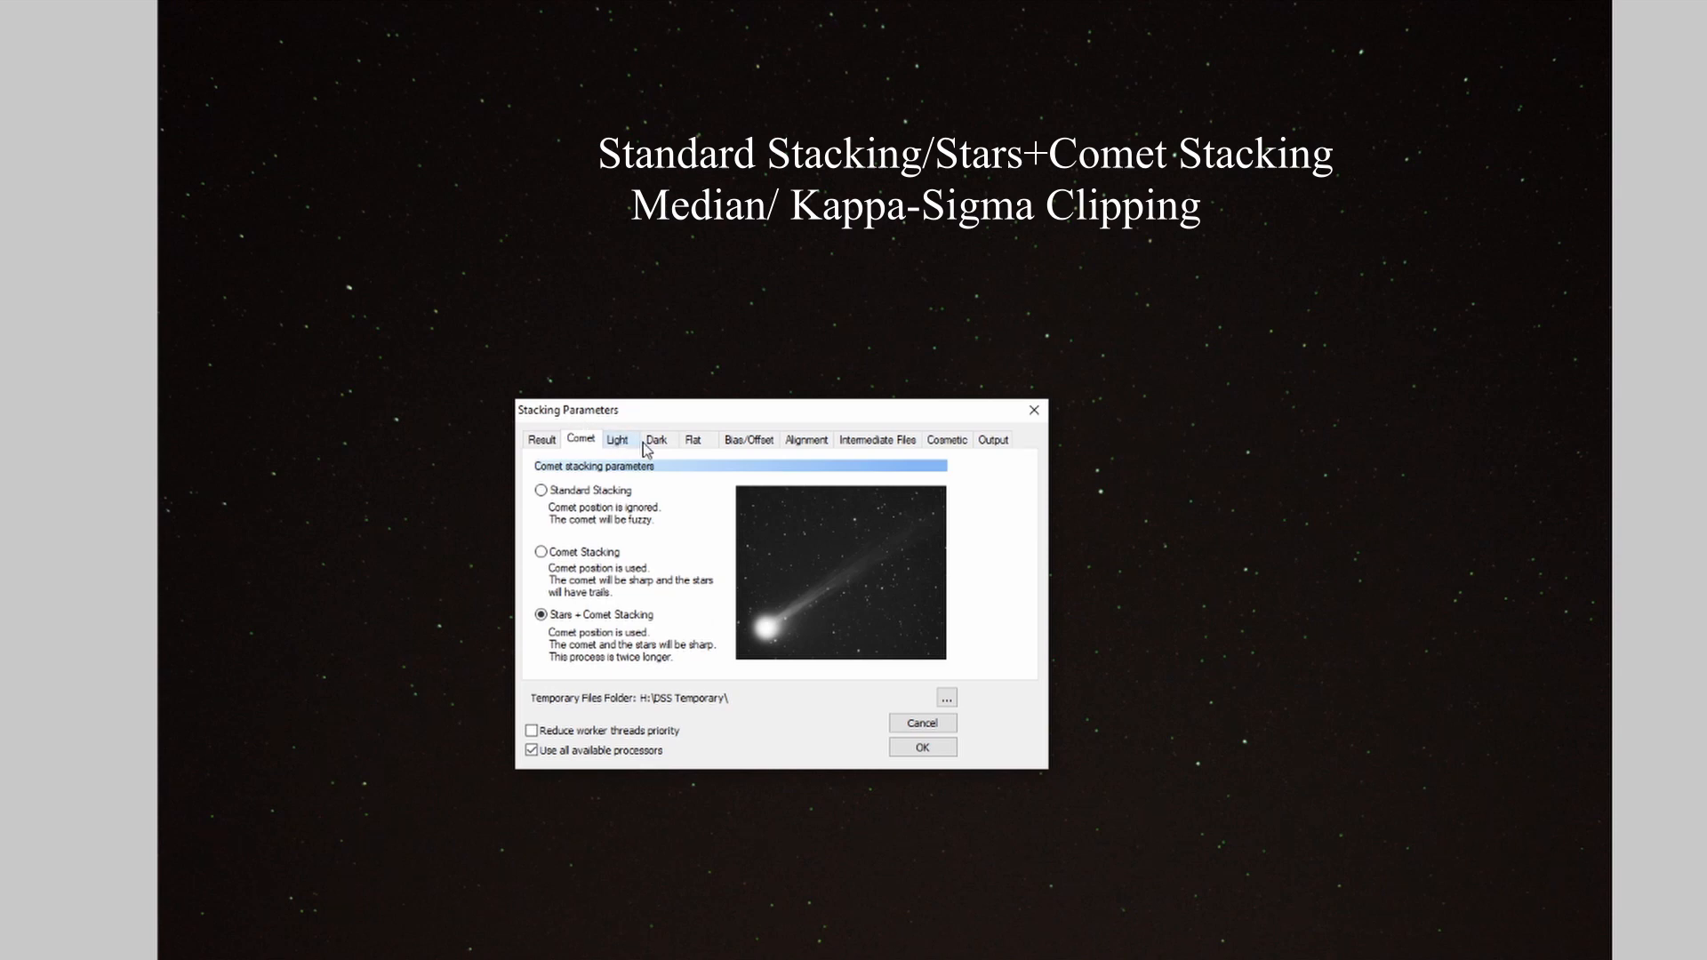
left_click(617, 439)
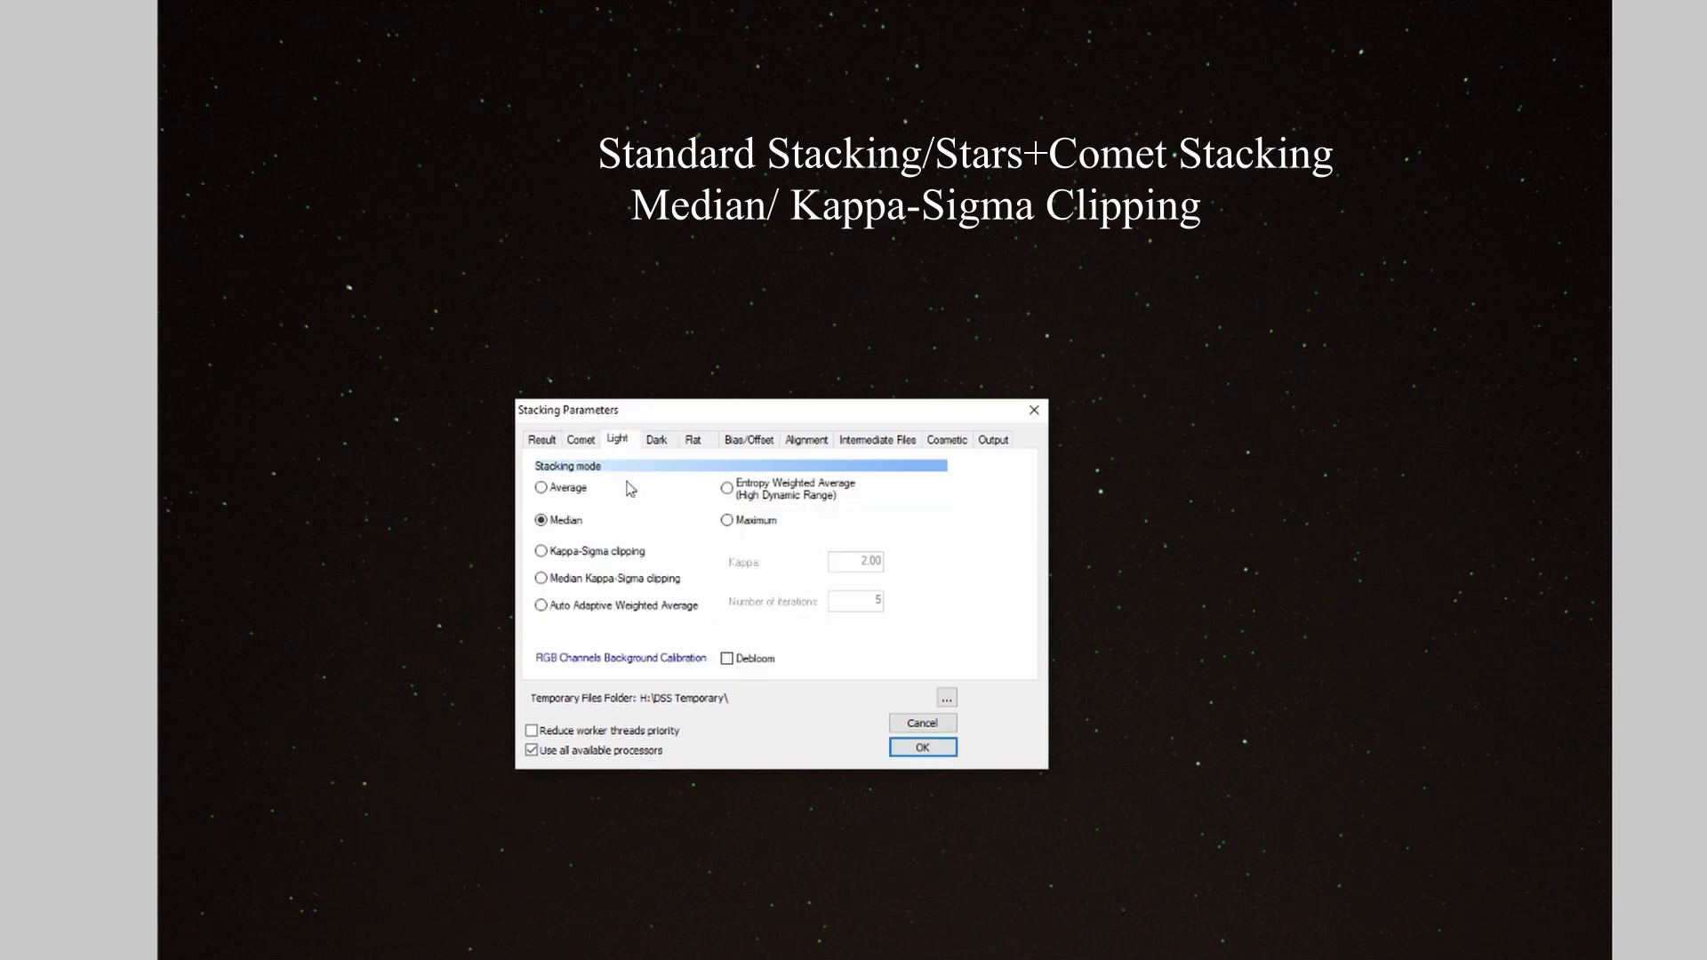
left_click(421, 424)
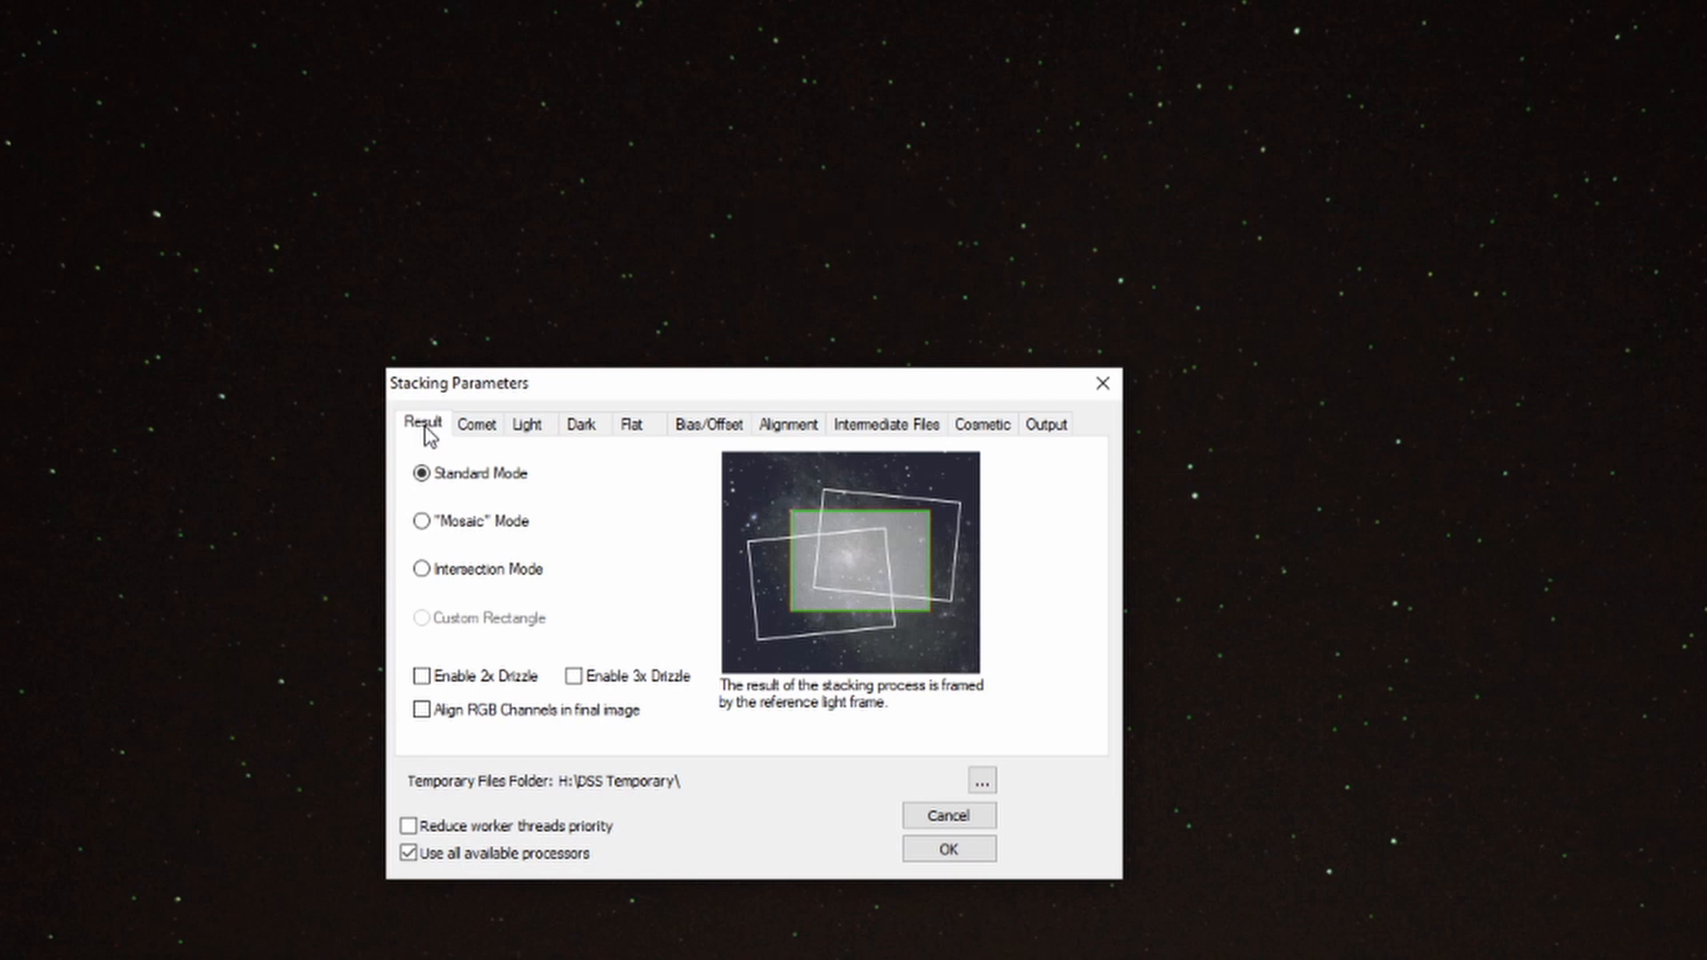
left_click(948, 848)
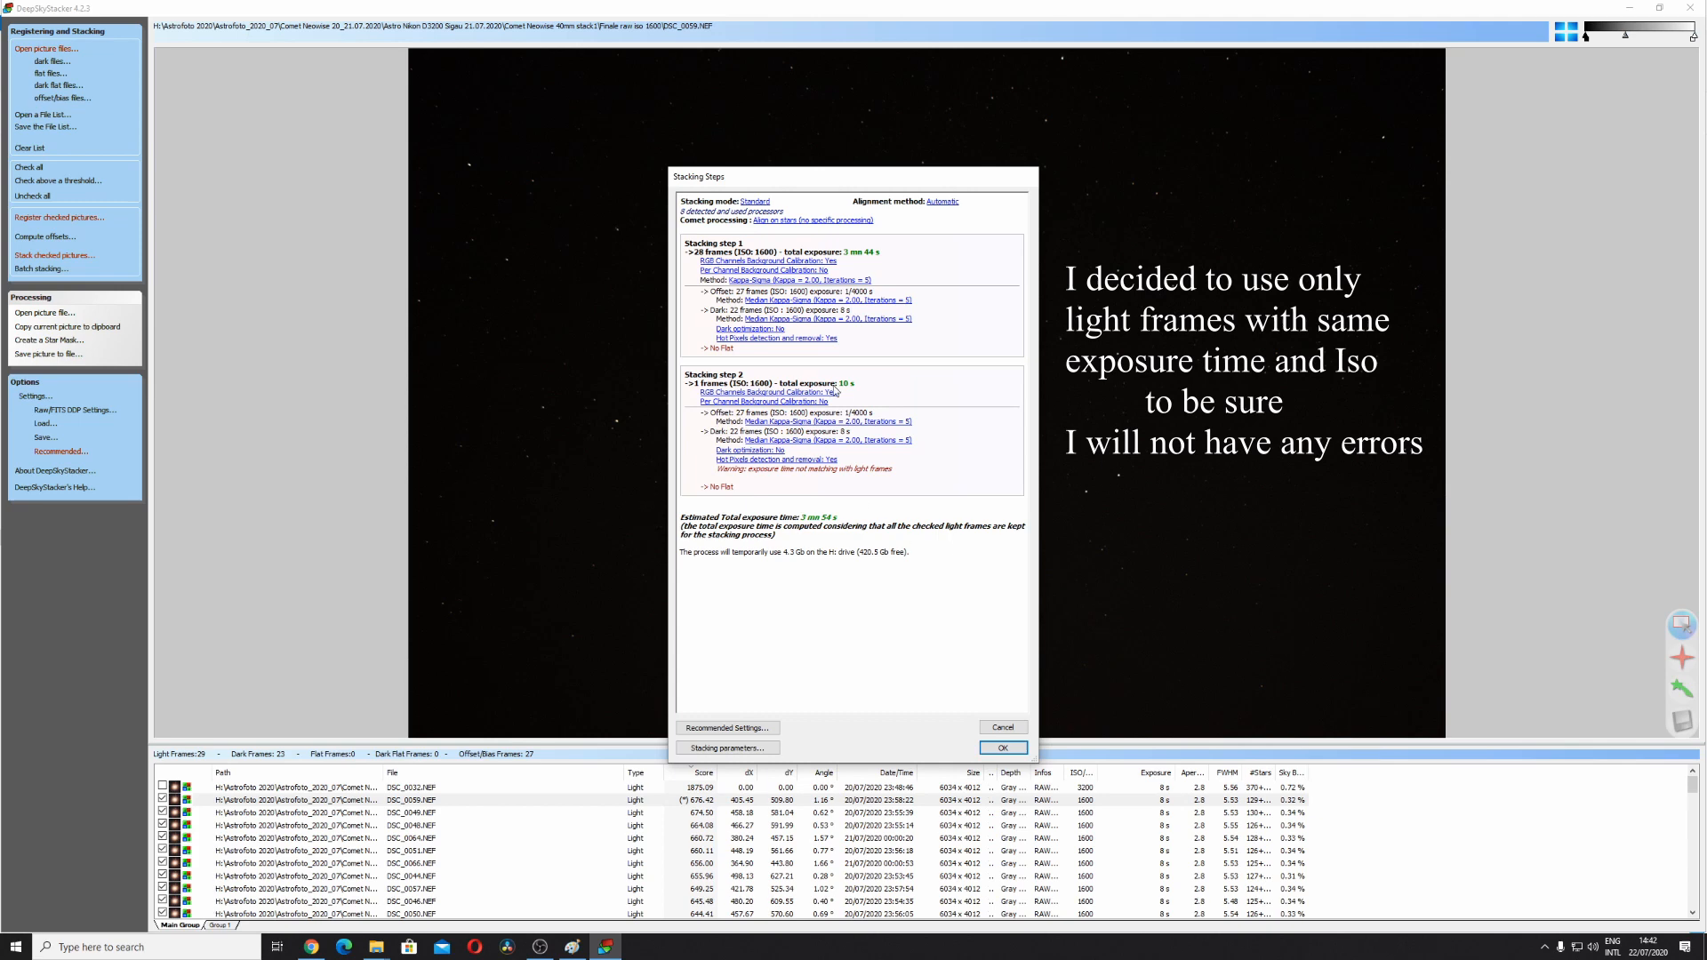
mouse_move(1003, 727)
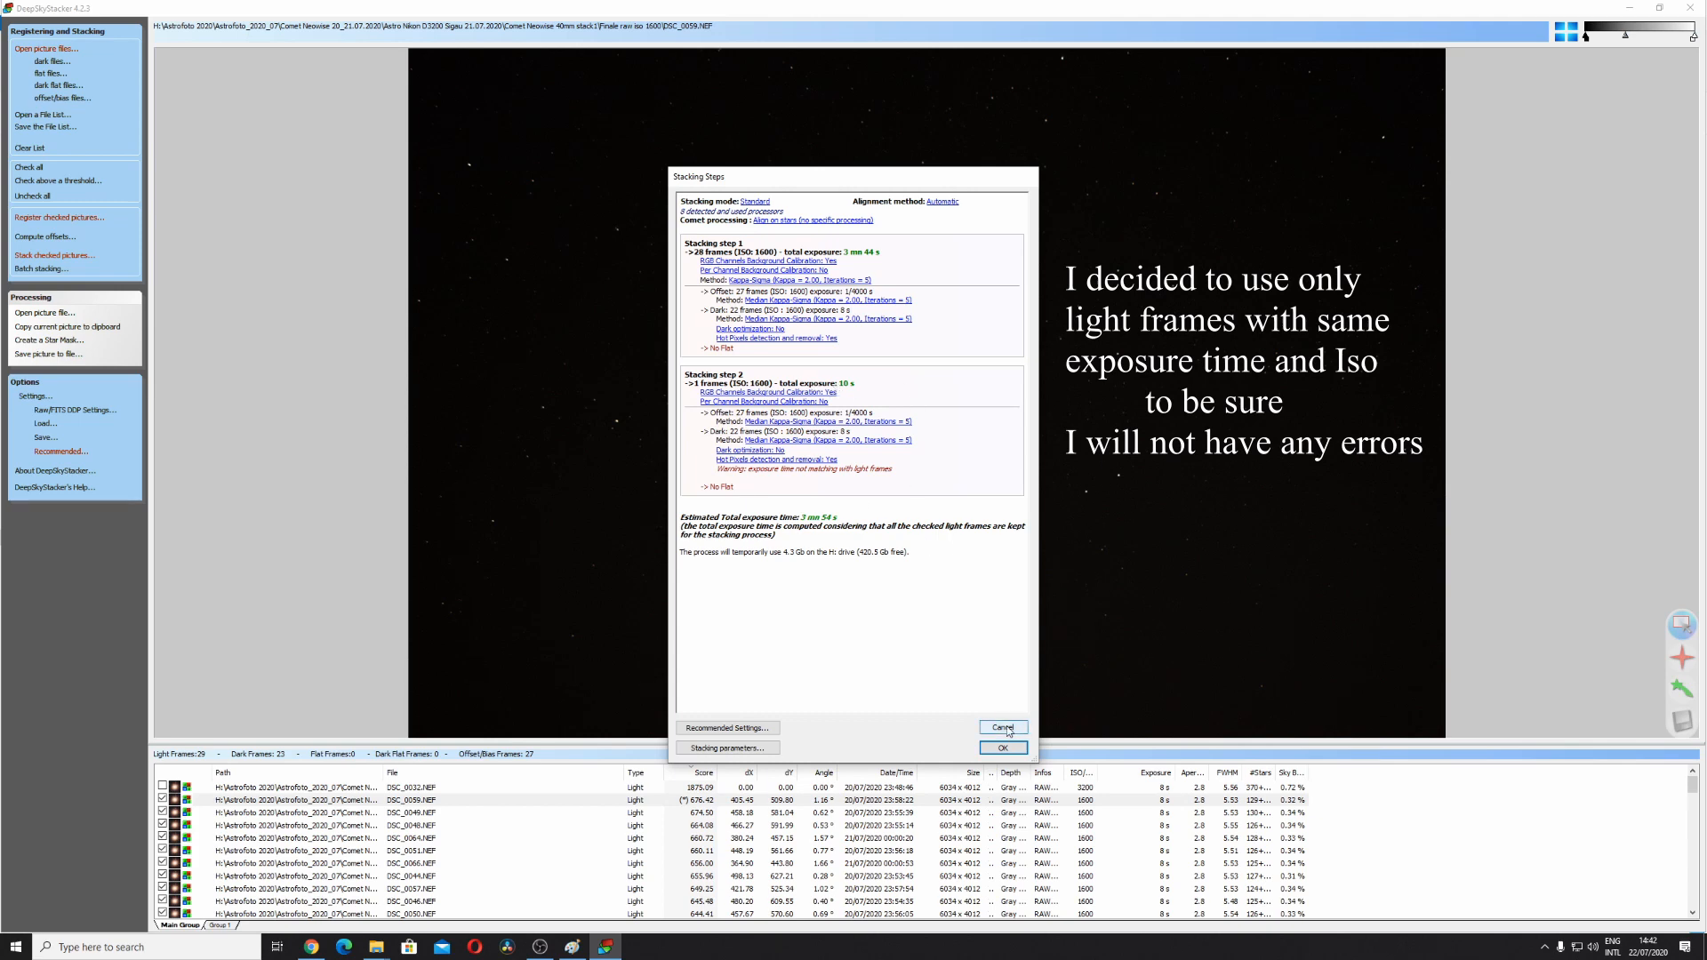
Register and stack the 28 matching light frames in standard mode into a 3 min 44 s result
left_click(1002, 727)
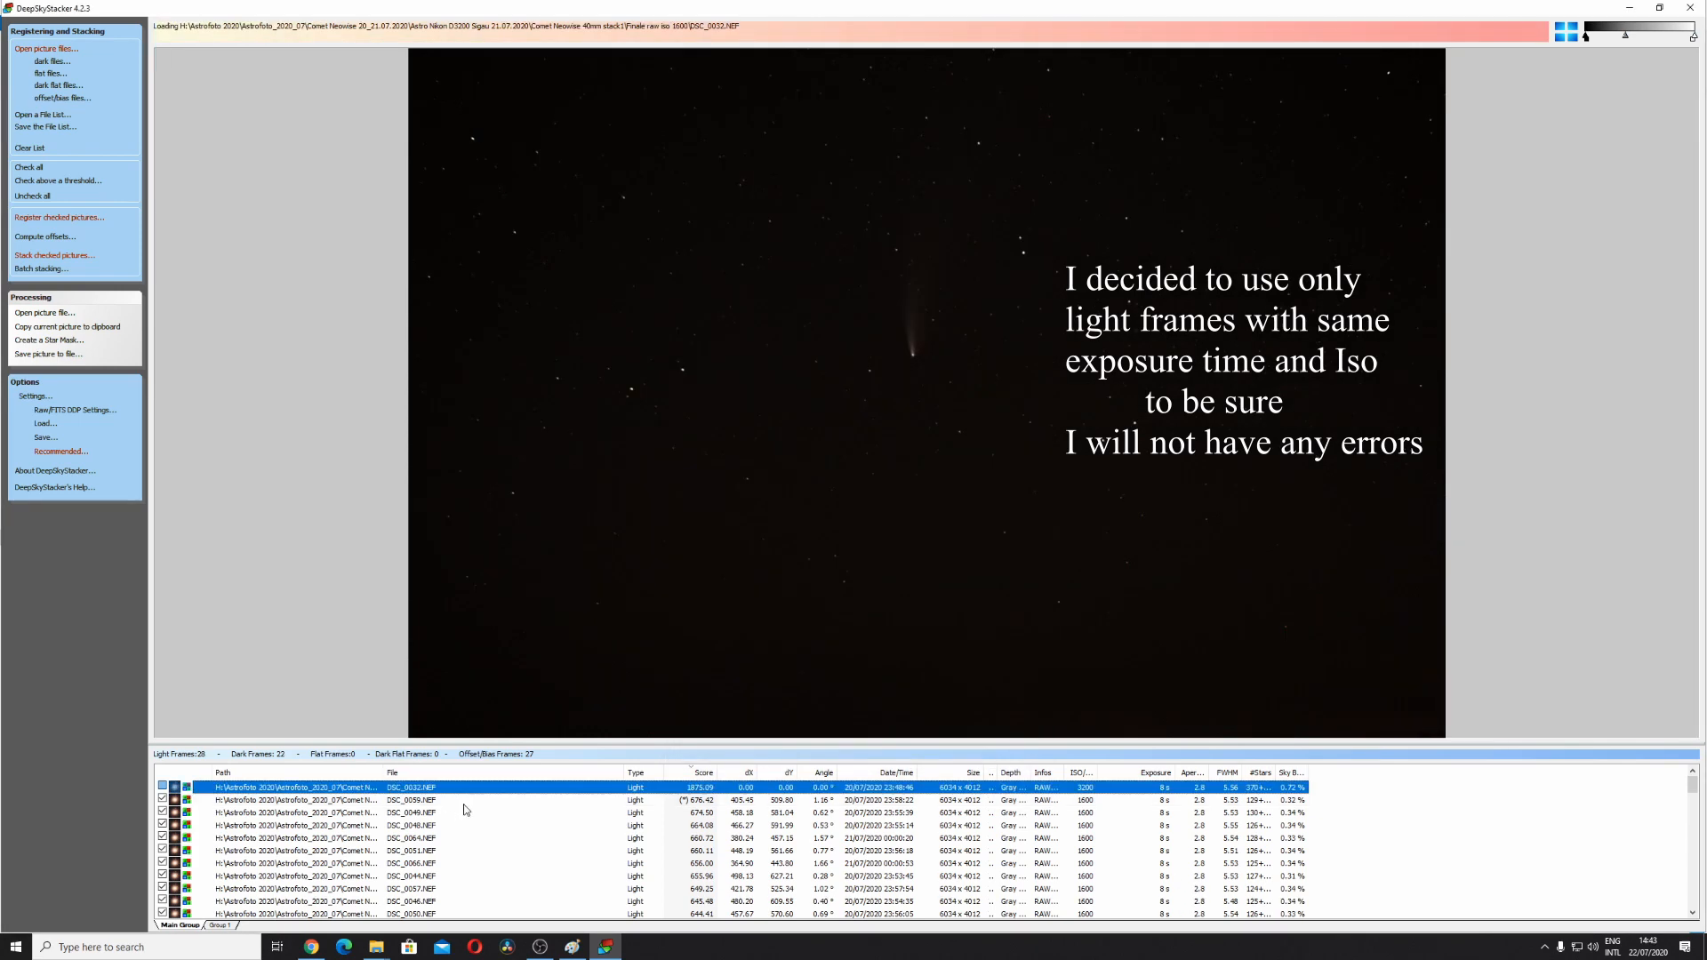
left_click(57, 217)
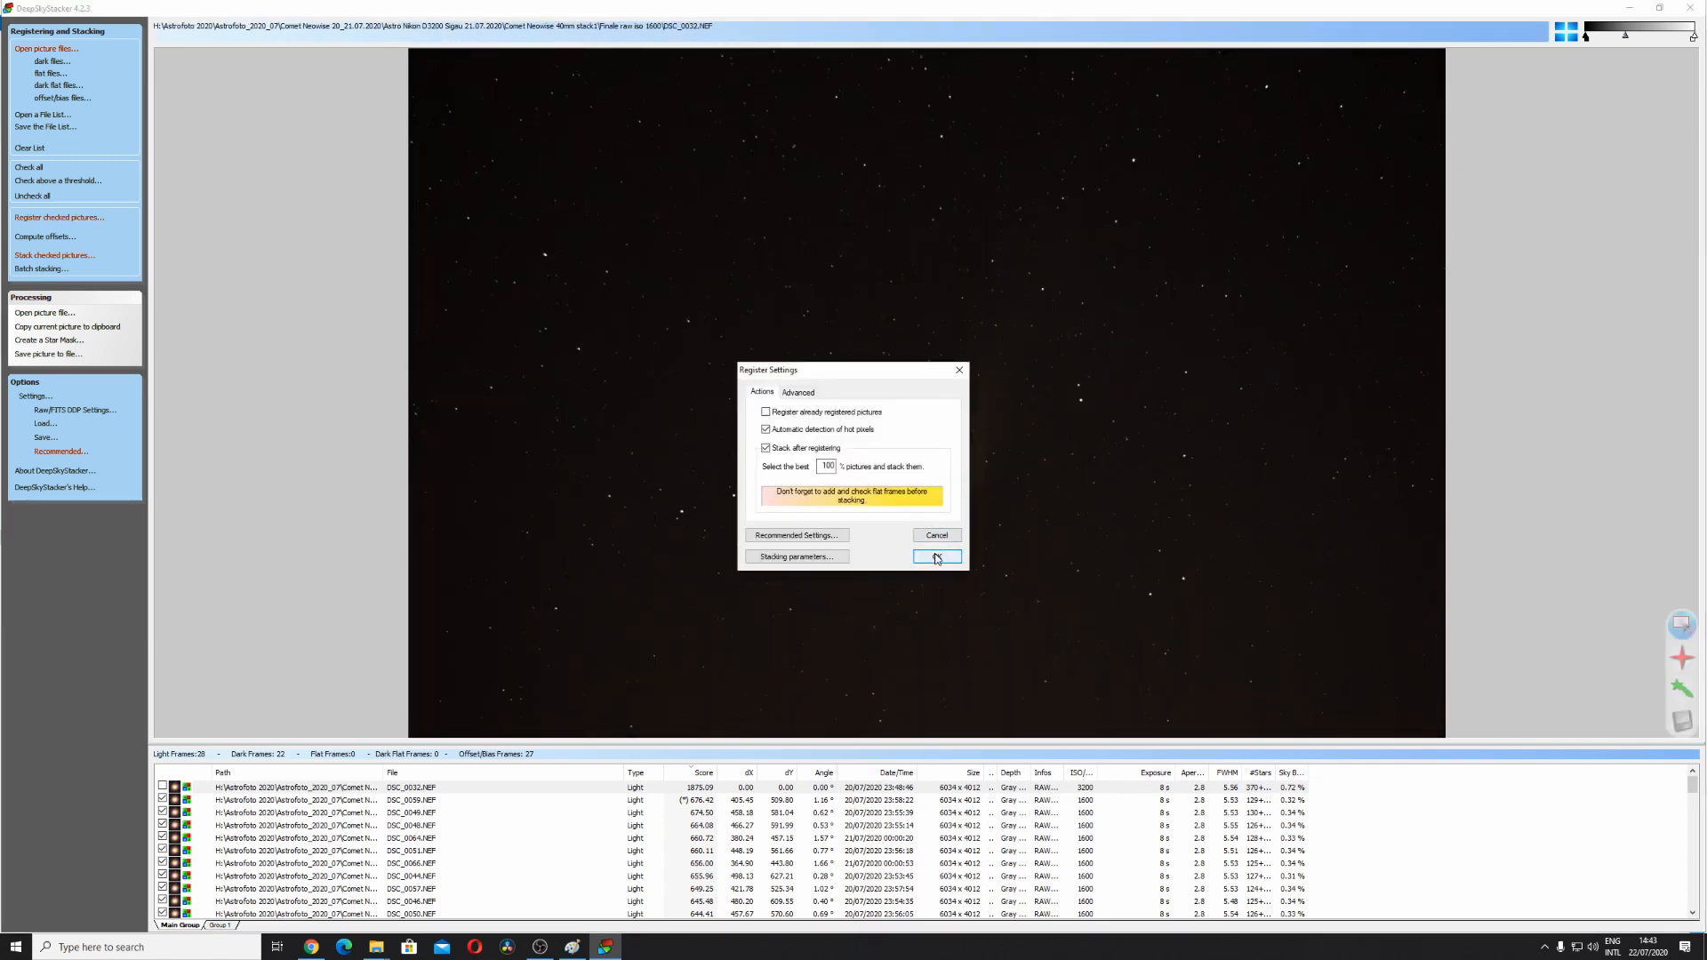
left_click(936, 557)
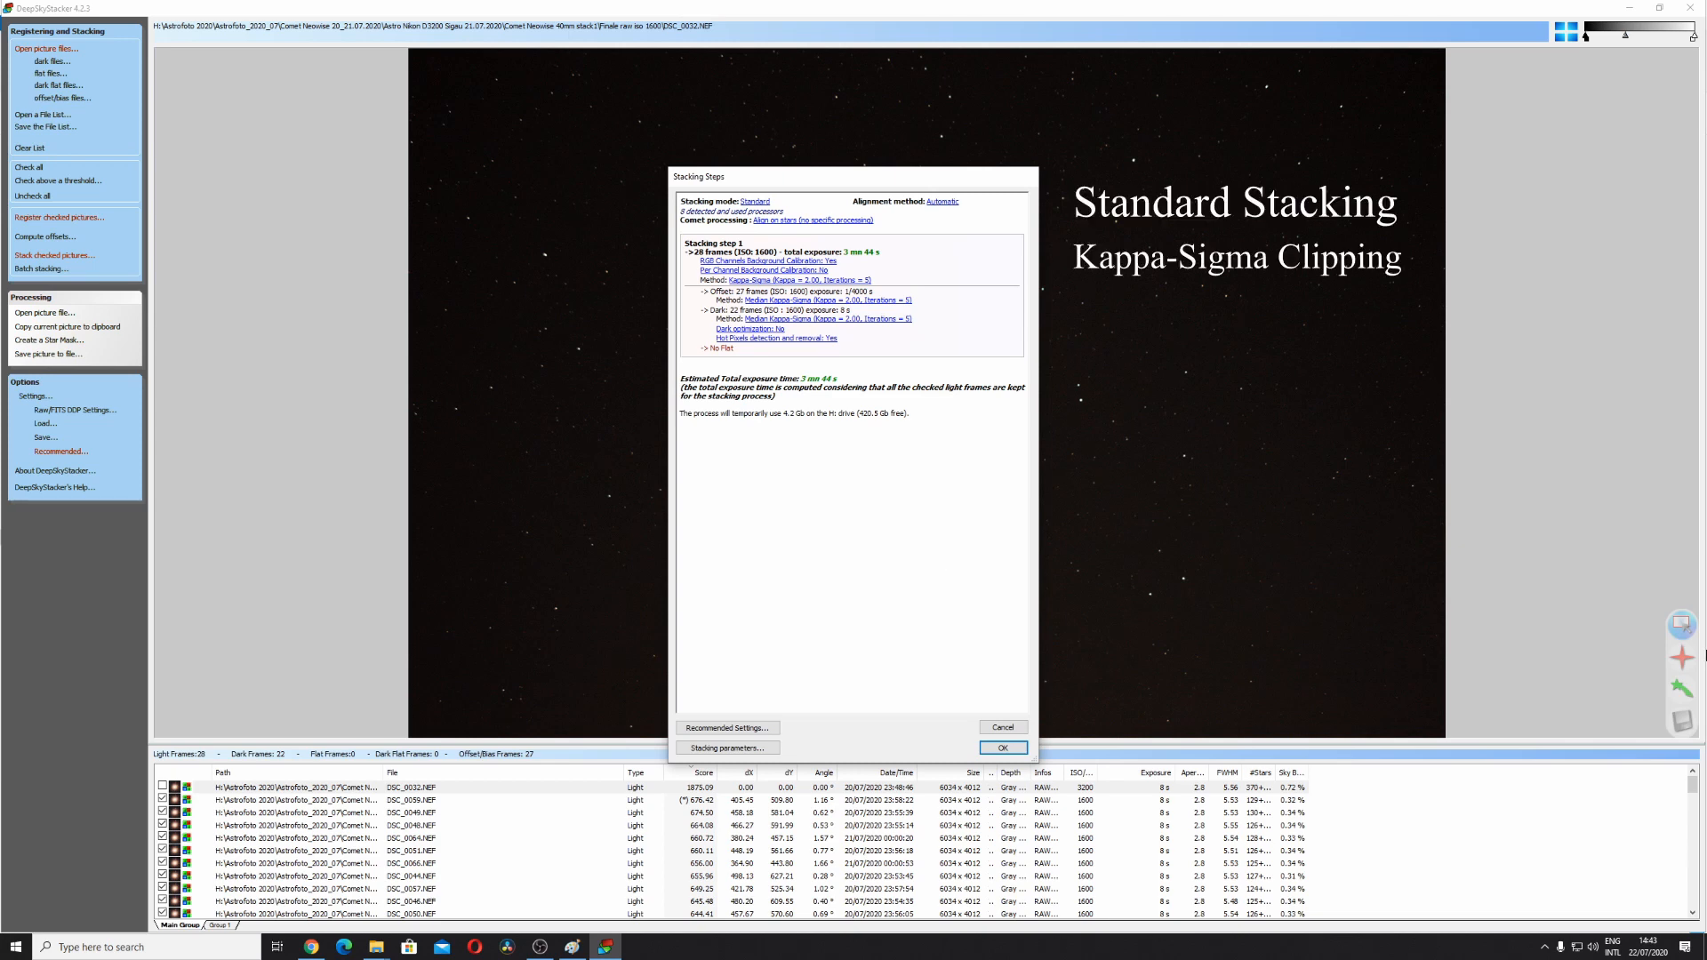
mouse_move(674, 745)
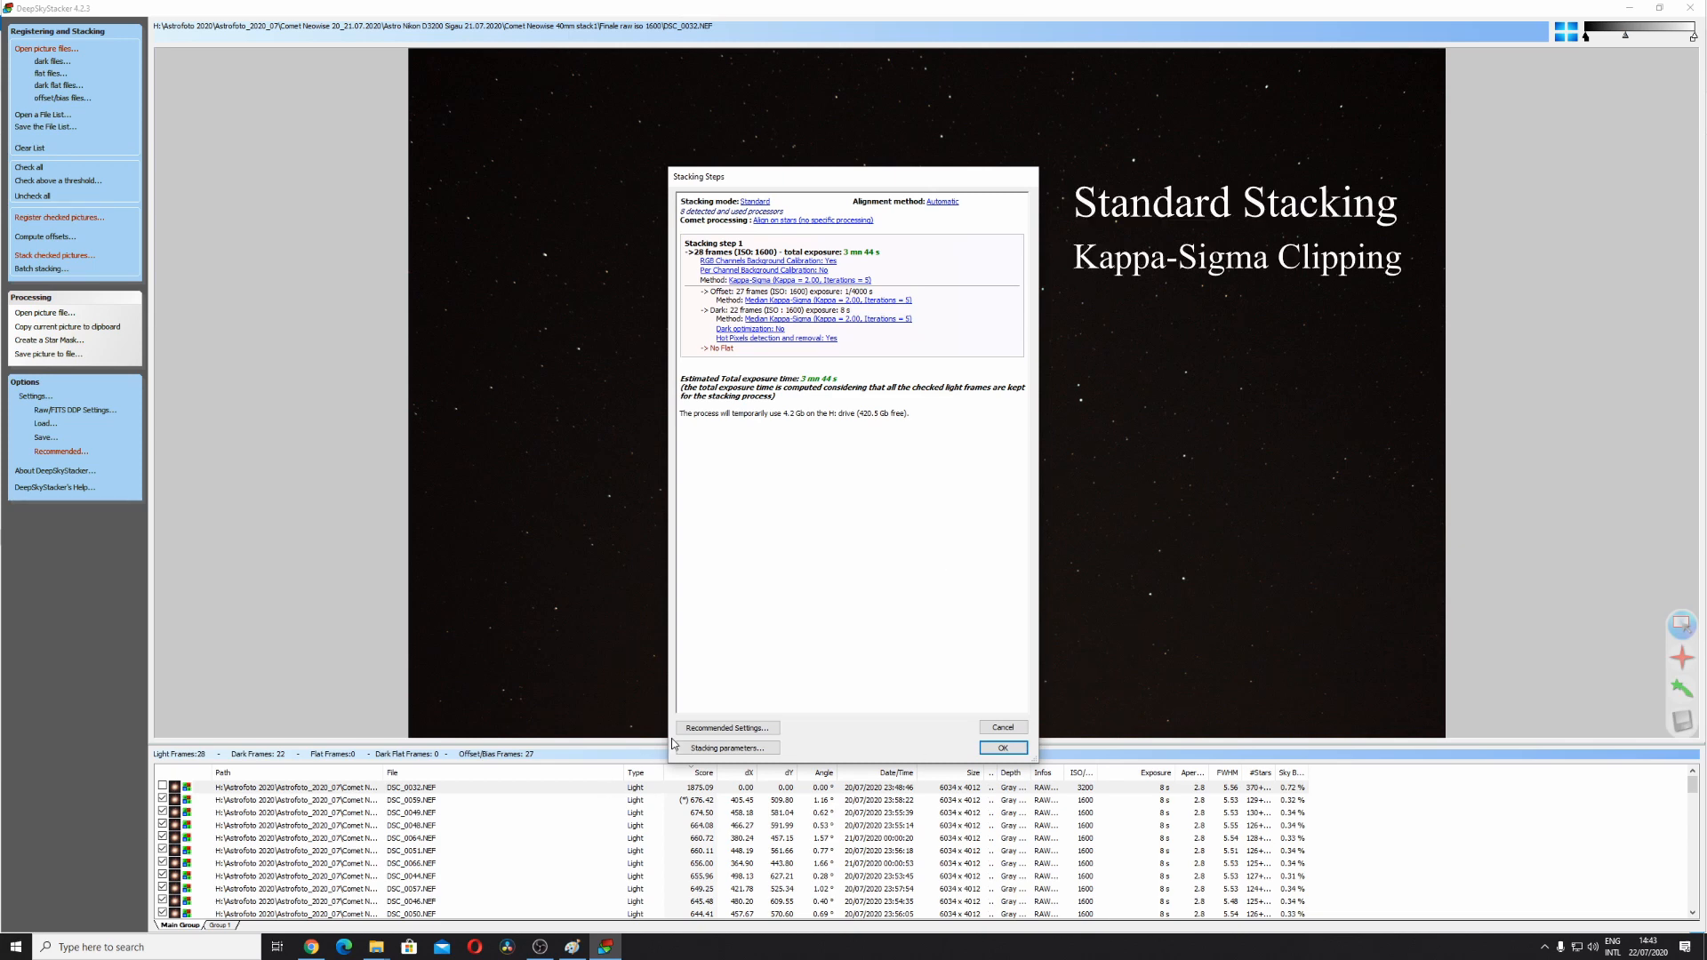
mouse_move(804, 716)
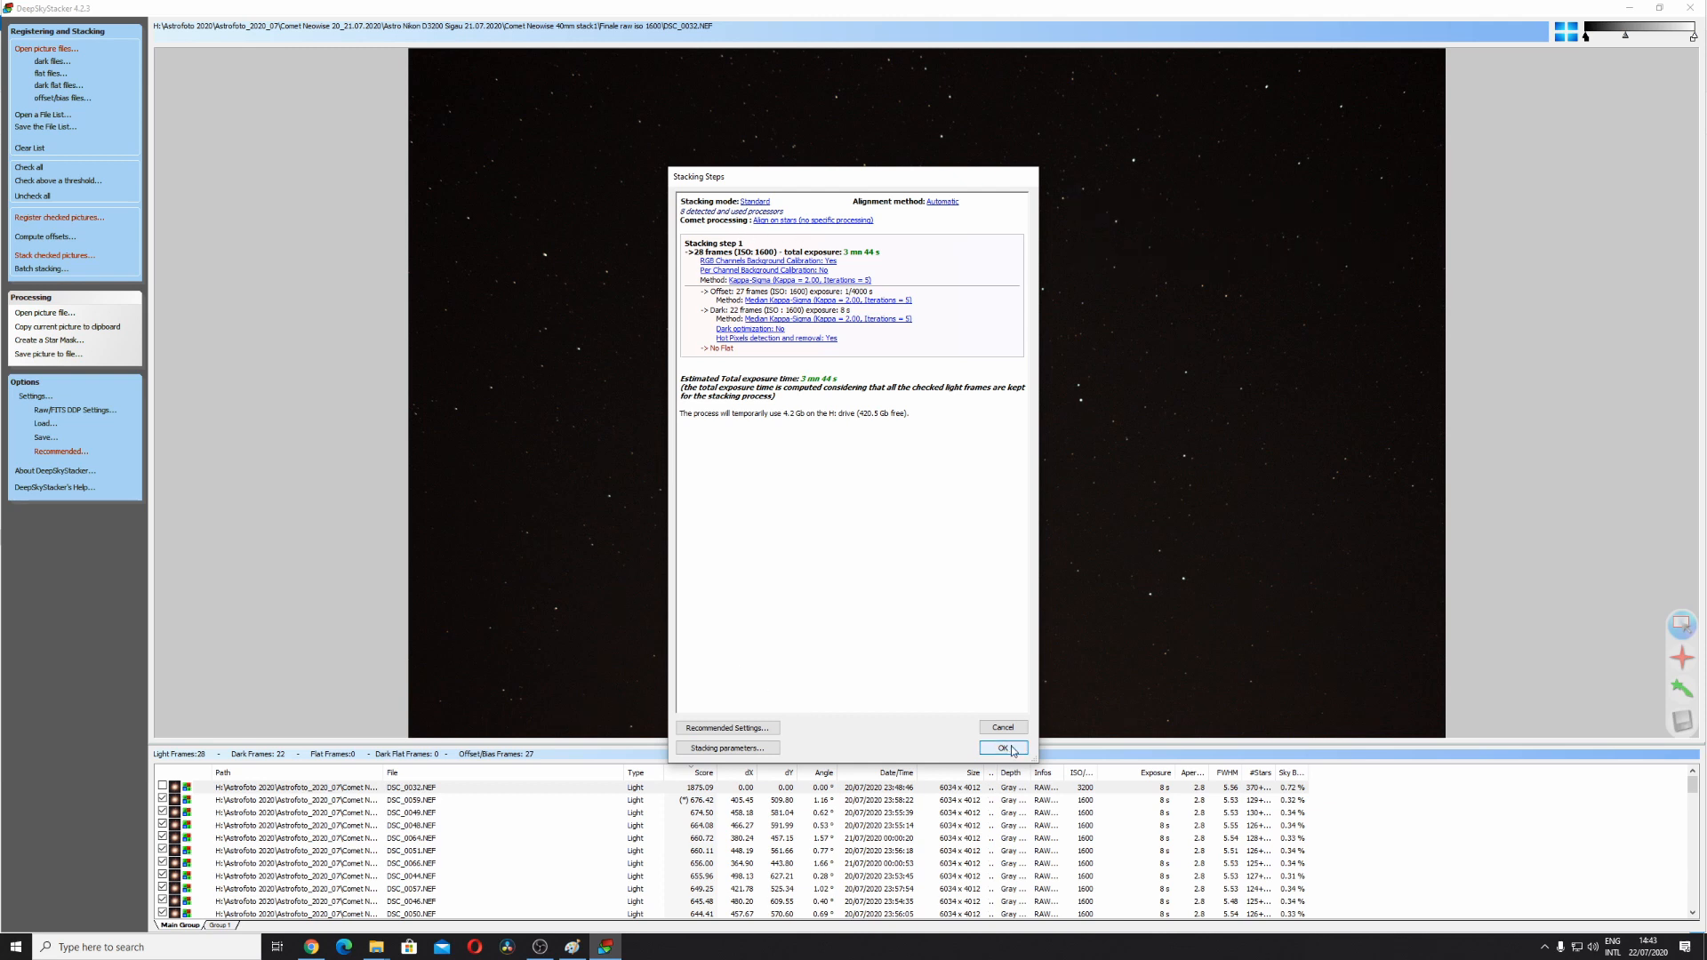
left_click(1003, 748)
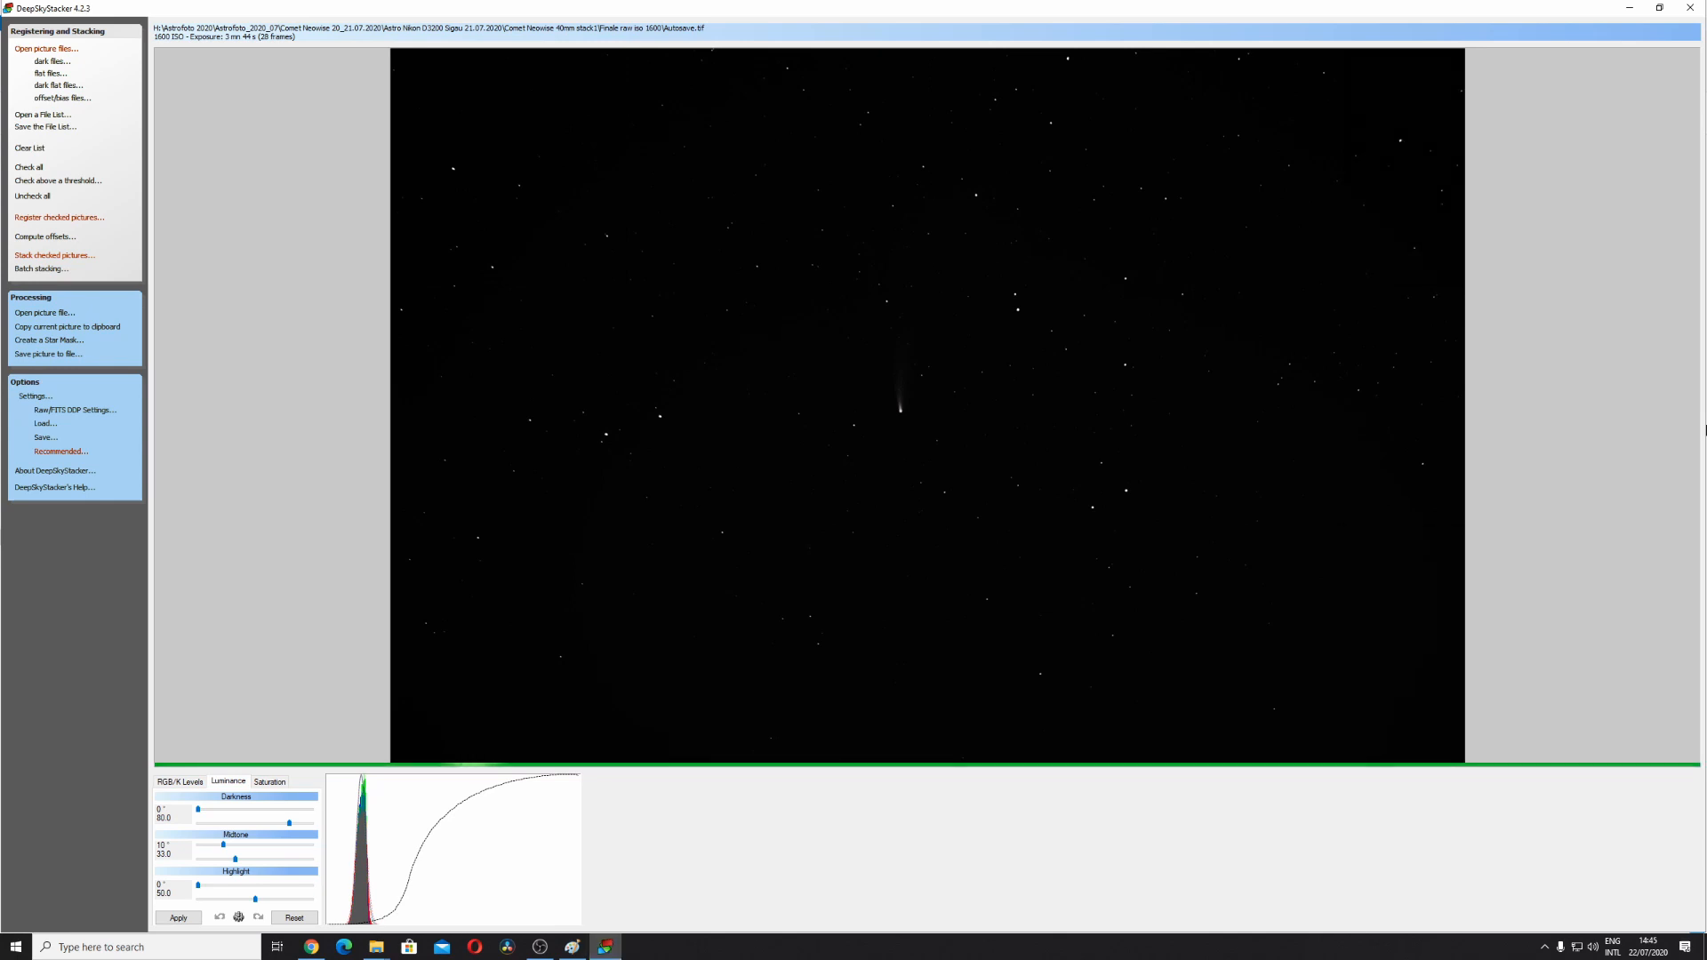
Brighten the stack by lowering the luminance midtone to 22.8 and adjusting the linked colour levels
left_click_drag(233, 860, 223, 860)
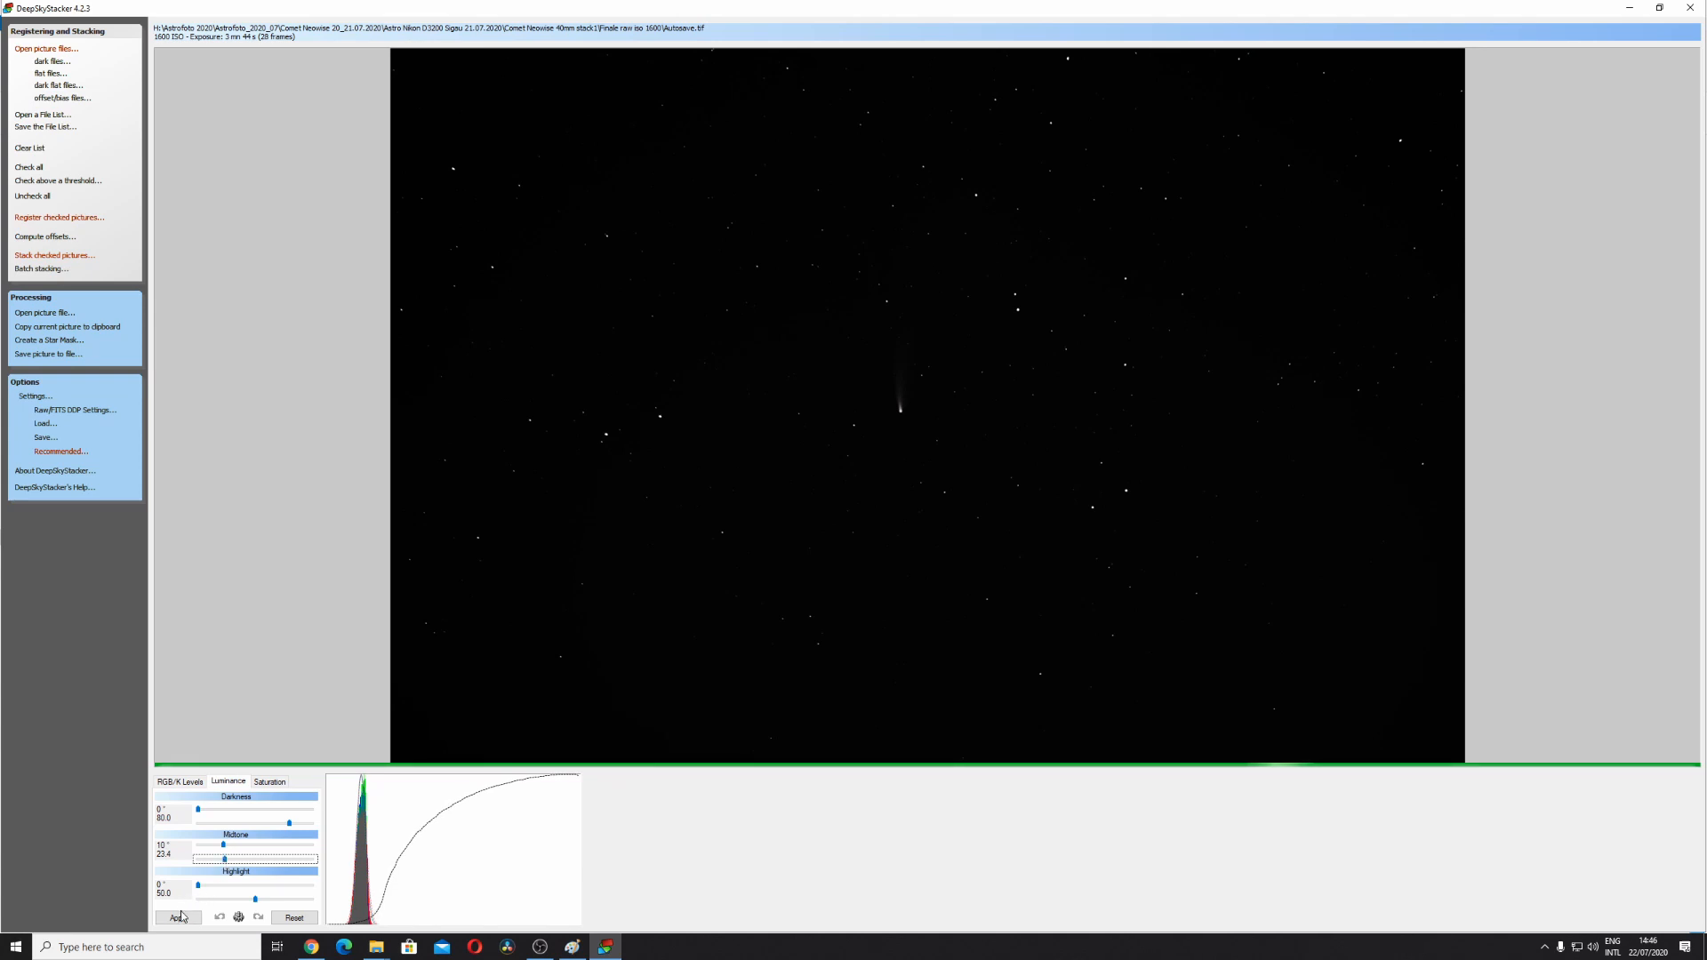
left_click(177, 918)
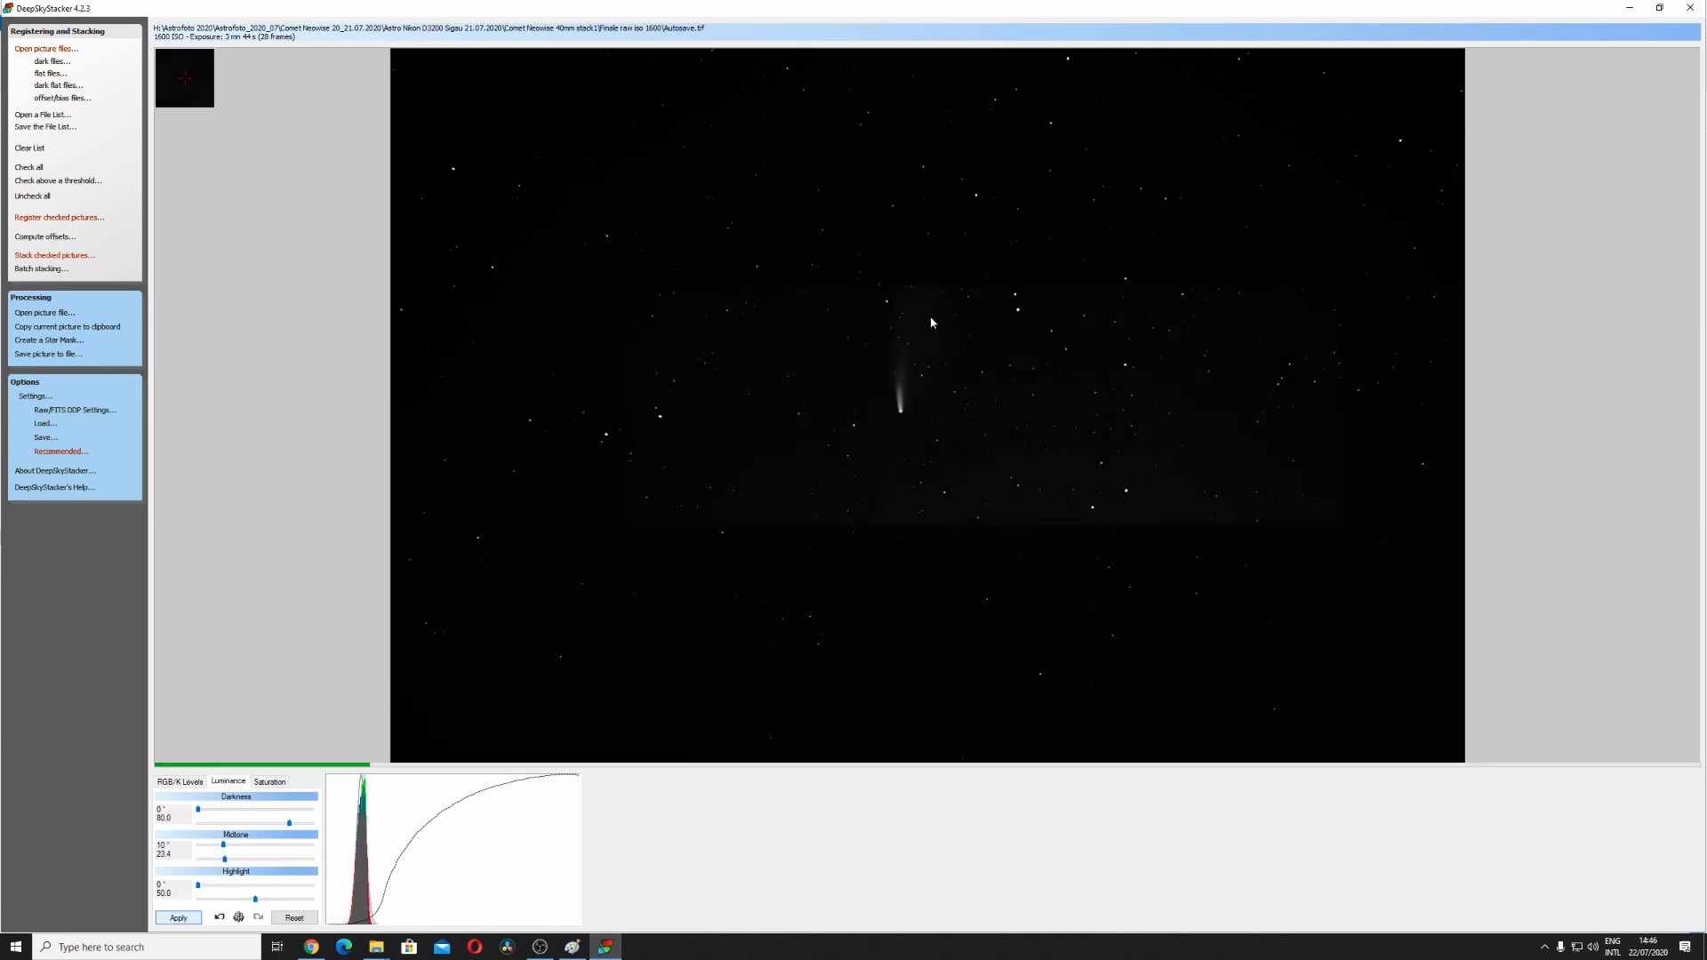
left_click(179, 781)
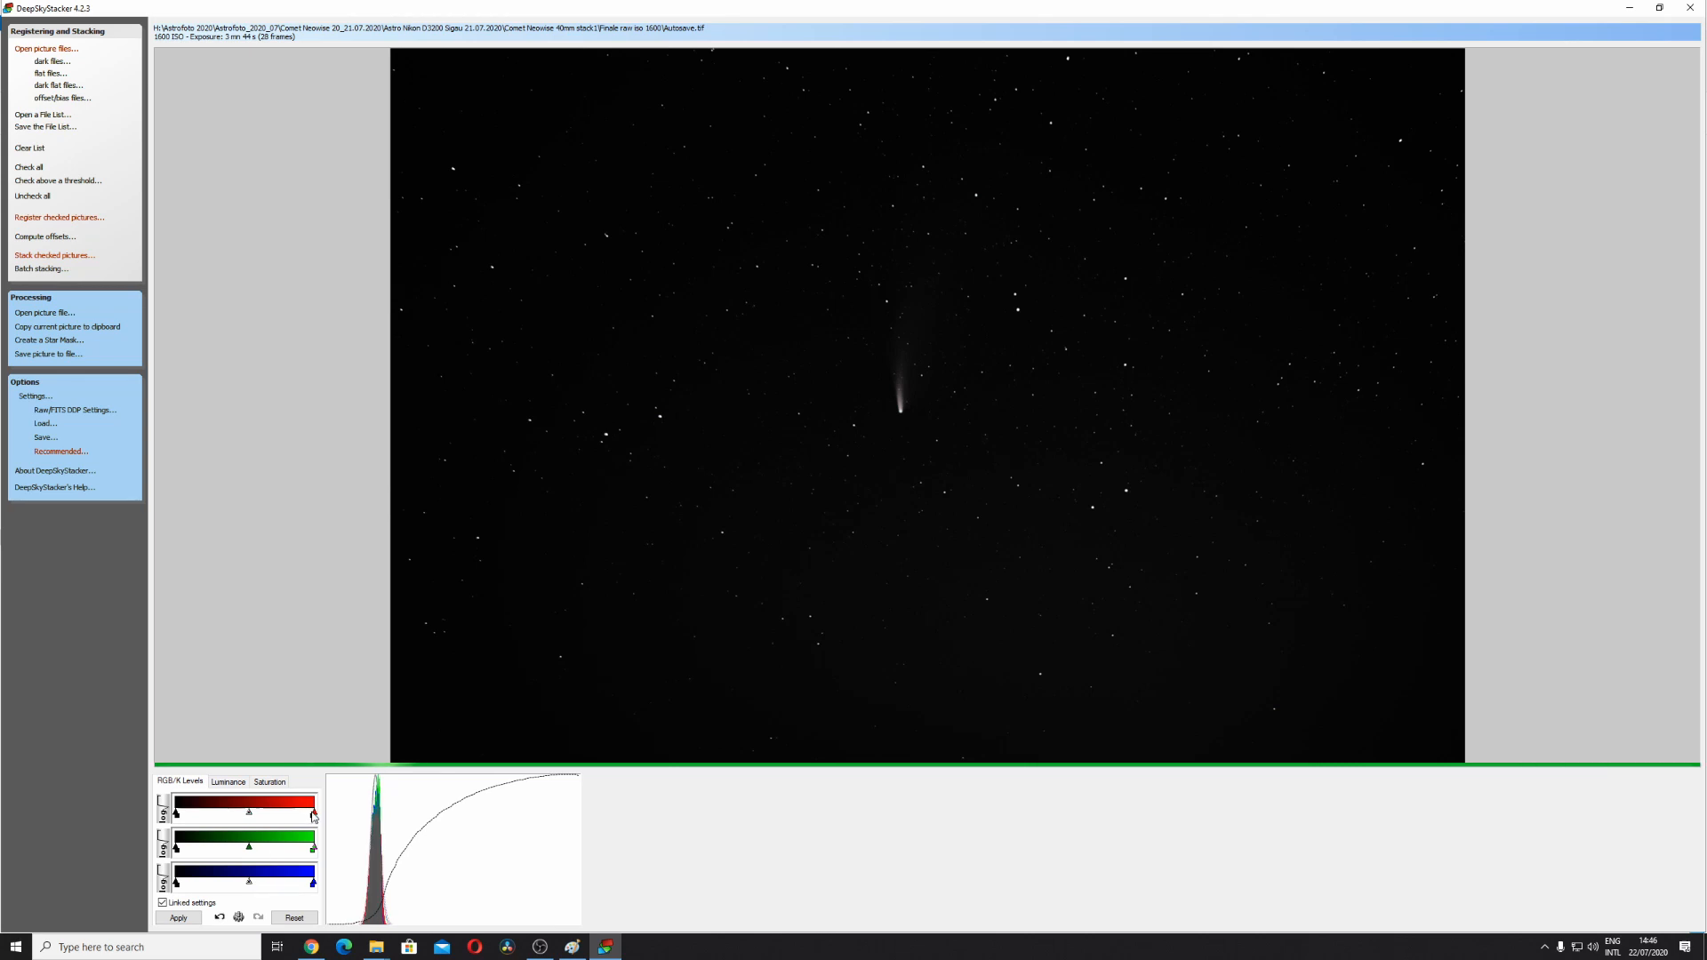
left_click(176, 917)
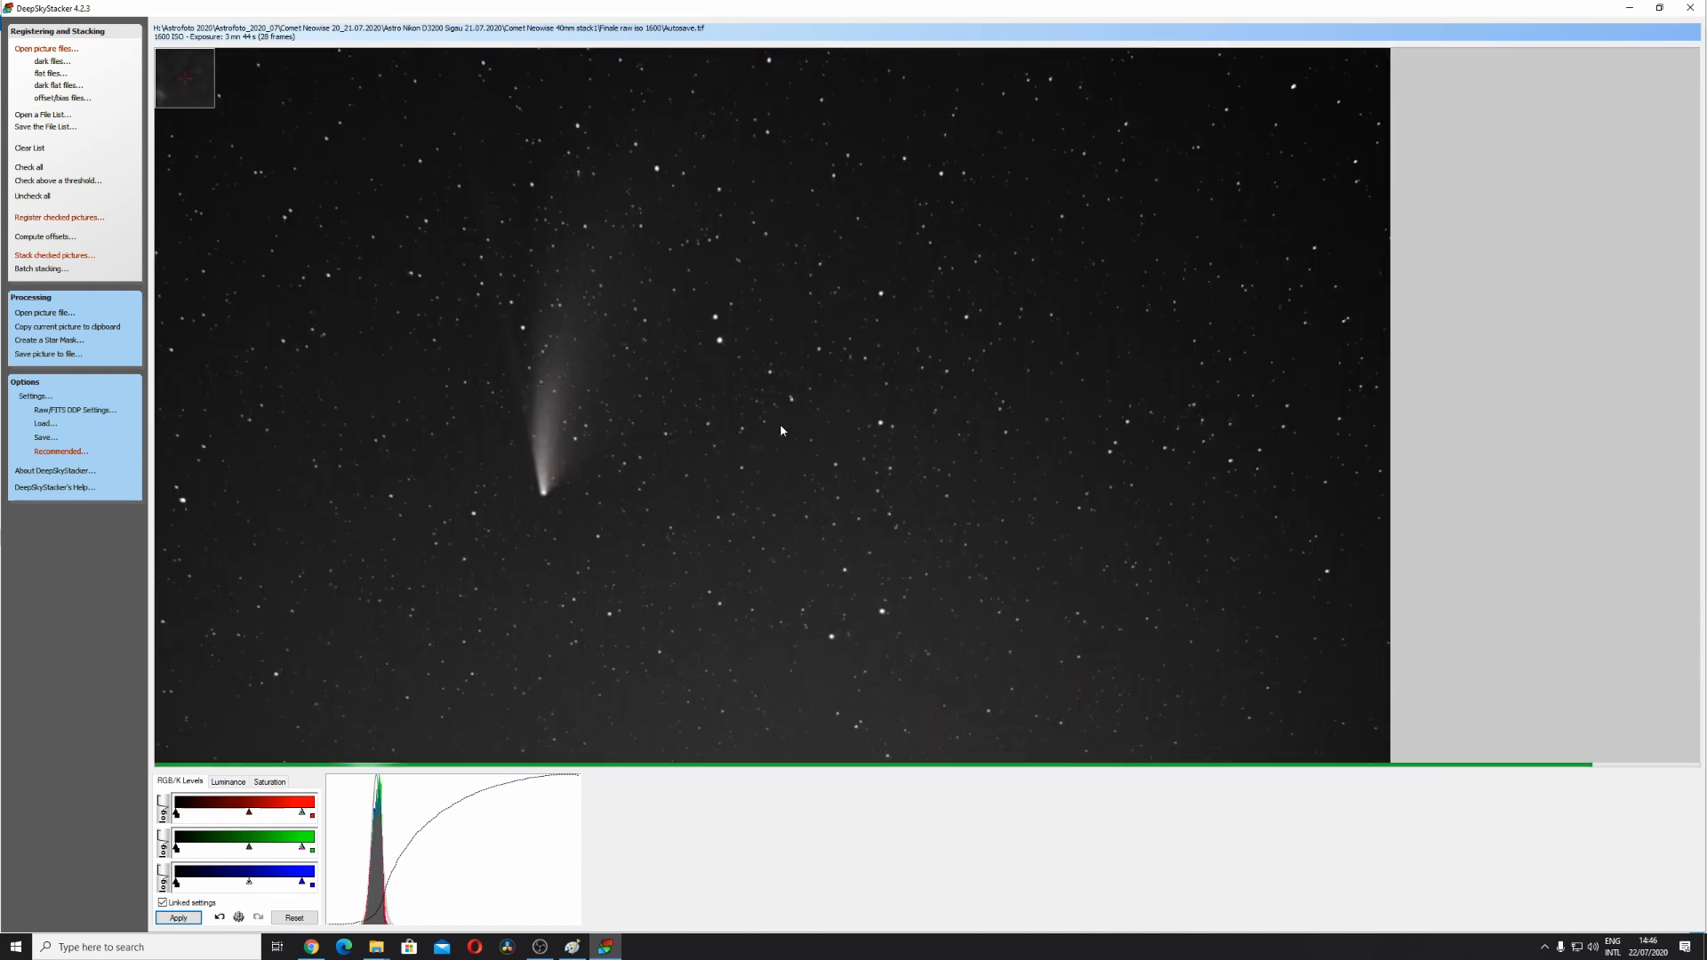
left_click(228, 782)
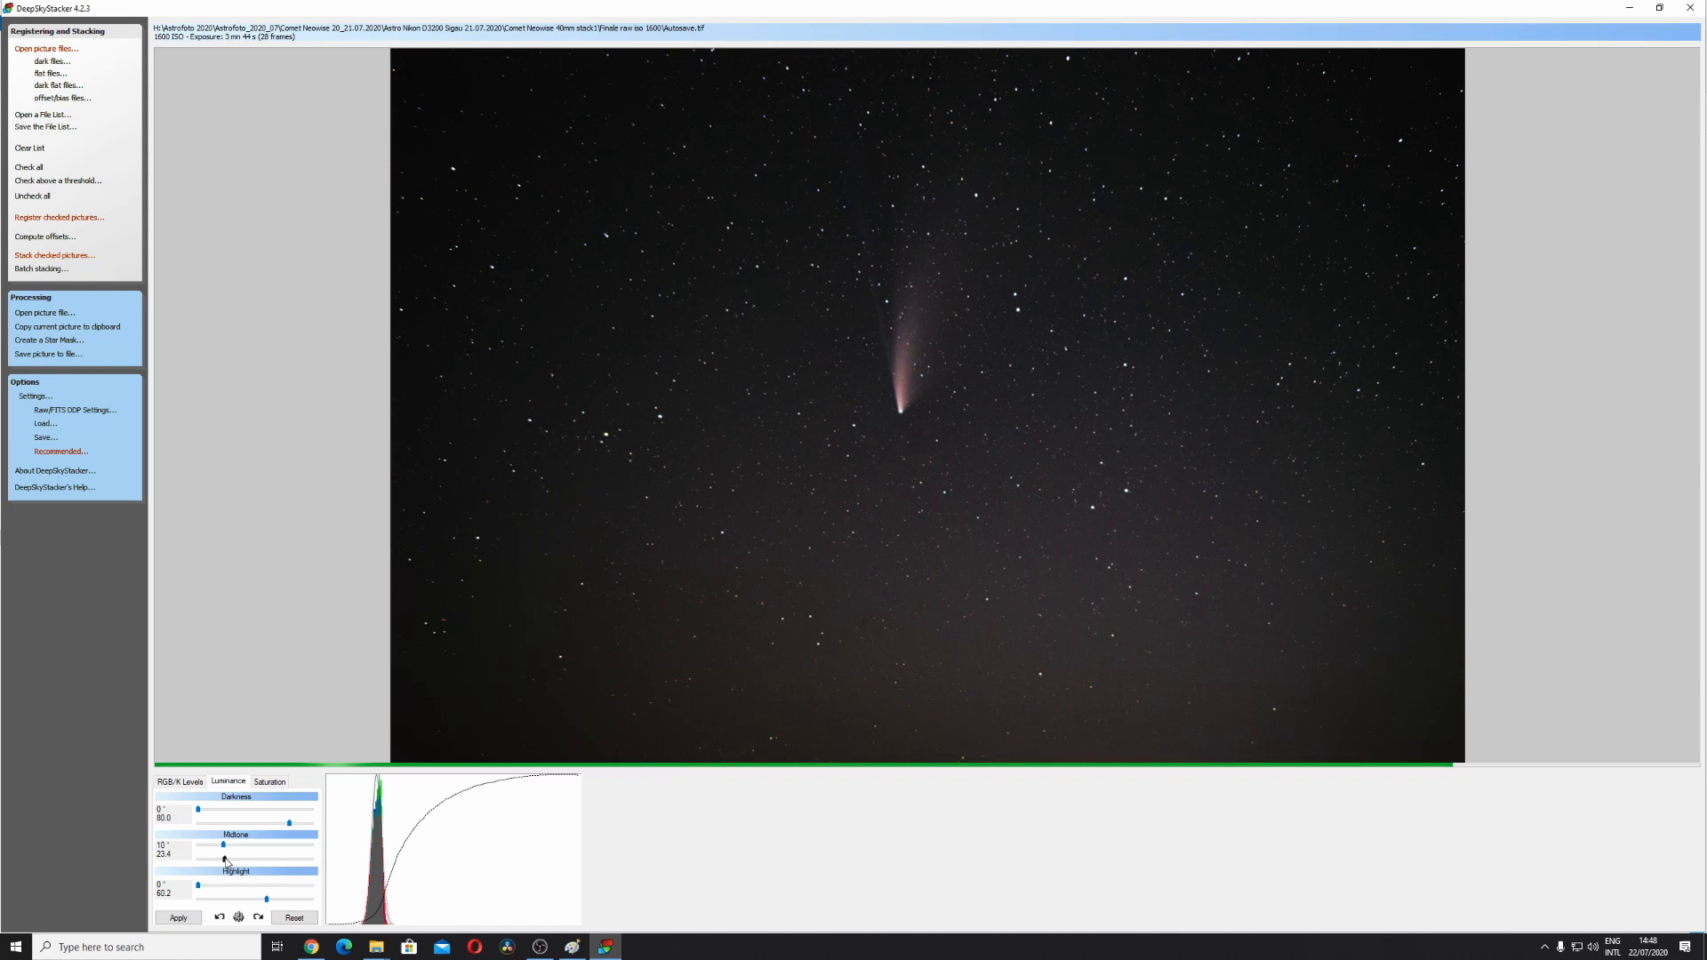
left_click_drag(224, 847, 224, 859)
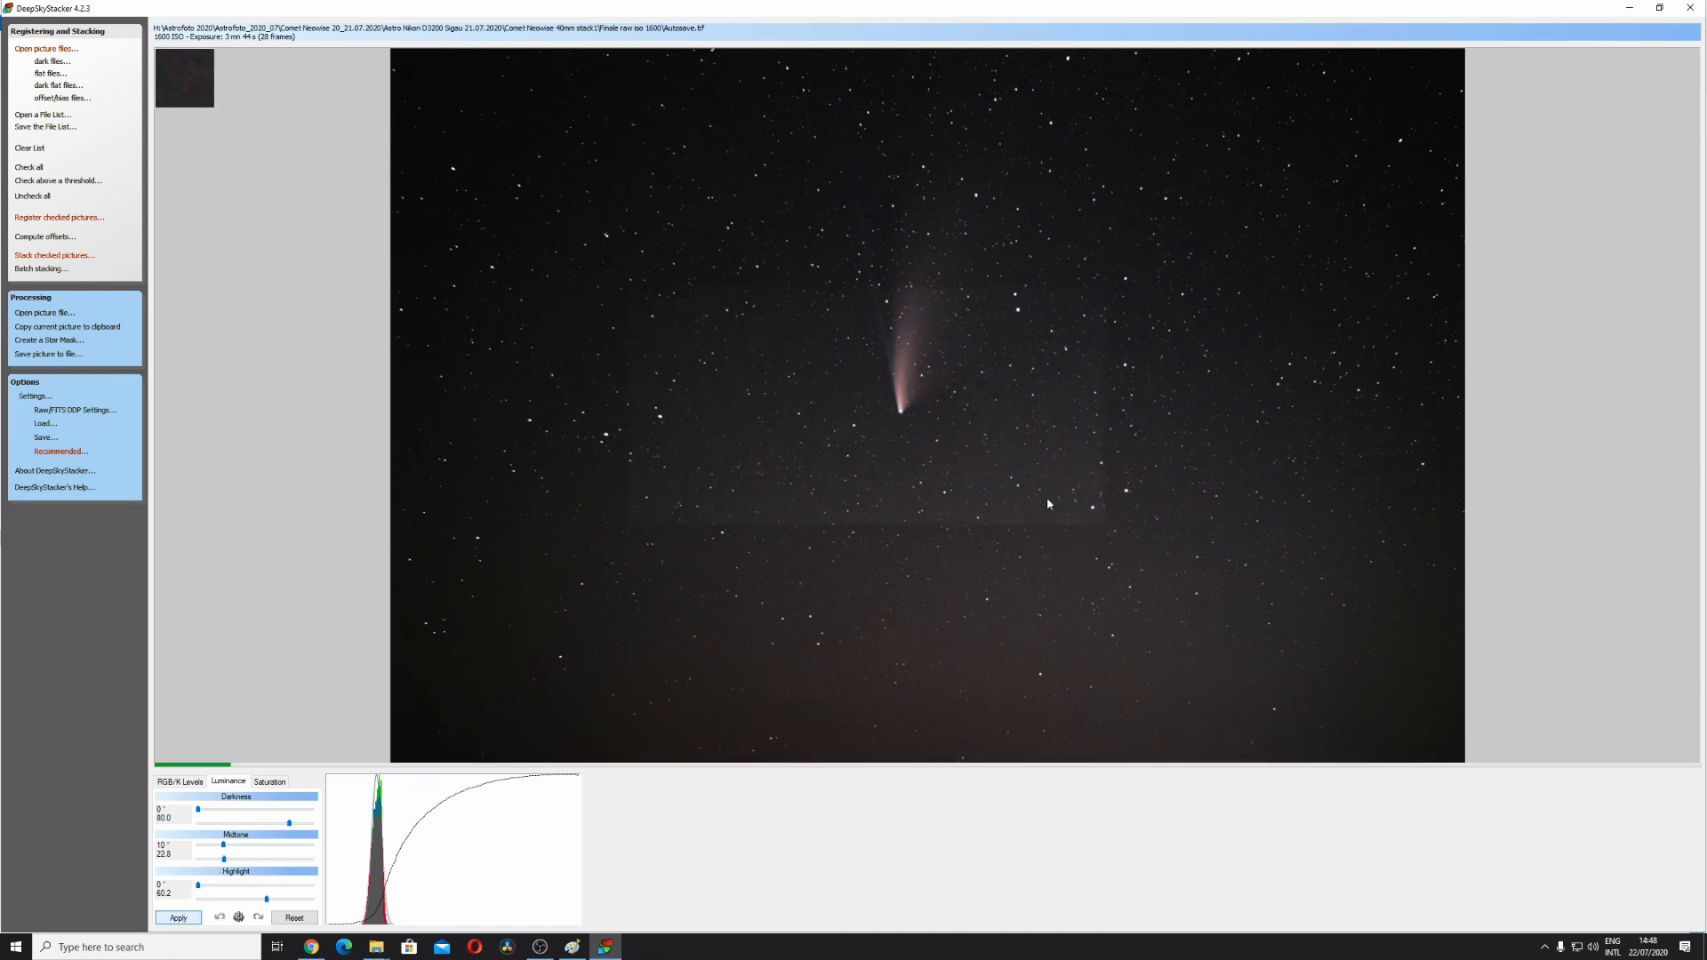
left_click(178, 919)
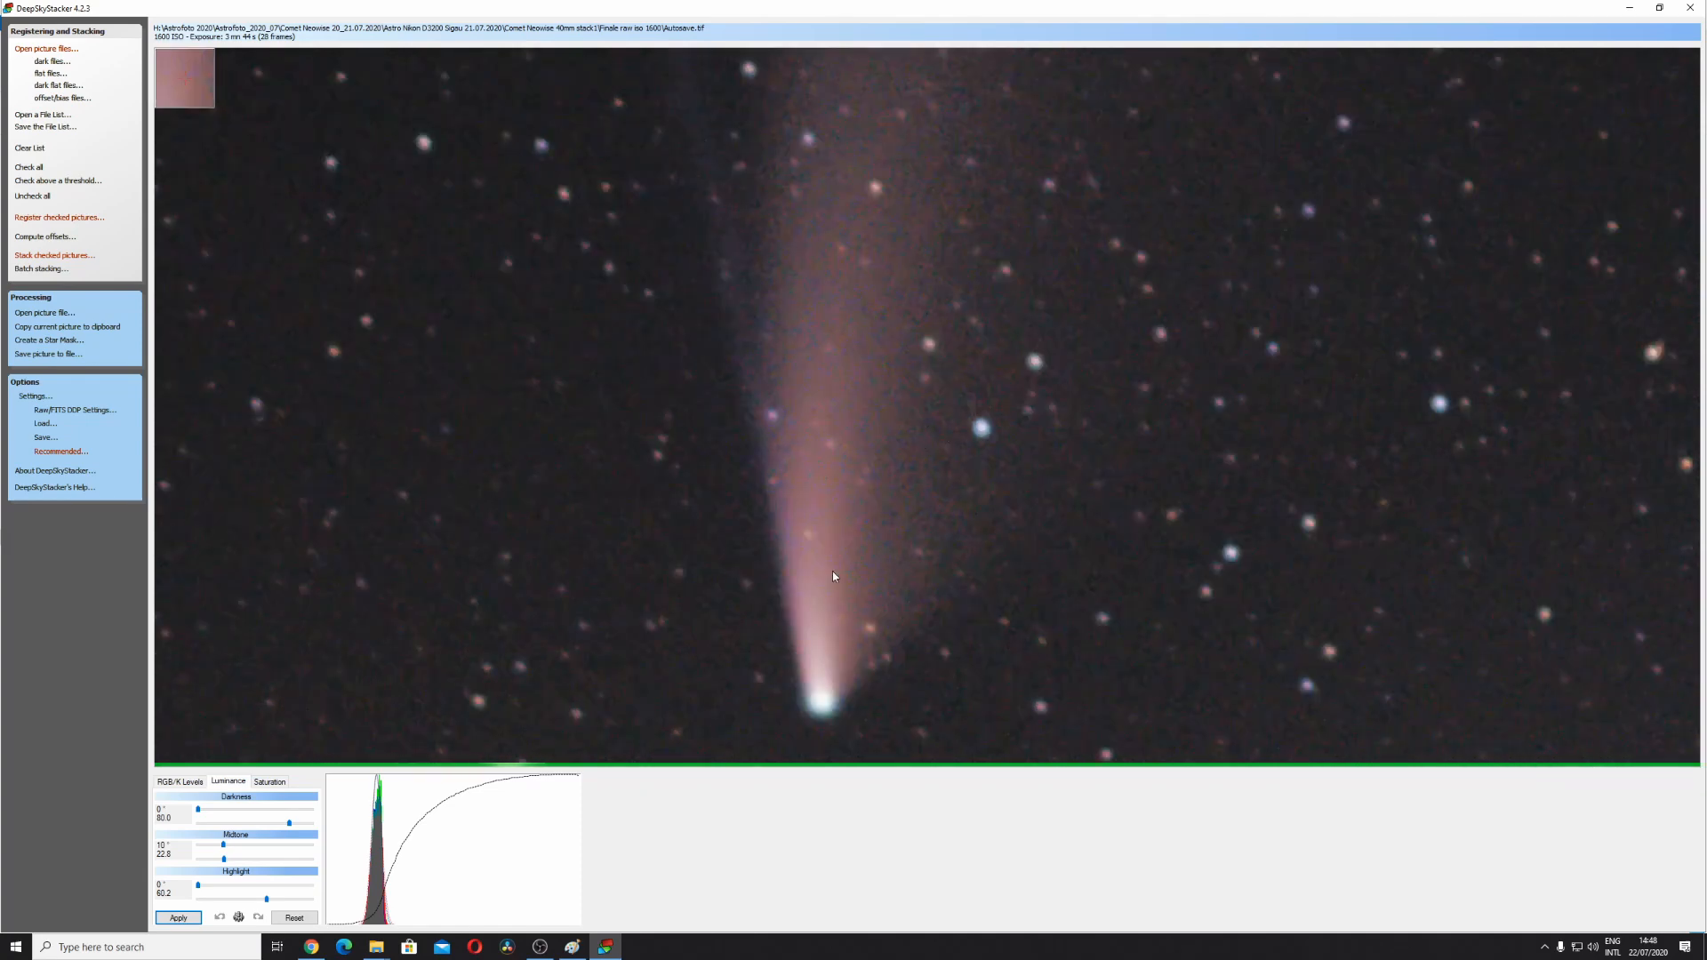
Reduce colour saturation to 15%, apply it and return to the full-frame view
left_click(269, 780)
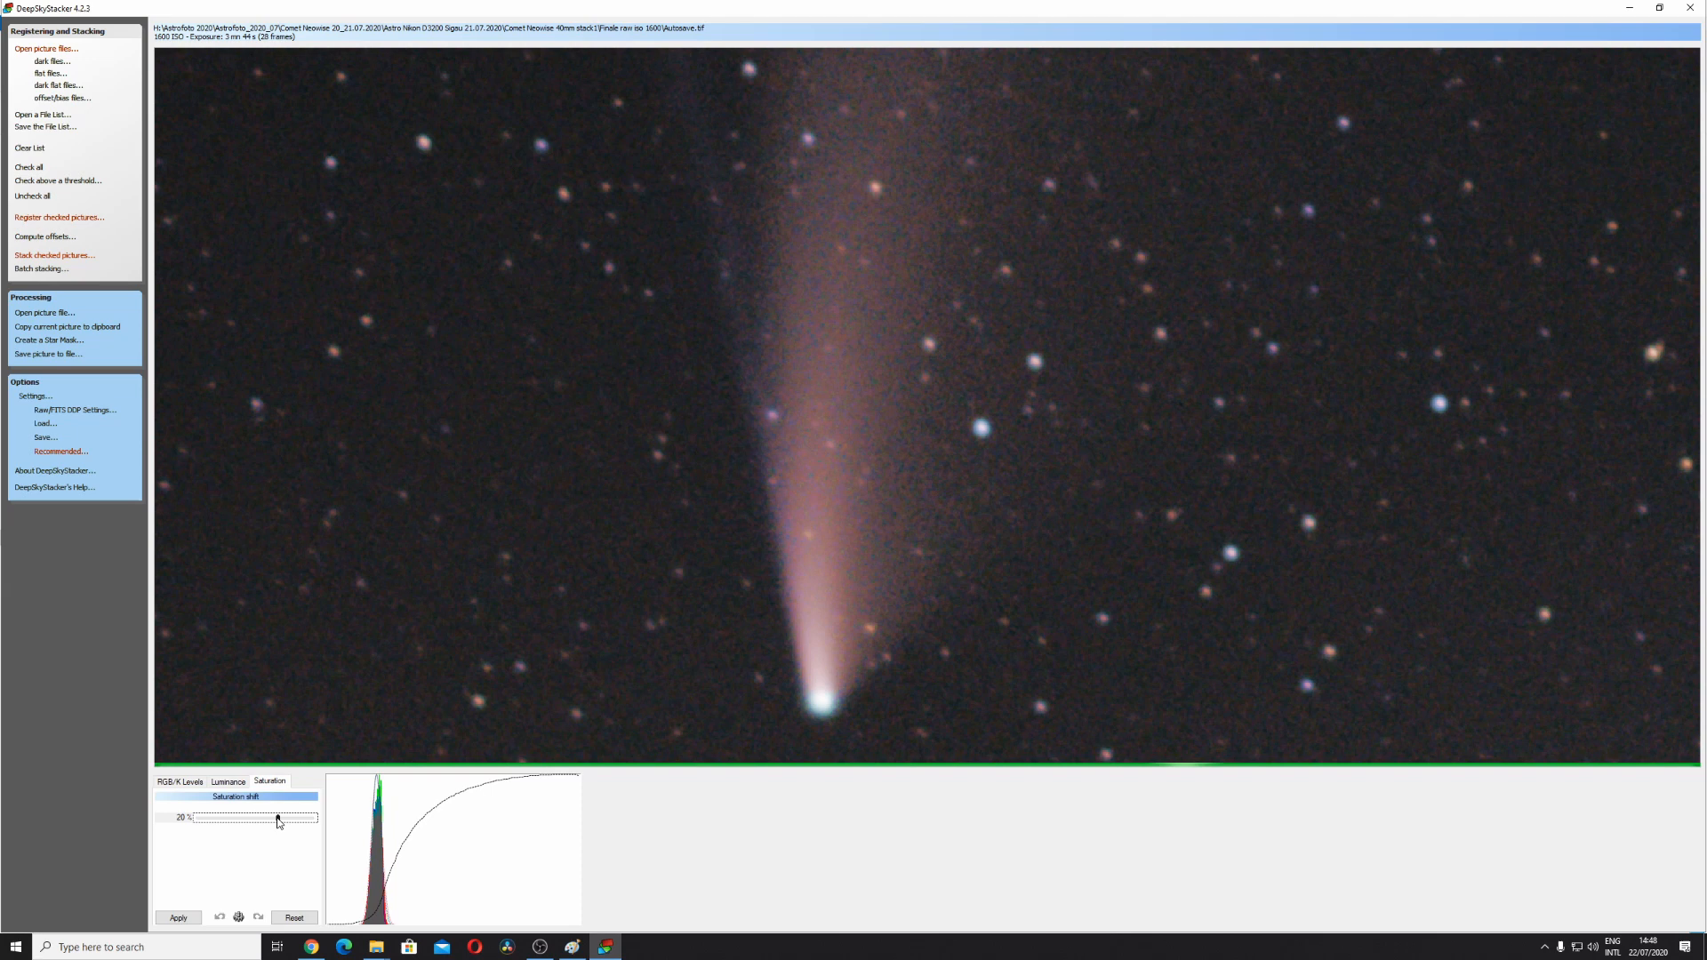
left_click_drag(277, 818, 272, 818)
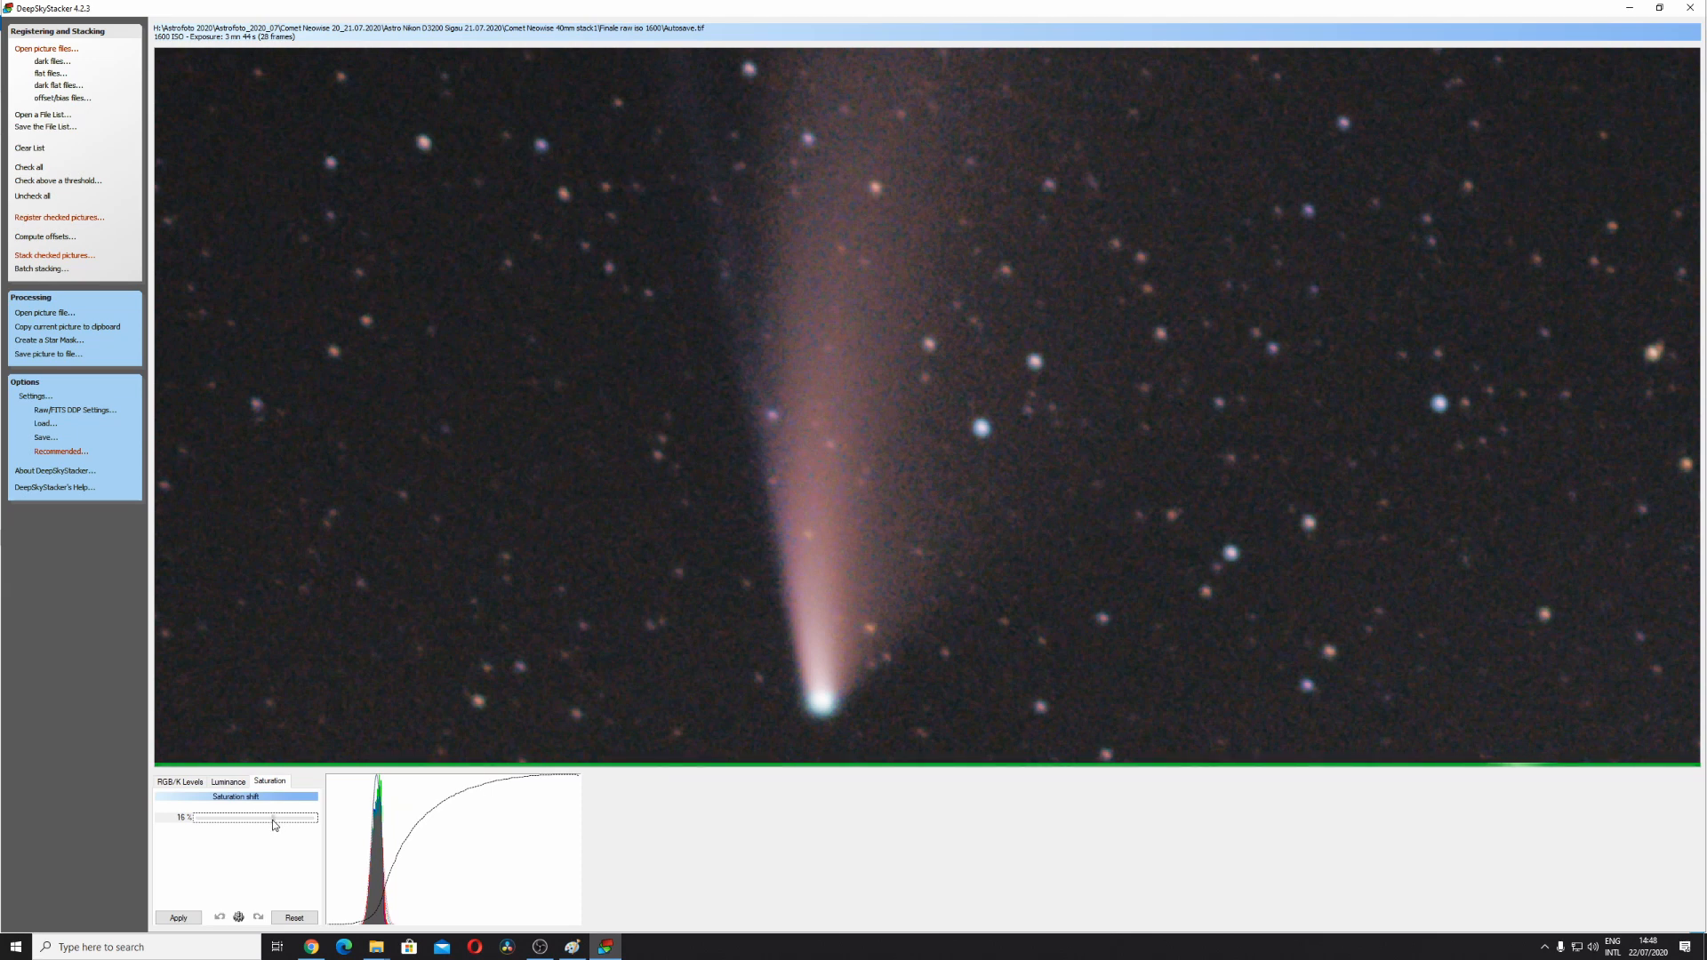
left_click(176, 917)
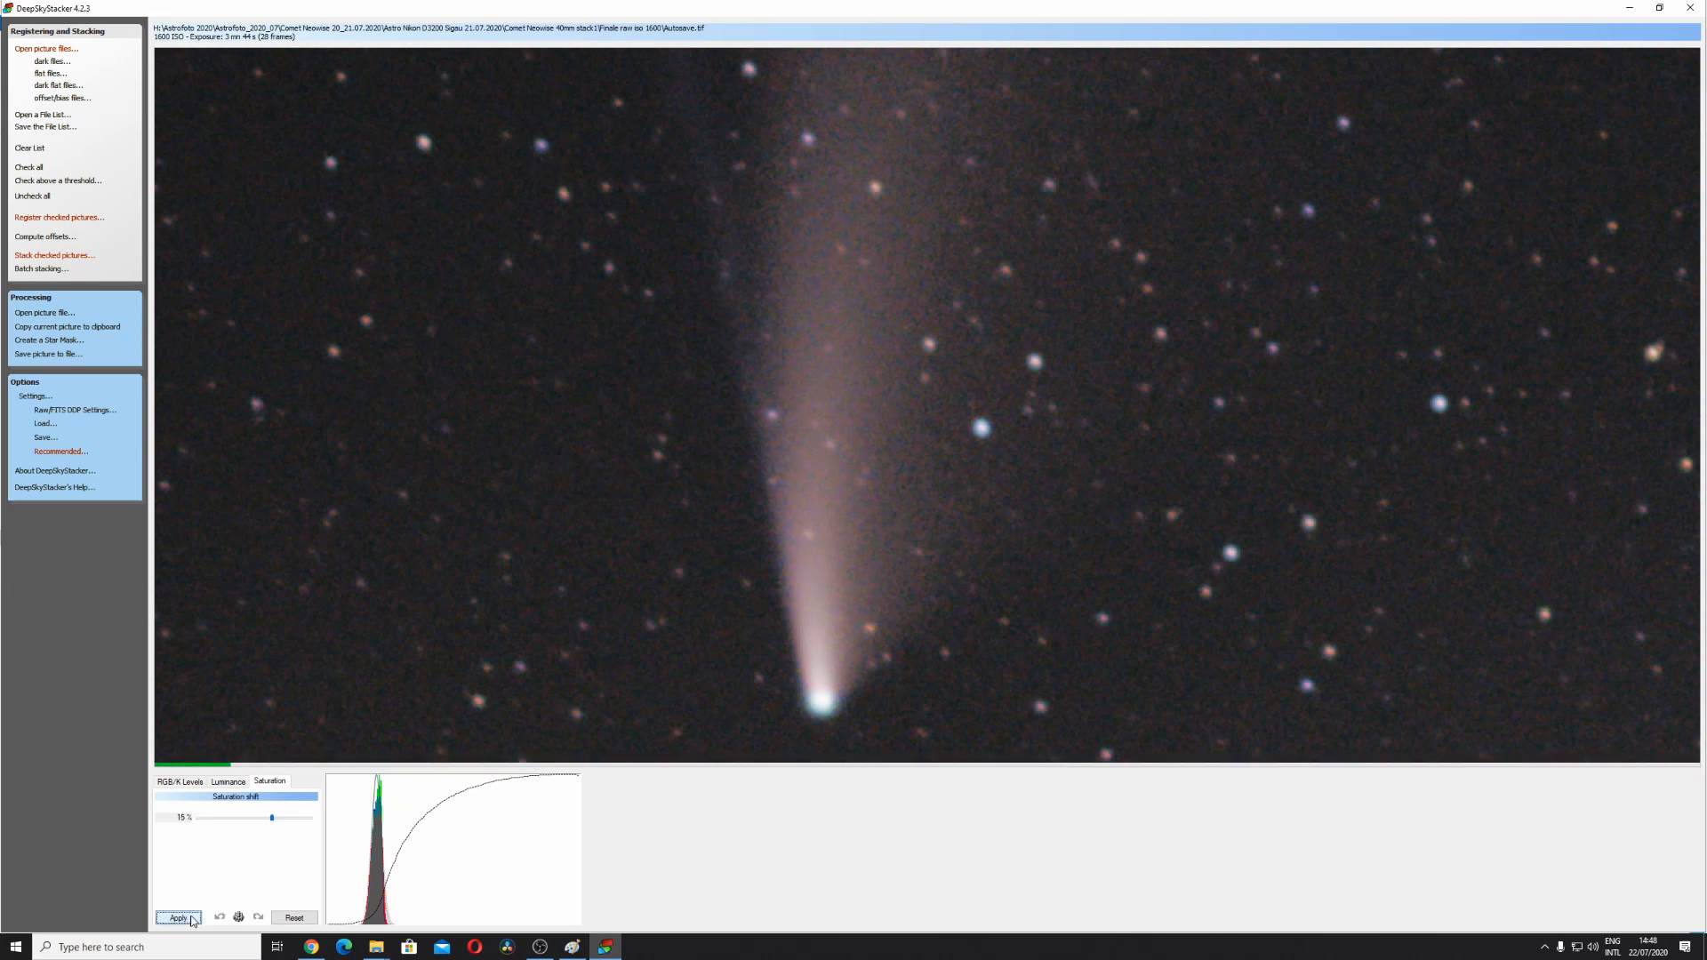
left_click(177, 917)
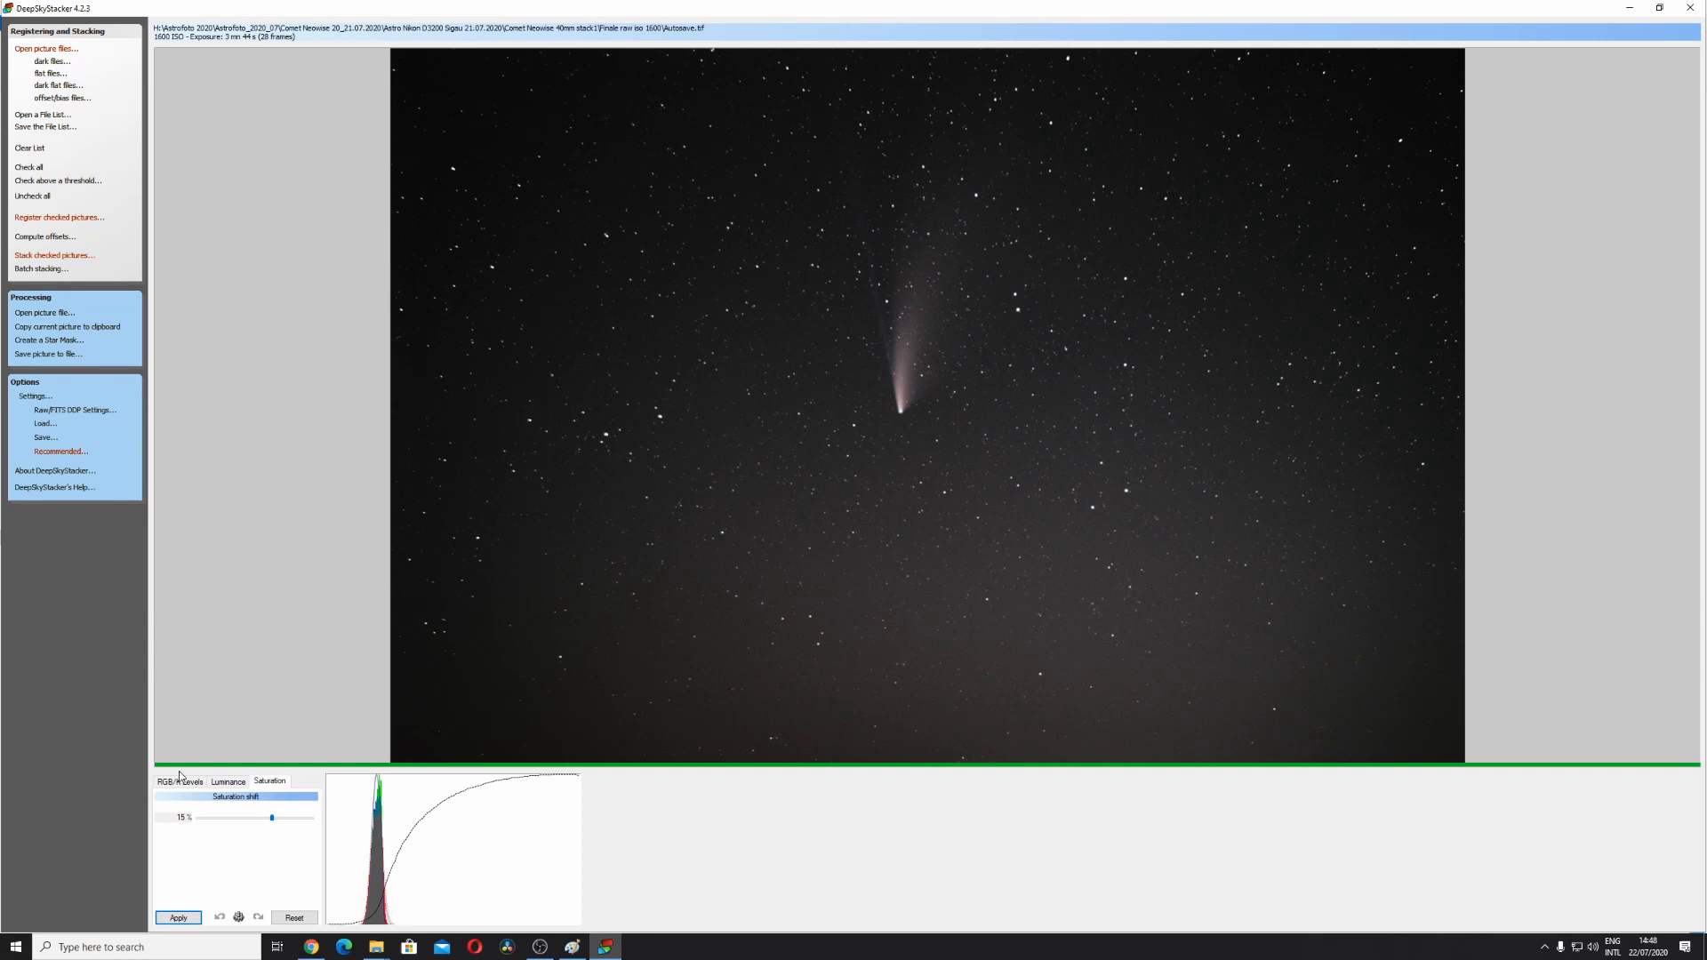
Save the adjusted stack as a 16-bit TIFF with the adjustments baked into the saved image
left_click(227, 781)
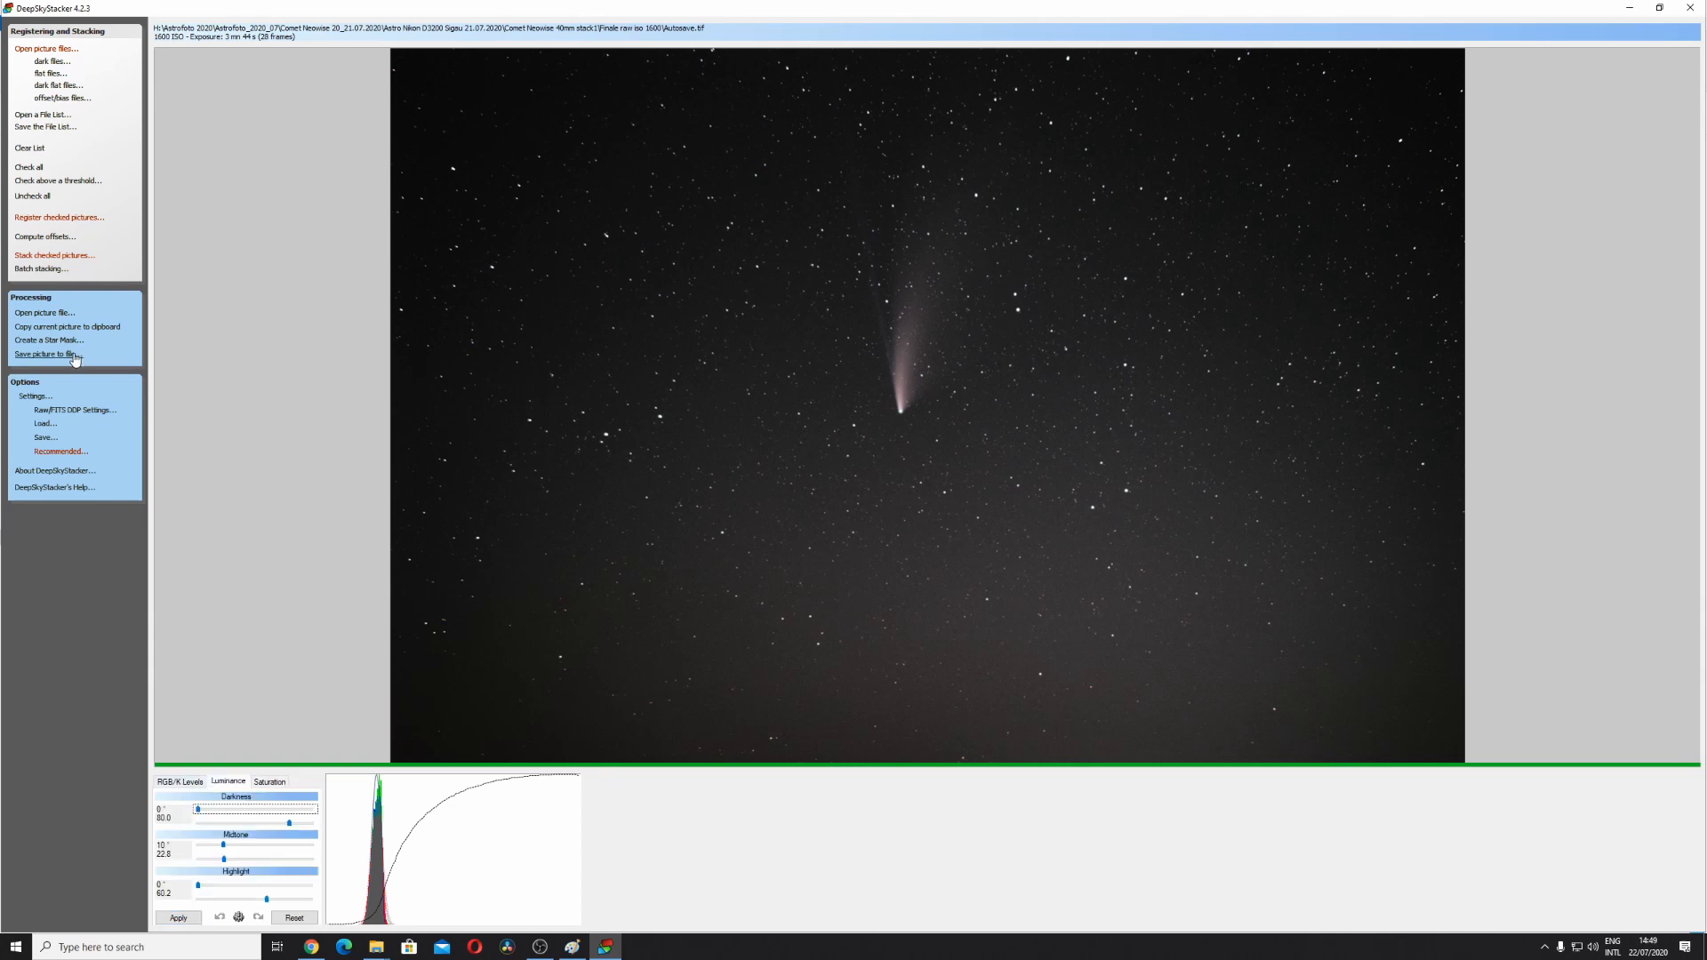
left_click(48, 354)
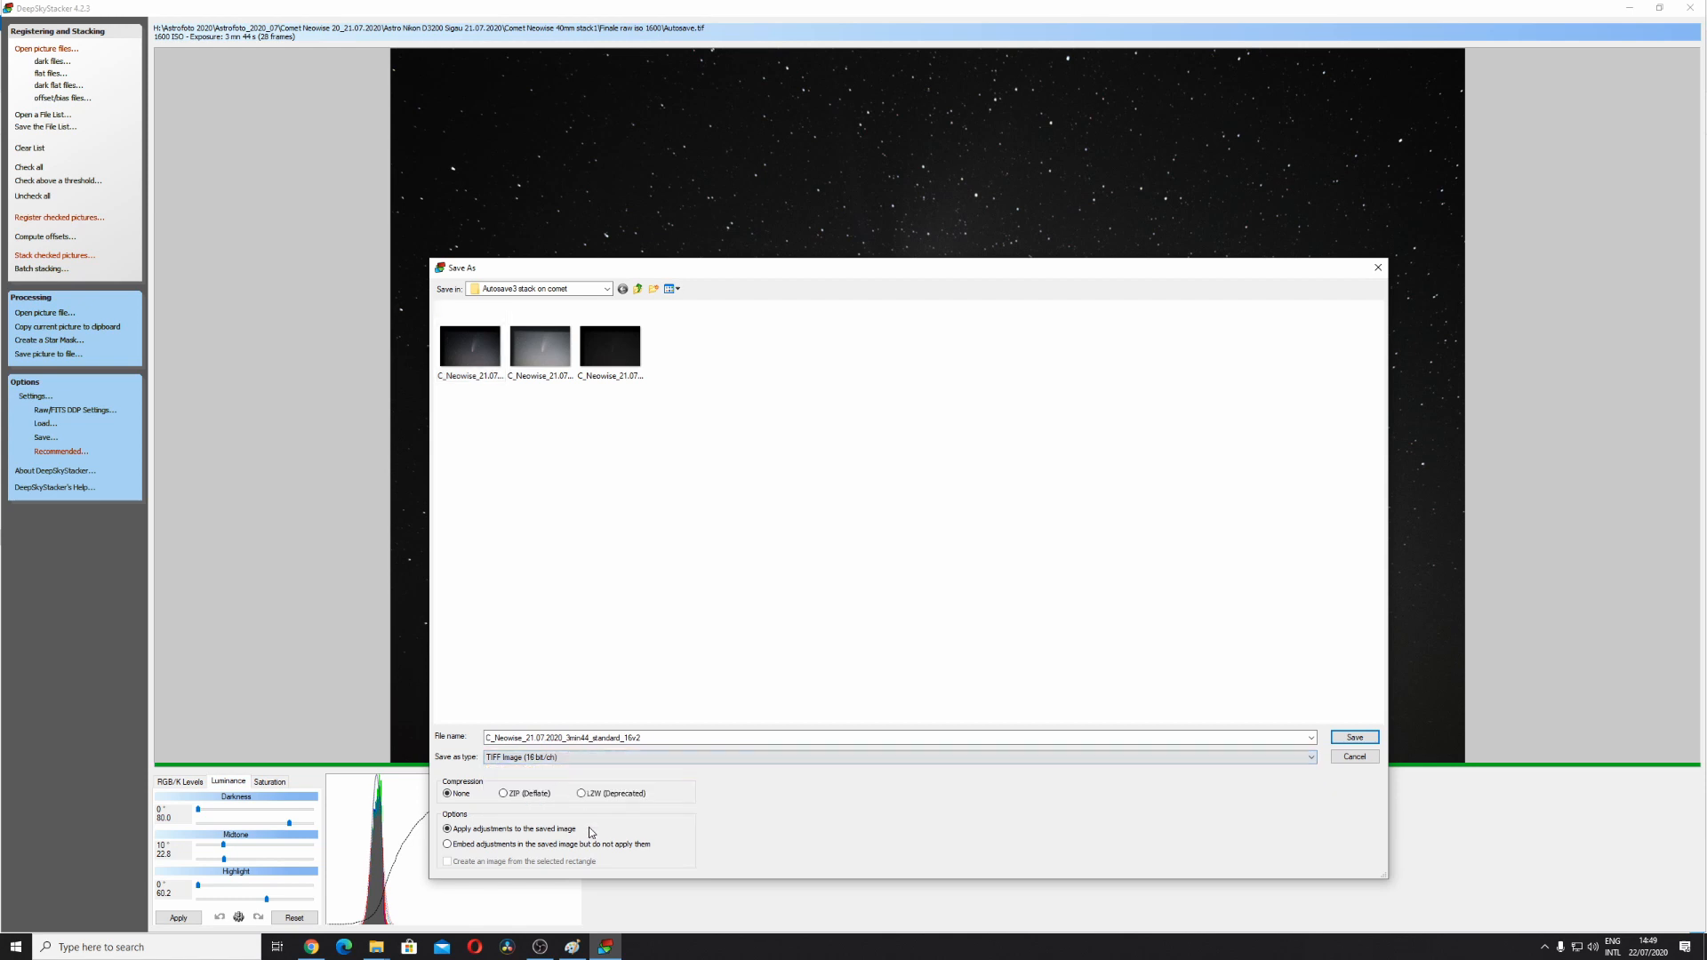
left_click(1354, 737)
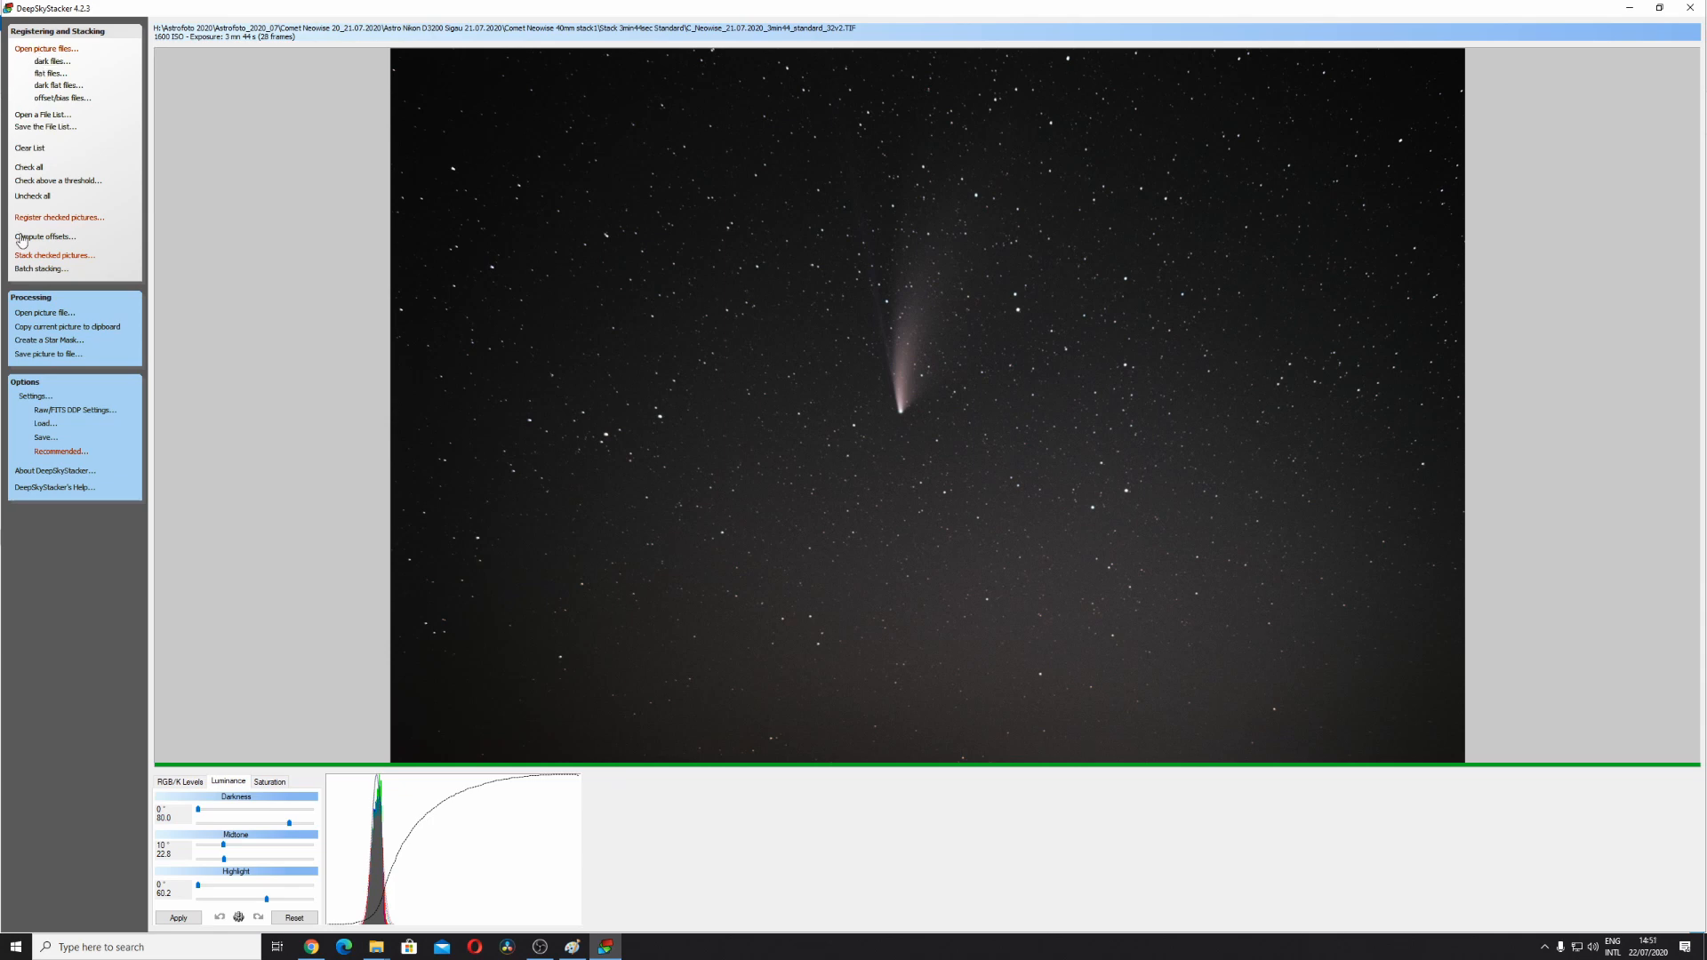
Preview frame DSC_0059 and choose Stars+Comet stacking with Kappa-Sigma clipping
left_click(38, 39)
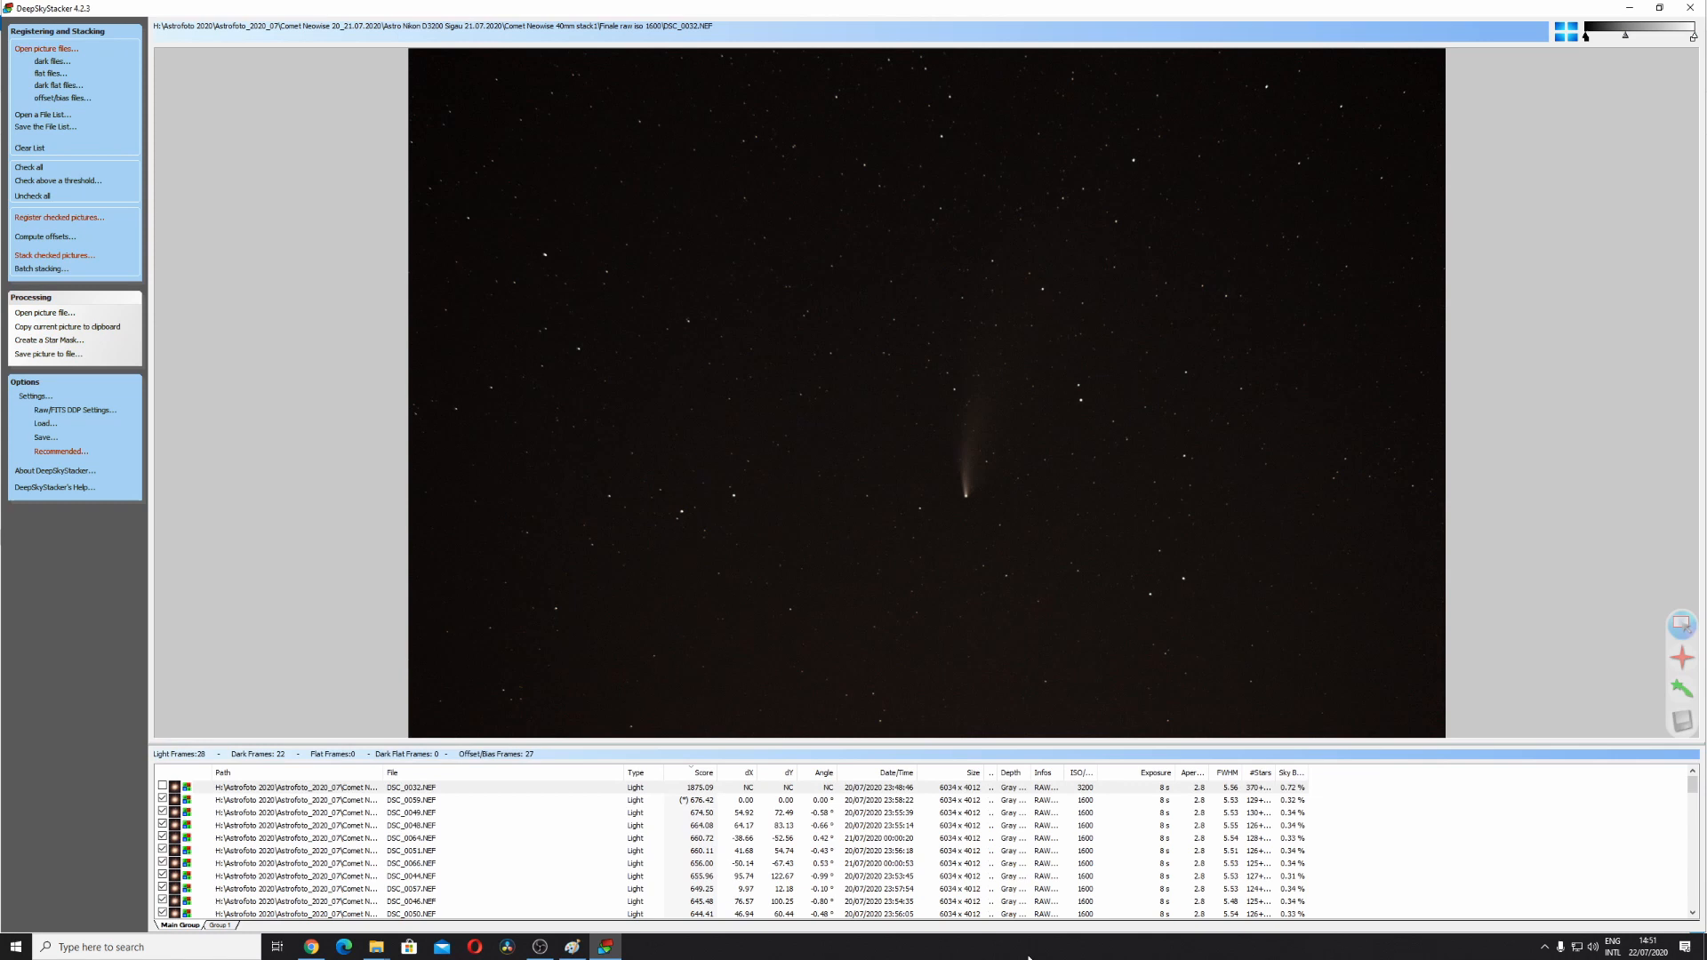
double_click(409, 800)
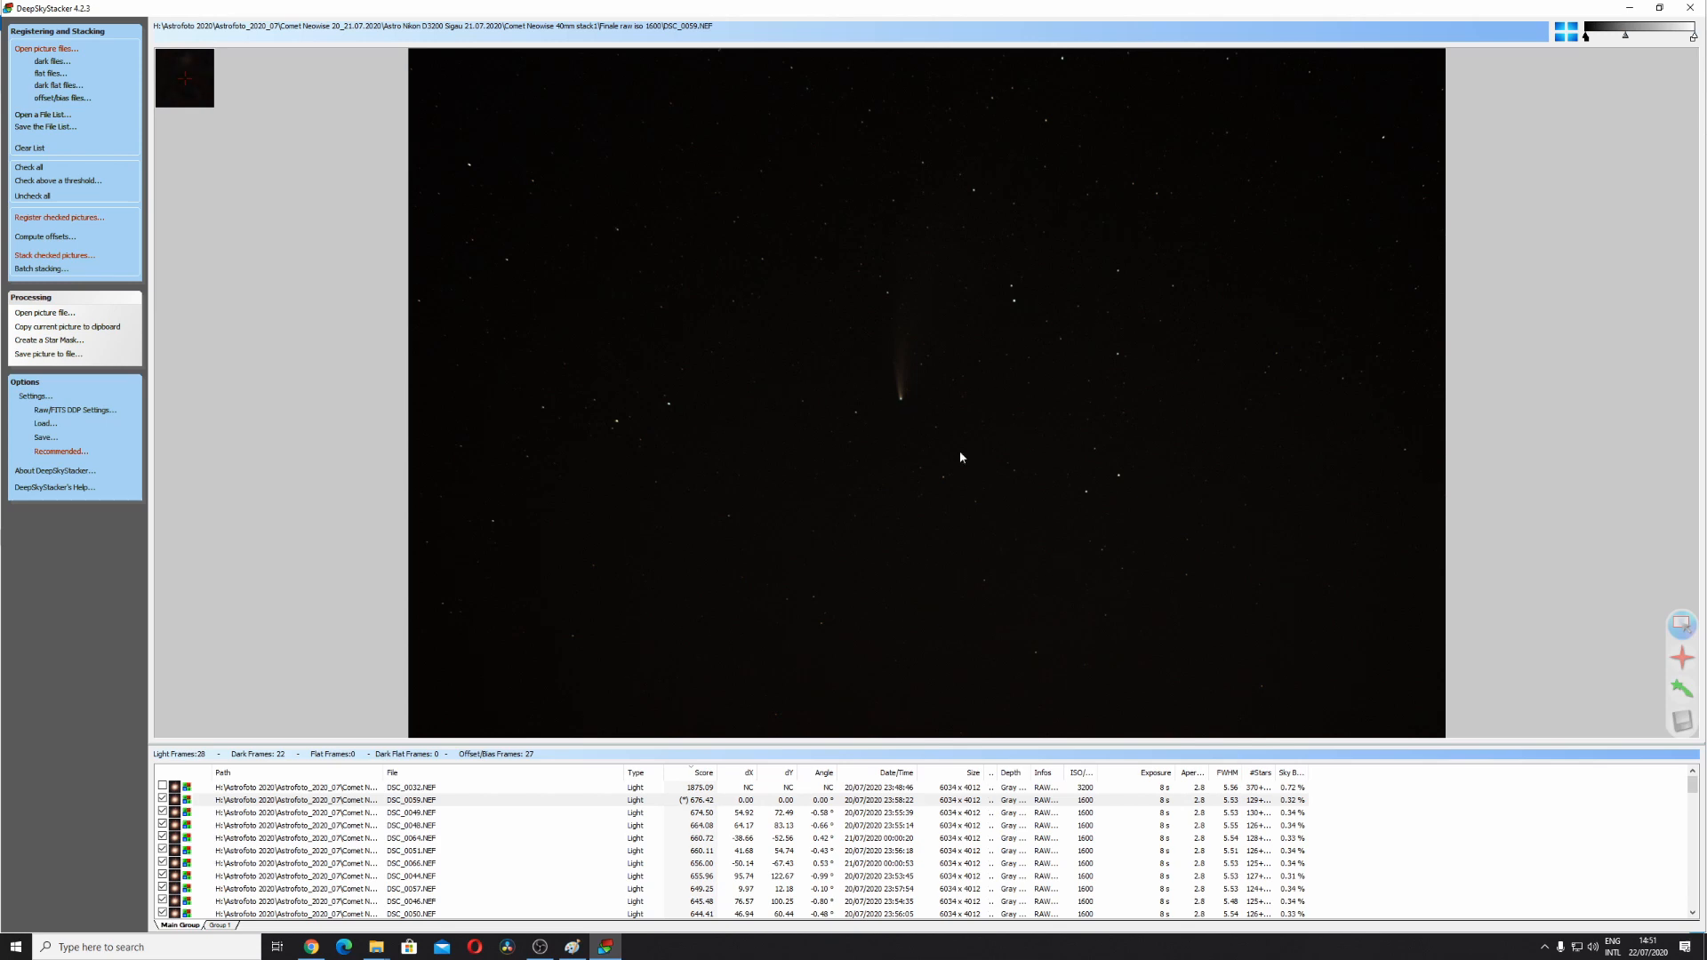
mouse_move(1401, 638)
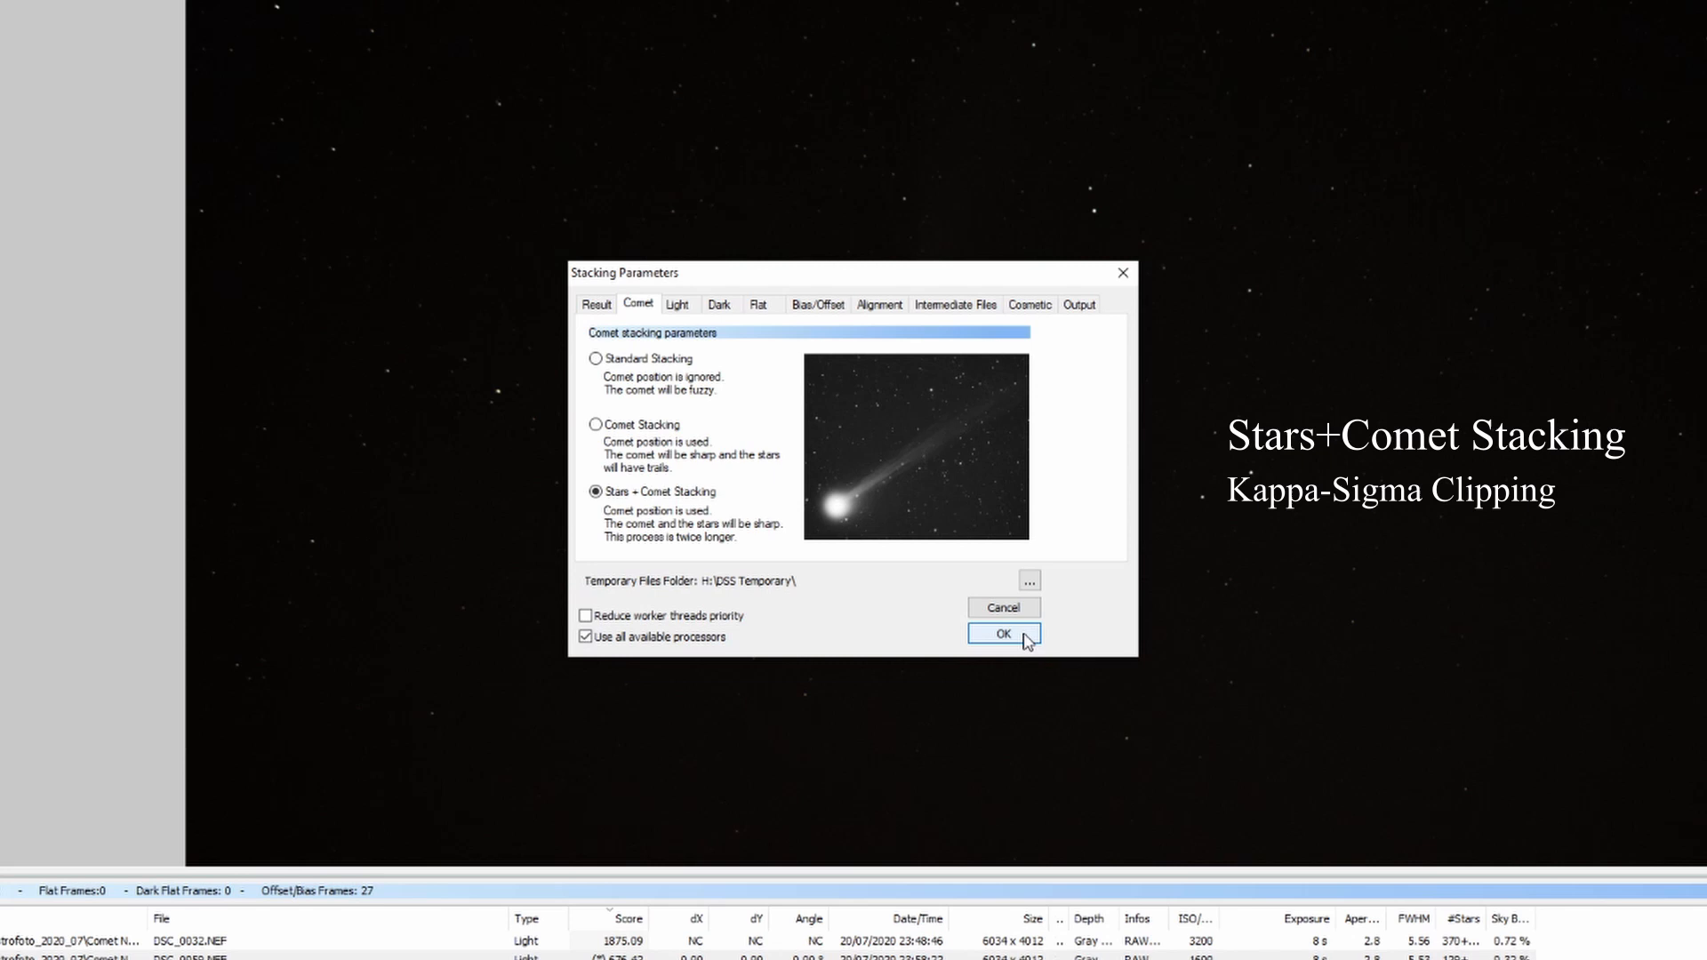
left_click(678, 304)
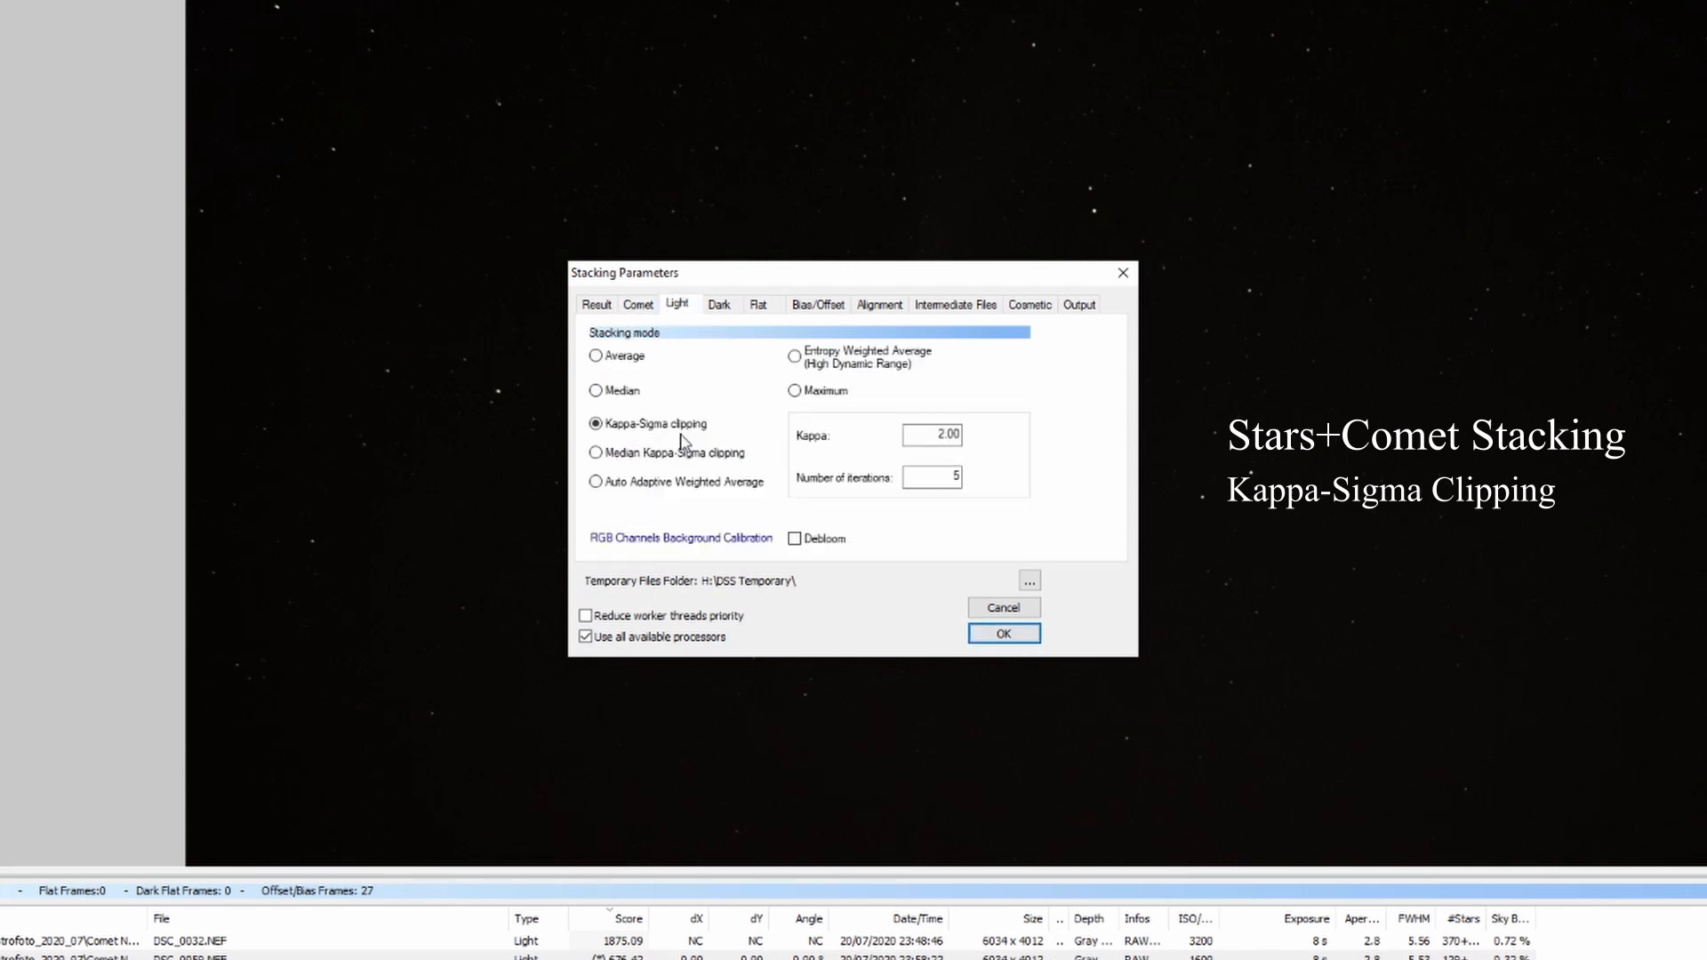
left_click(1004, 634)
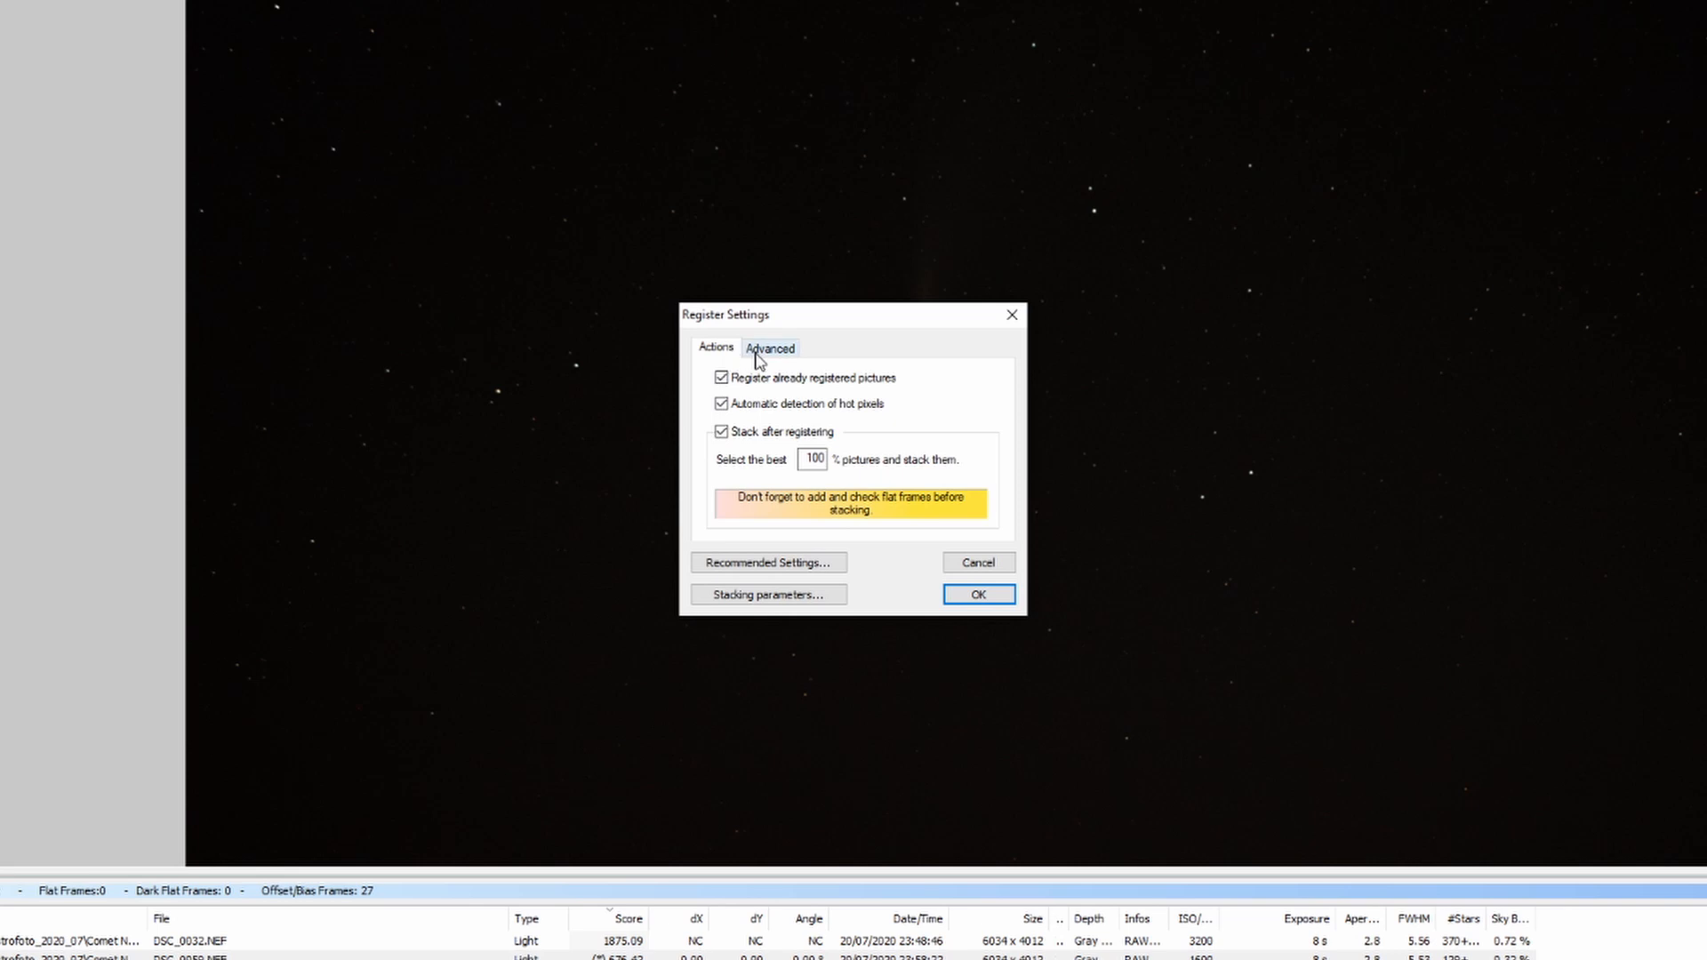
Stack the 28 light frames without re-registering the already registered pictures
left_click(722, 377)
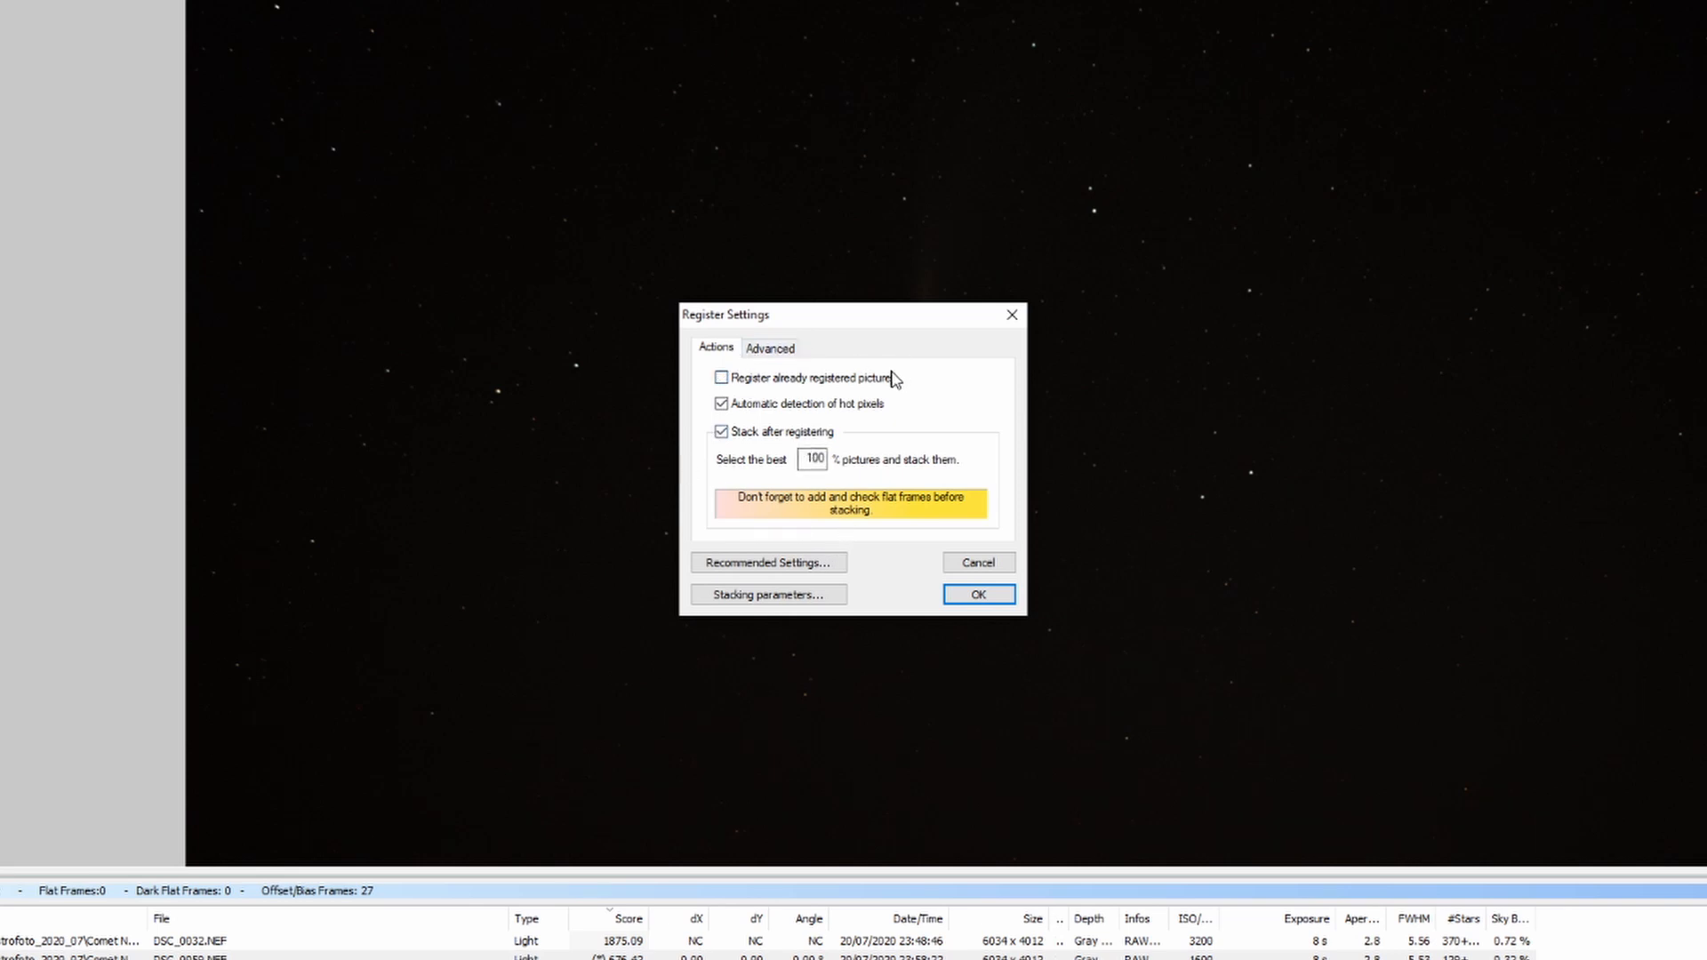
mouse_move(978, 610)
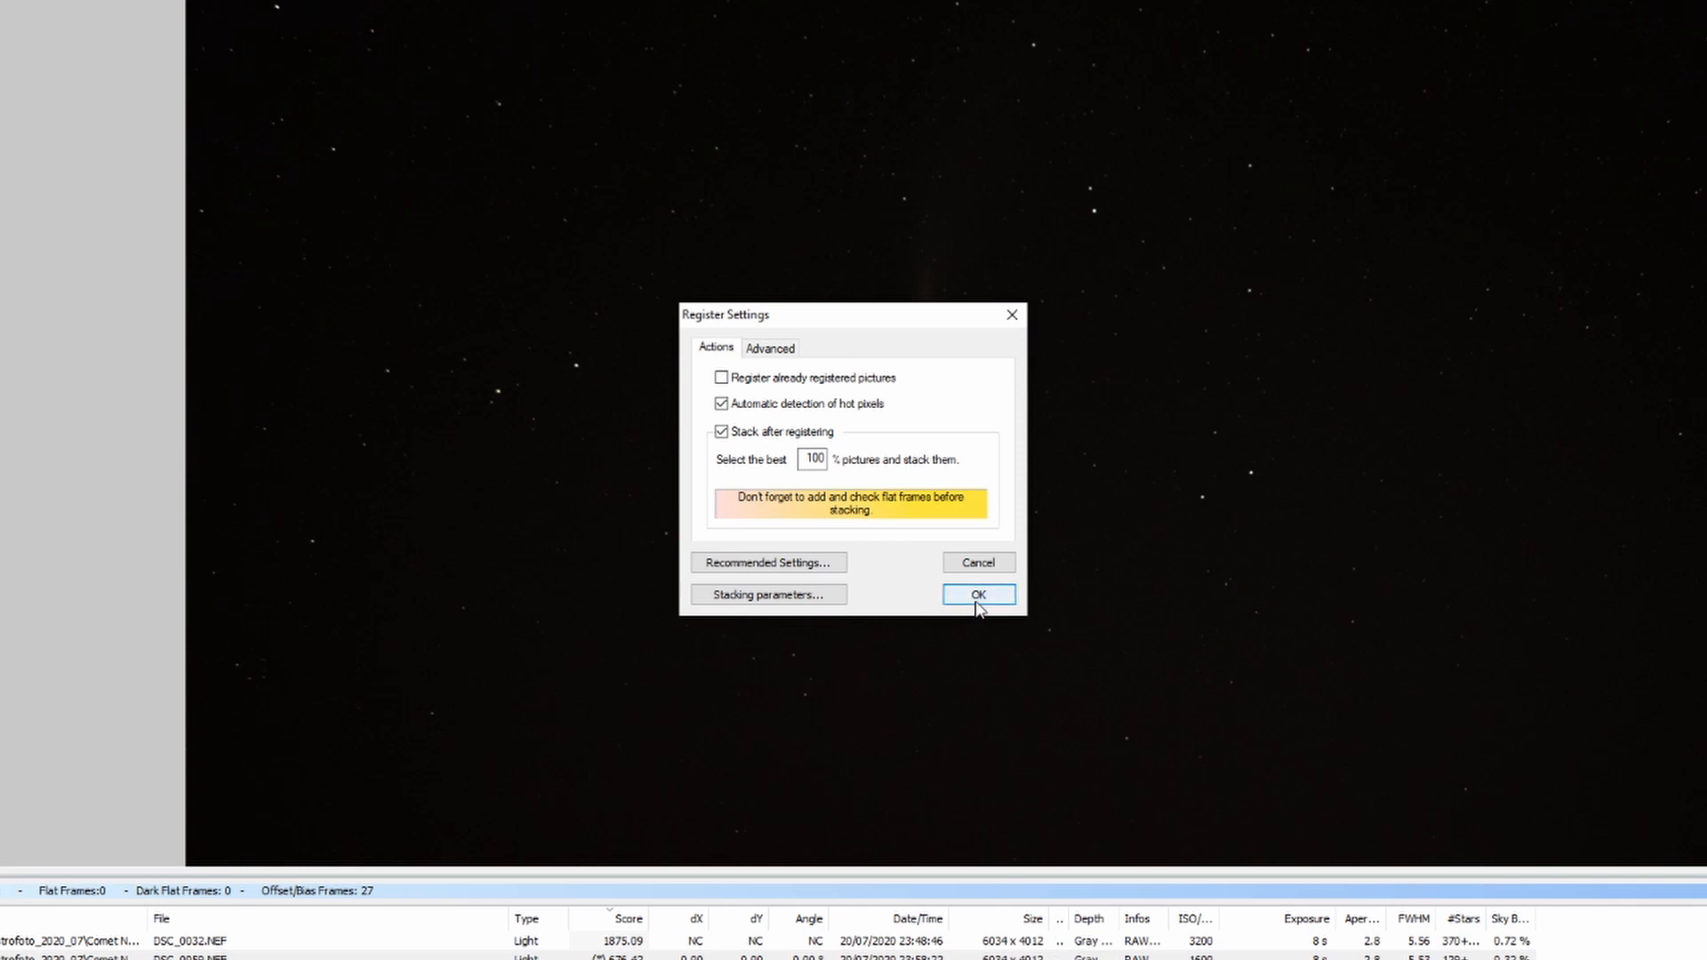
left_click(979, 593)
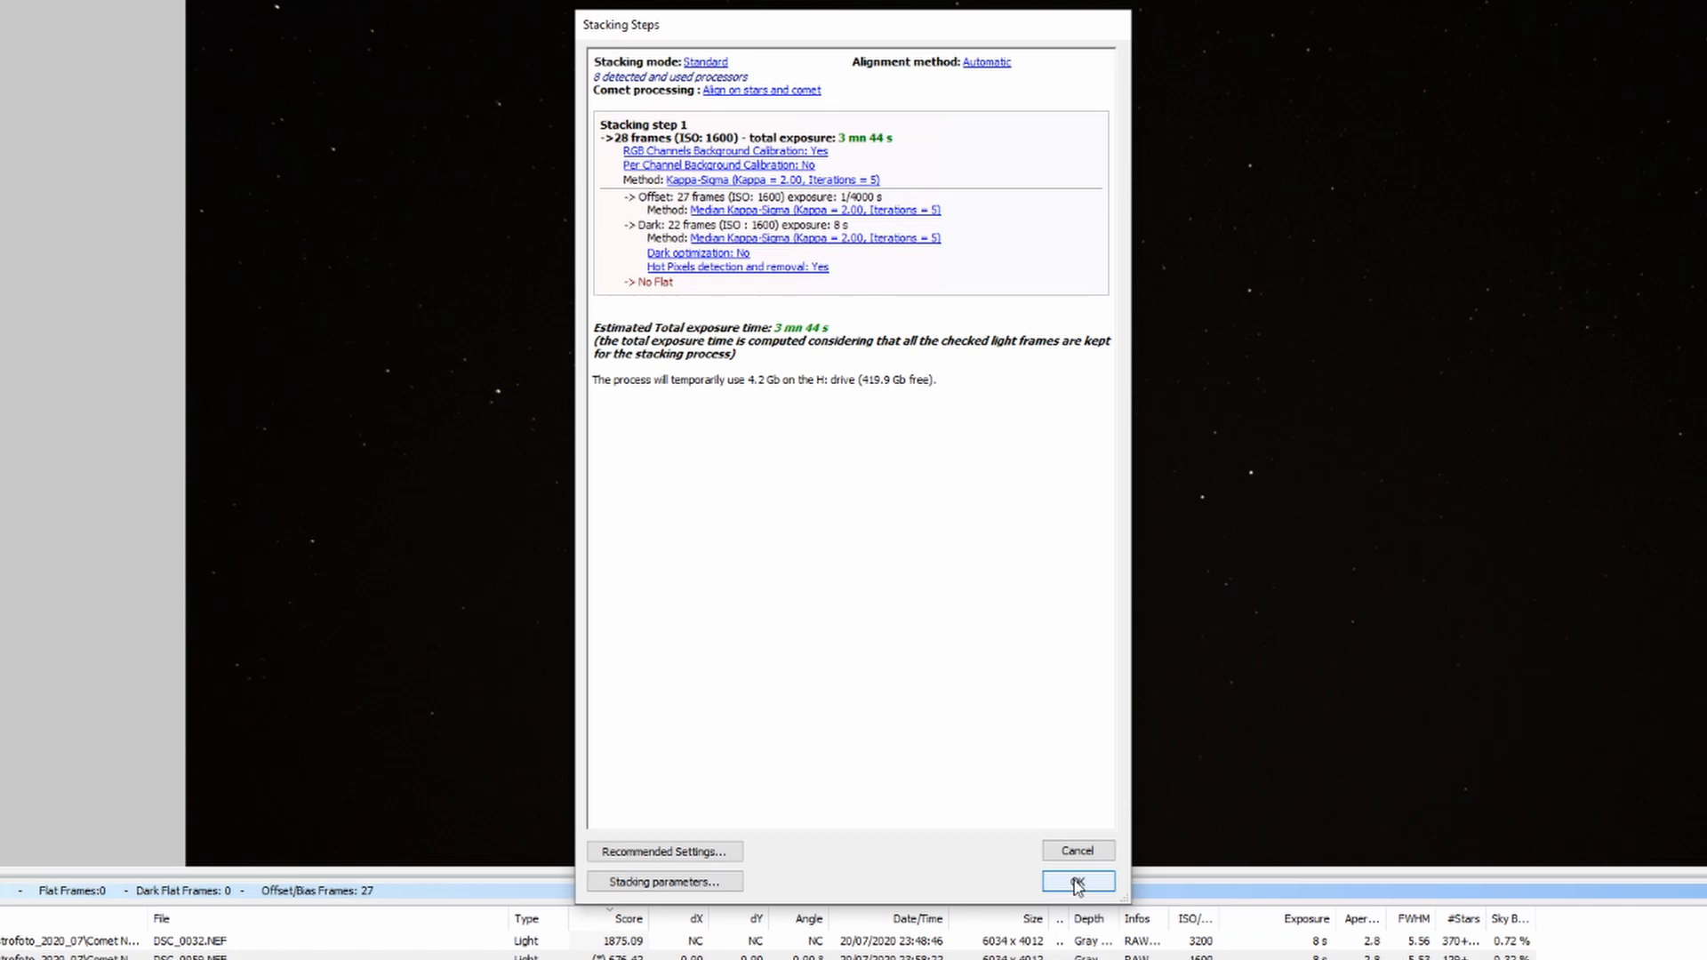
left_click(1078, 882)
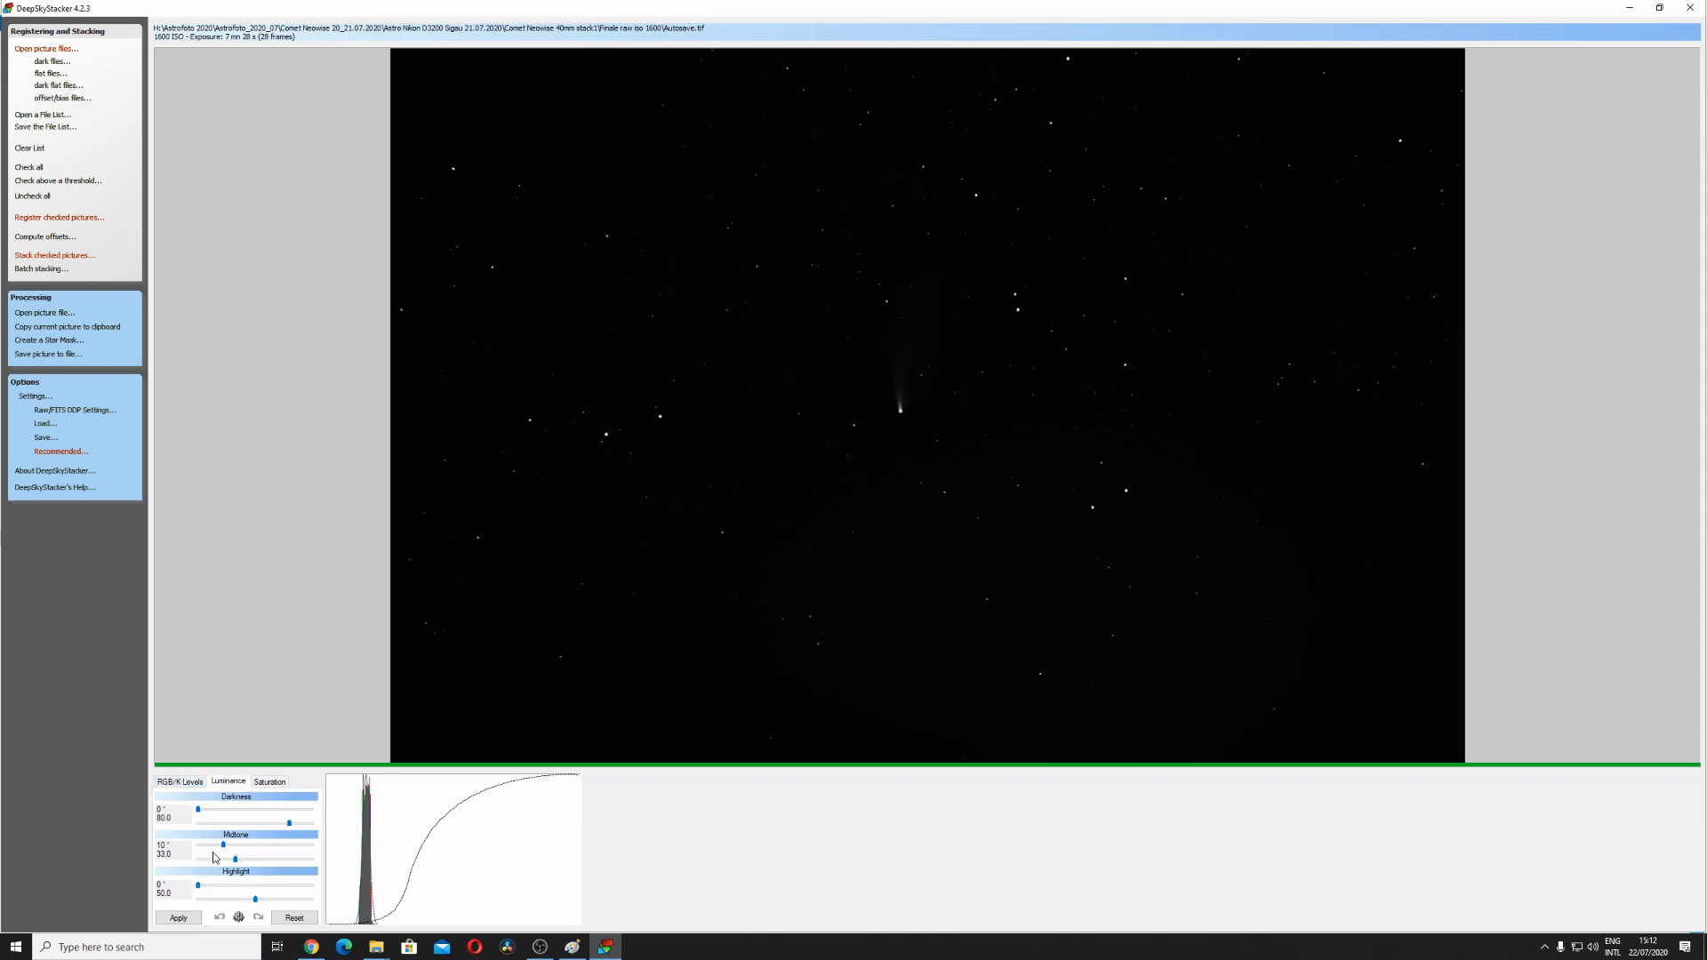
Lower the luminance midtone and apply colour levels so the comet's faint tail and stars stand out
left_click_drag(234, 859, 223, 859)
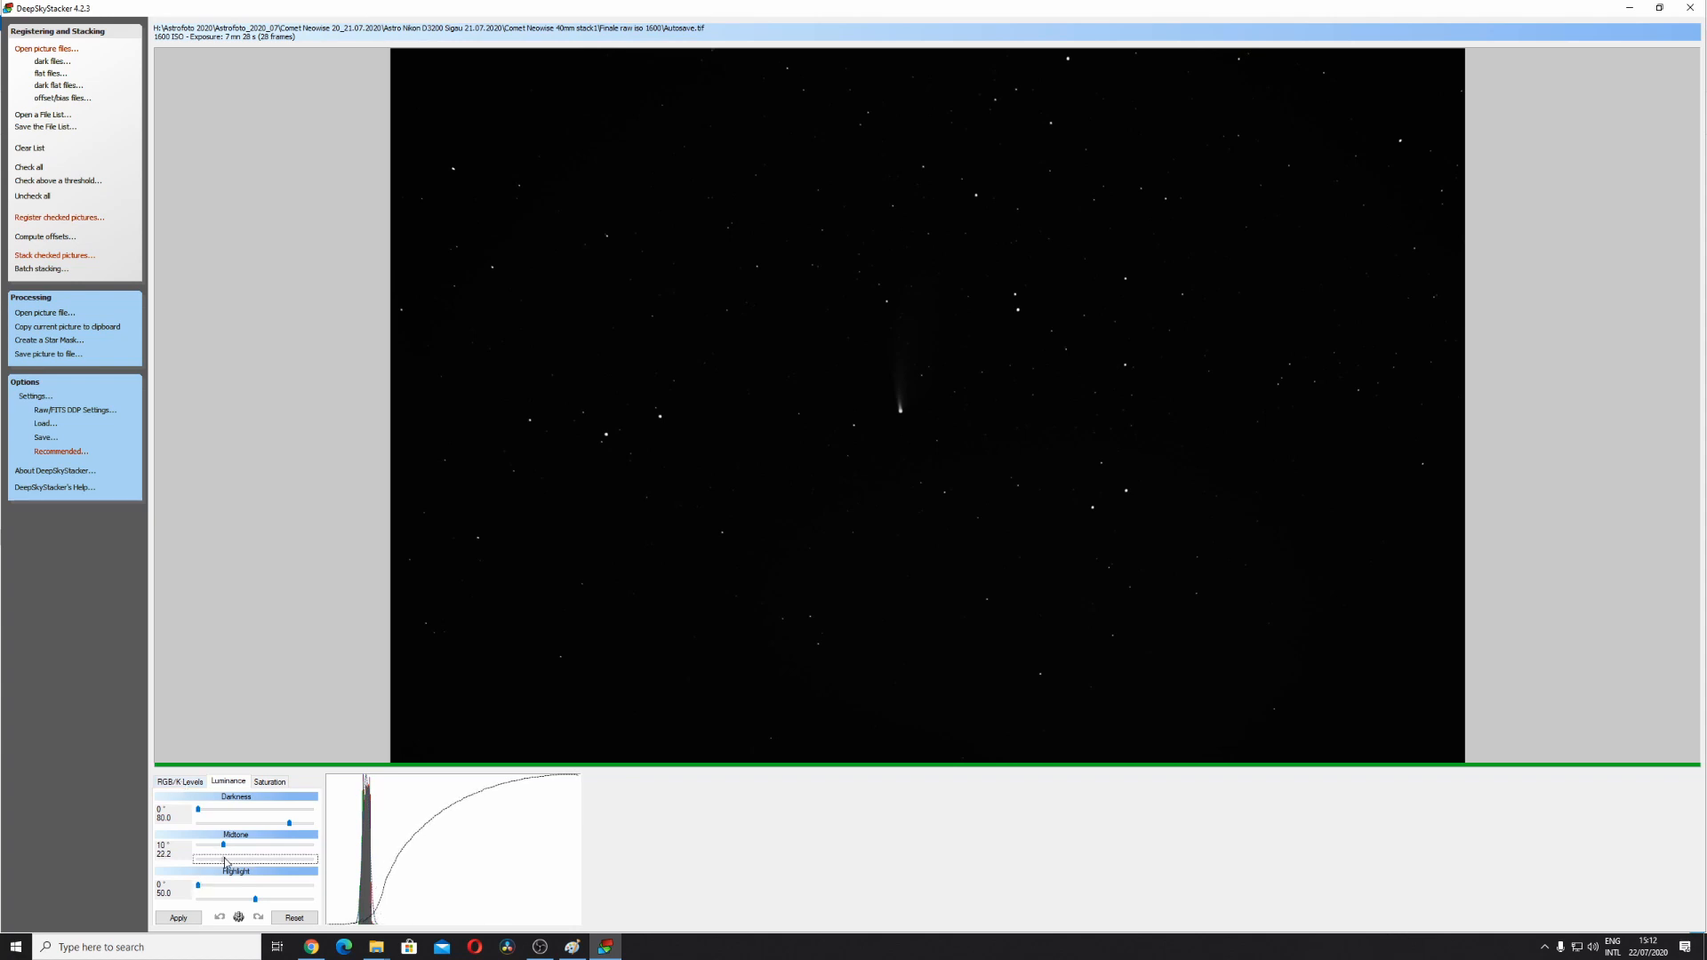
left_click(176, 918)
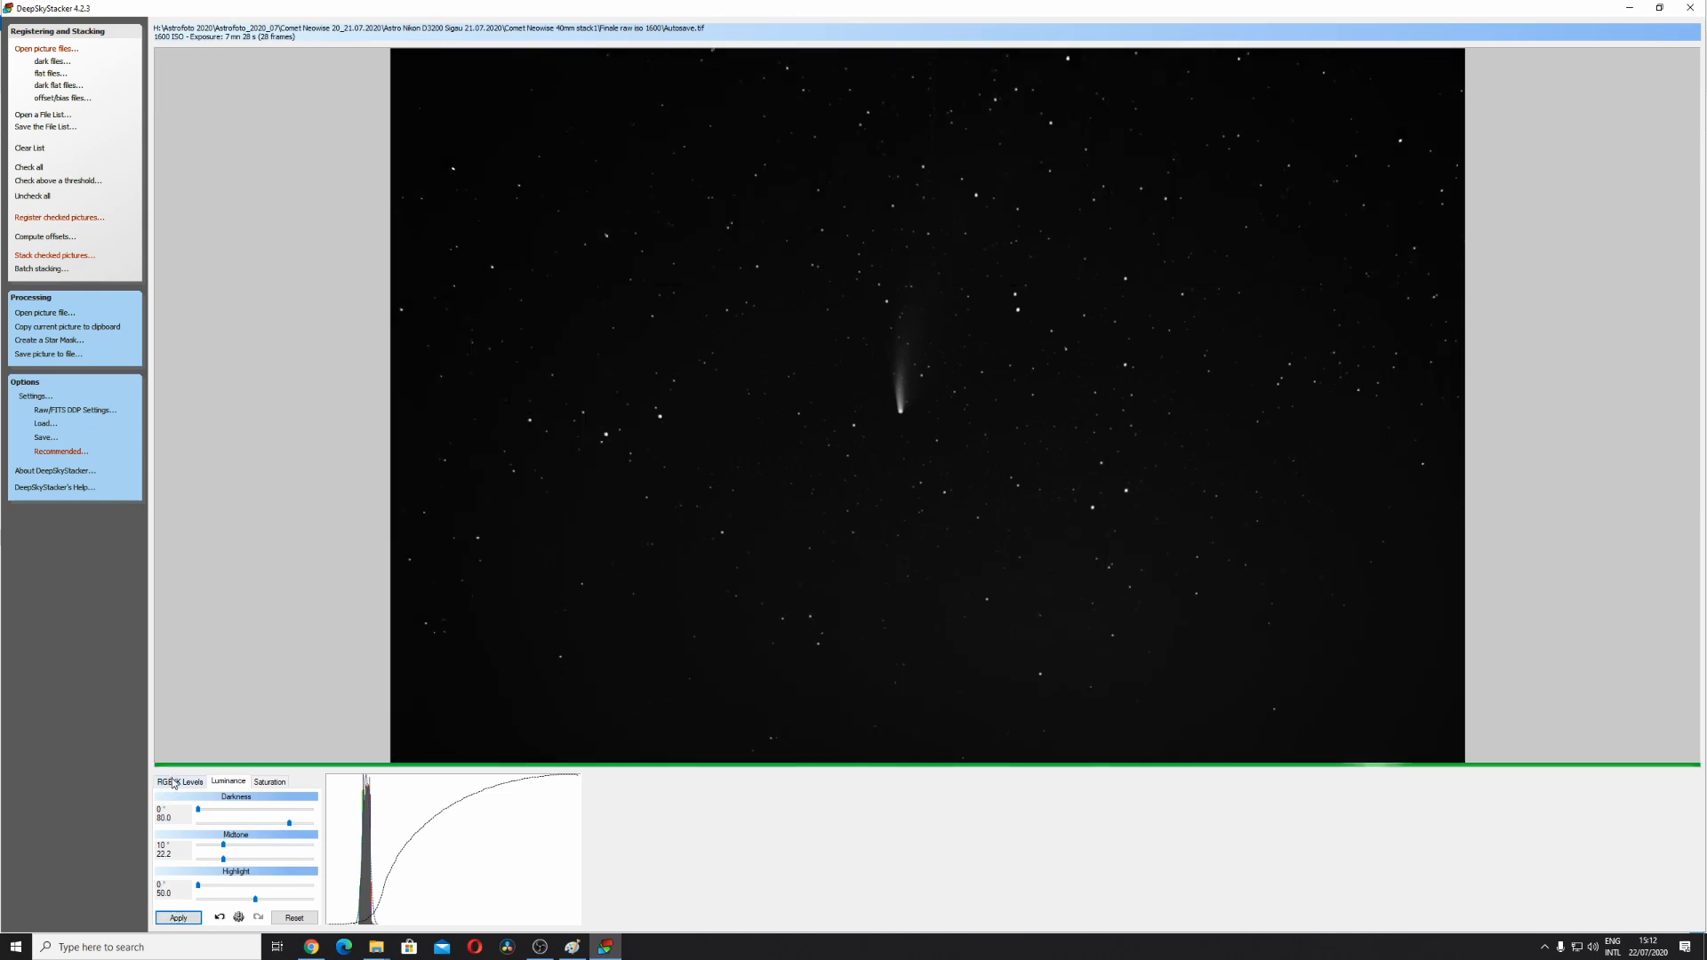
left_click(178, 781)
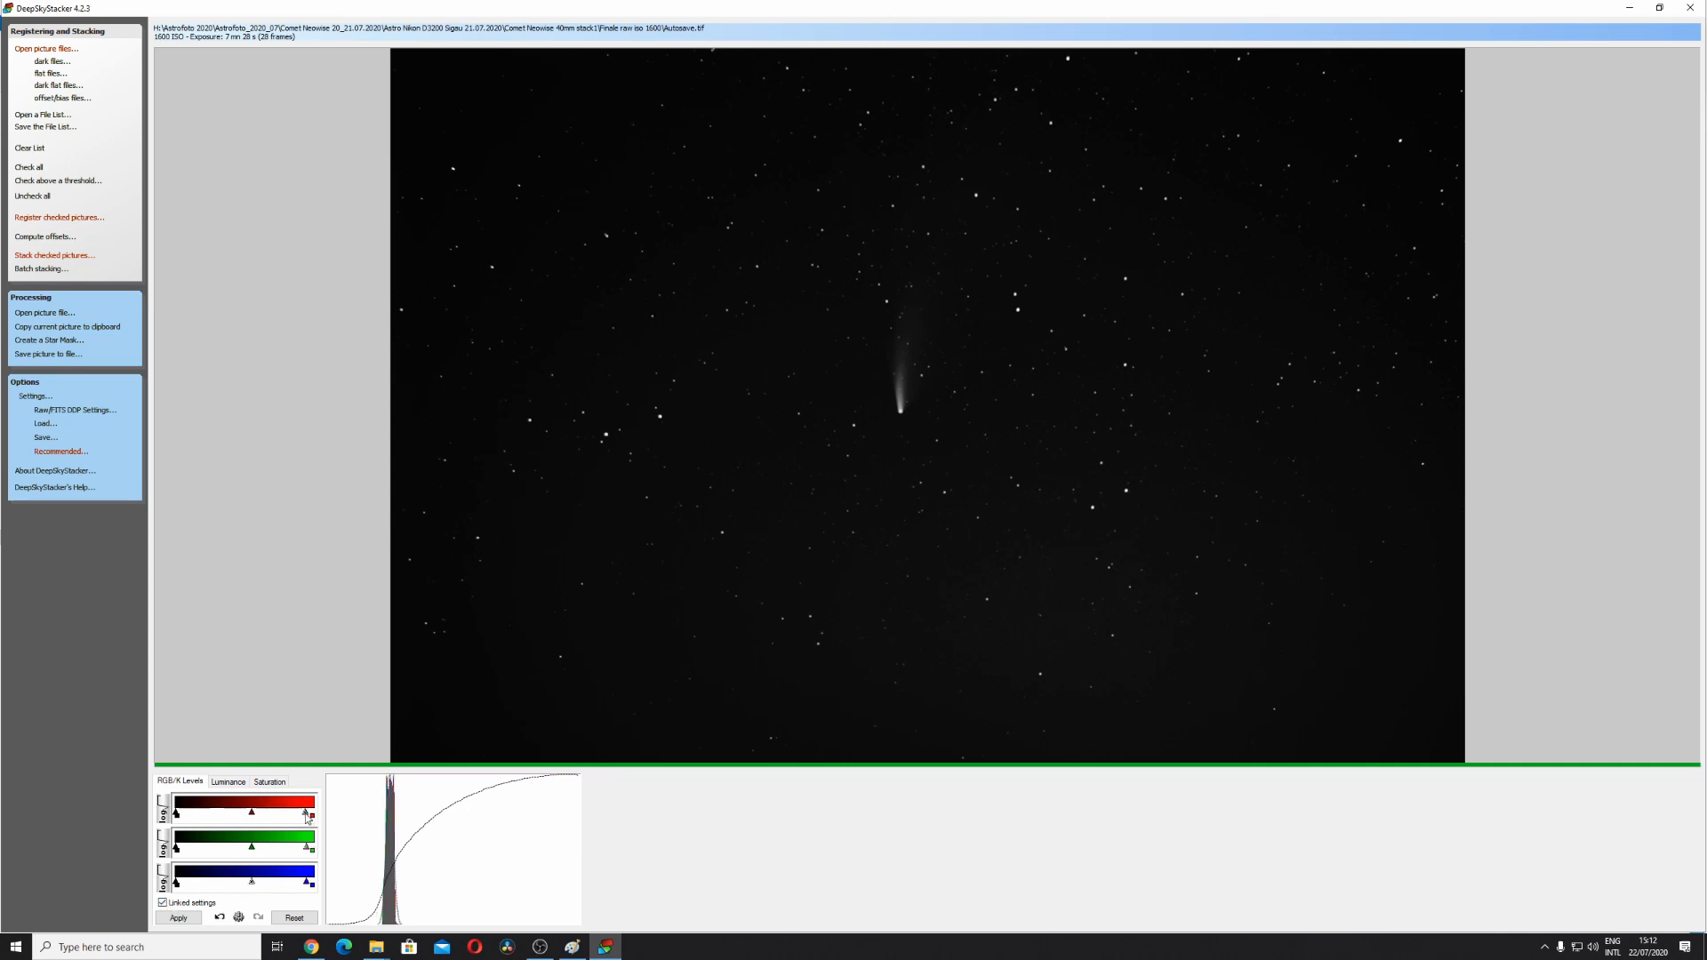
left_click(175, 918)
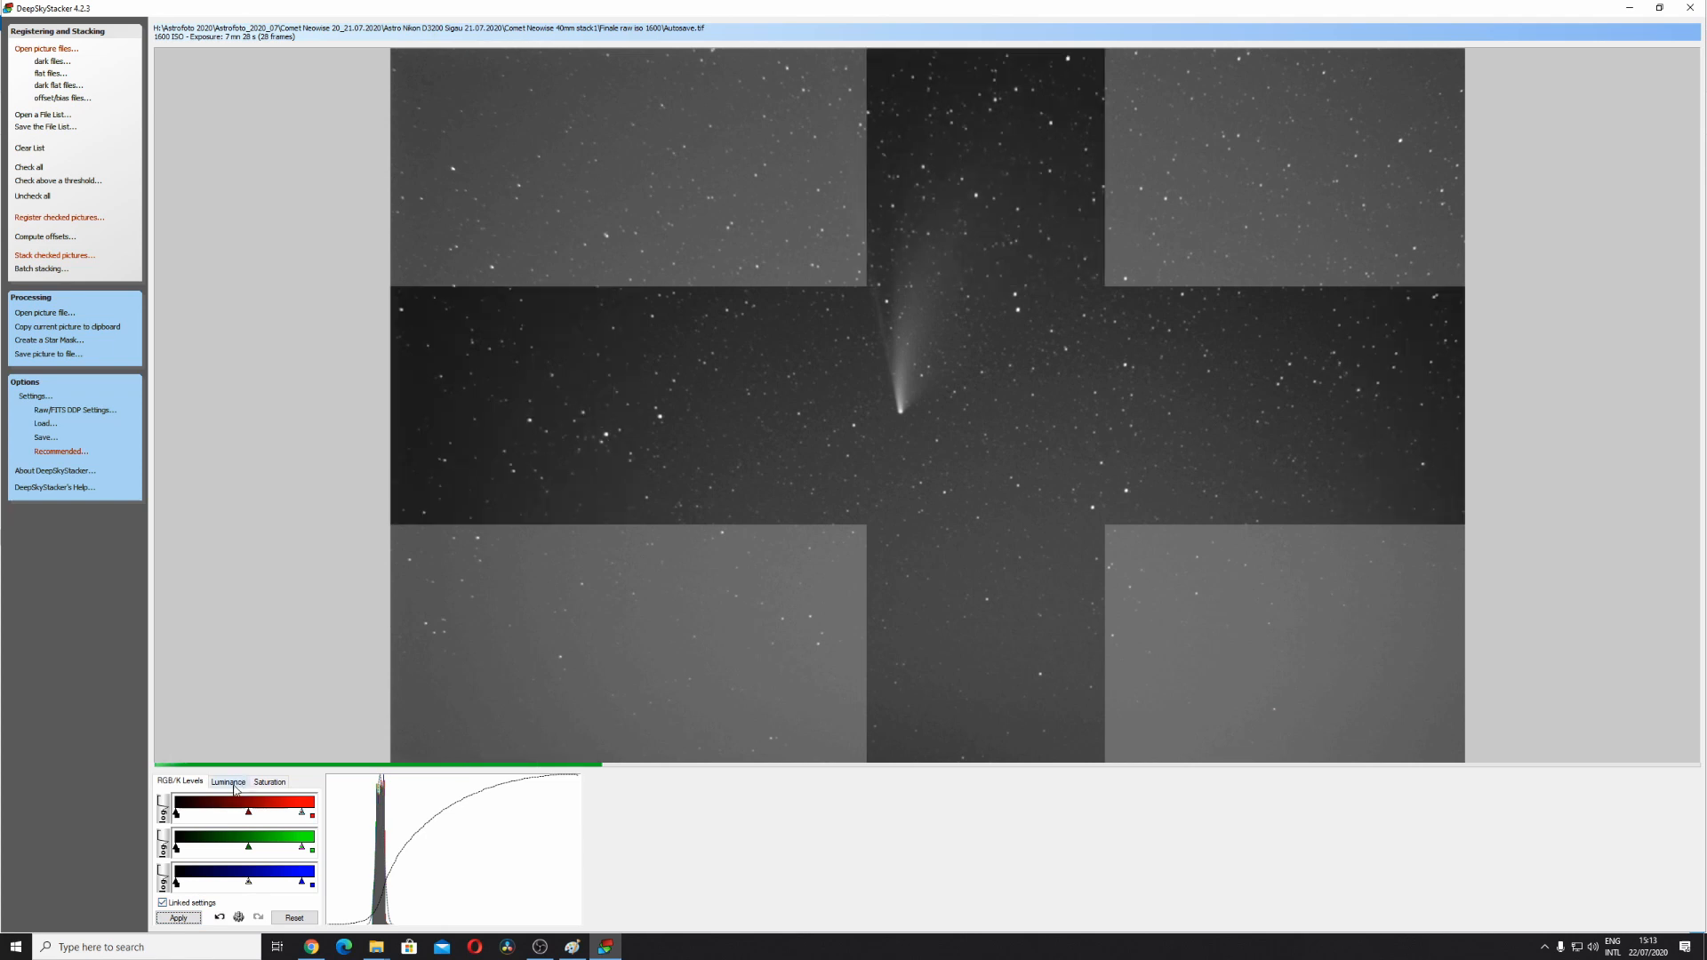
left_click(270, 781)
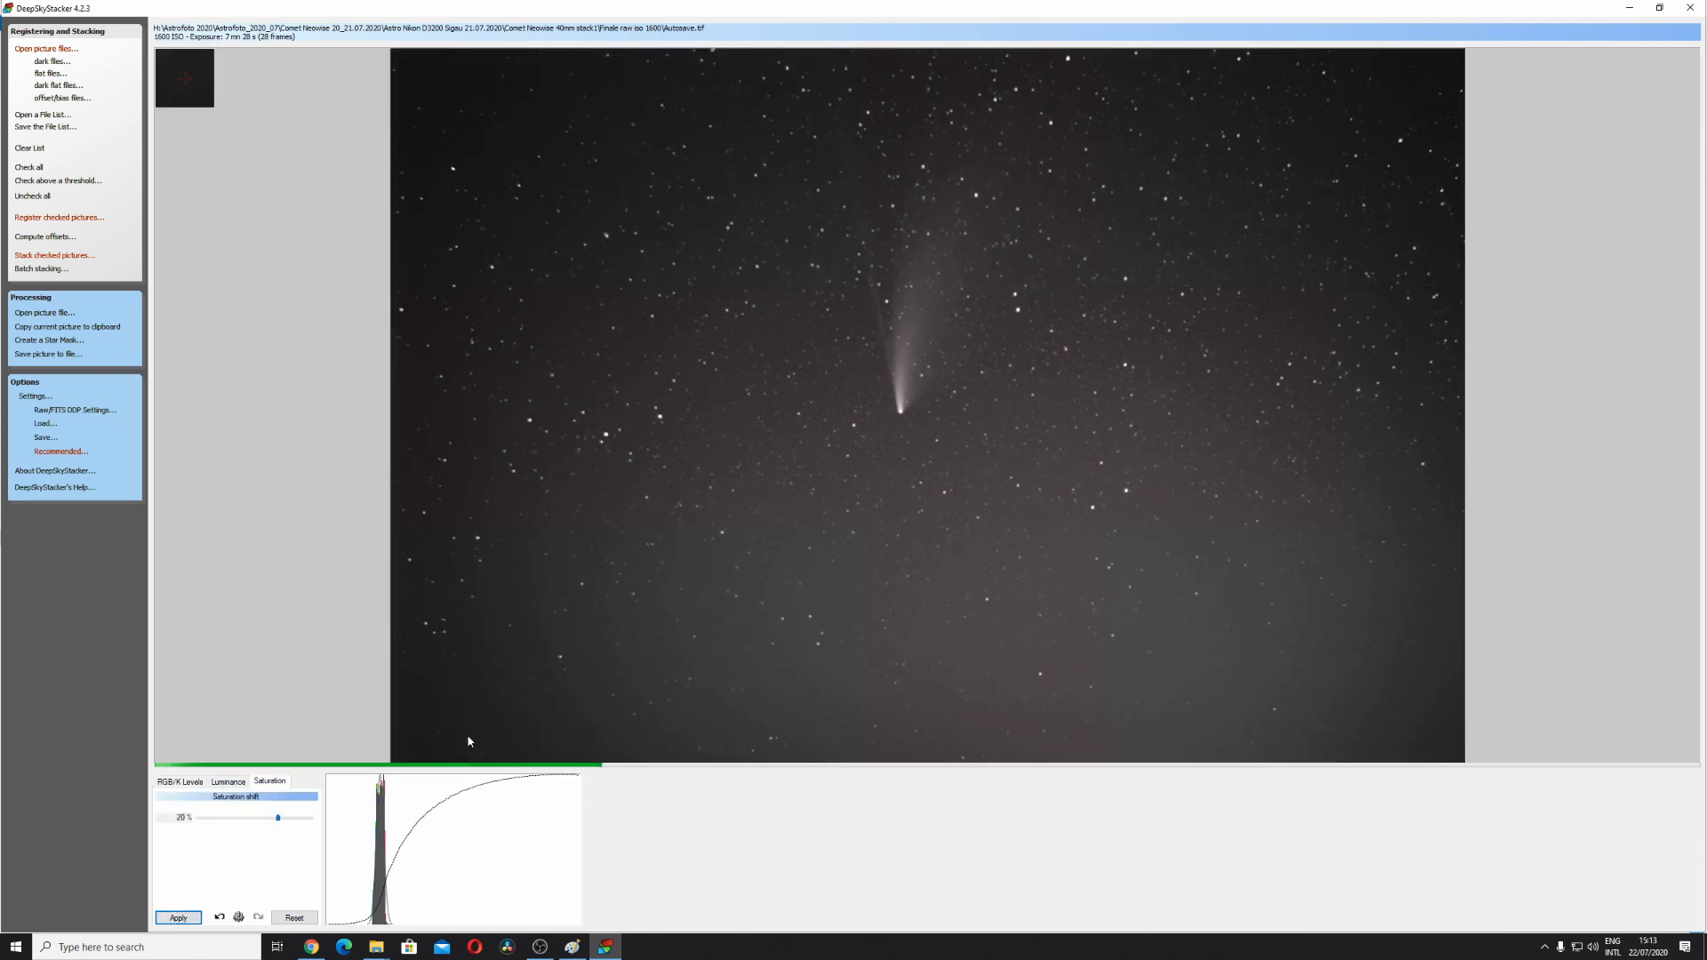
left_click(228, 782)
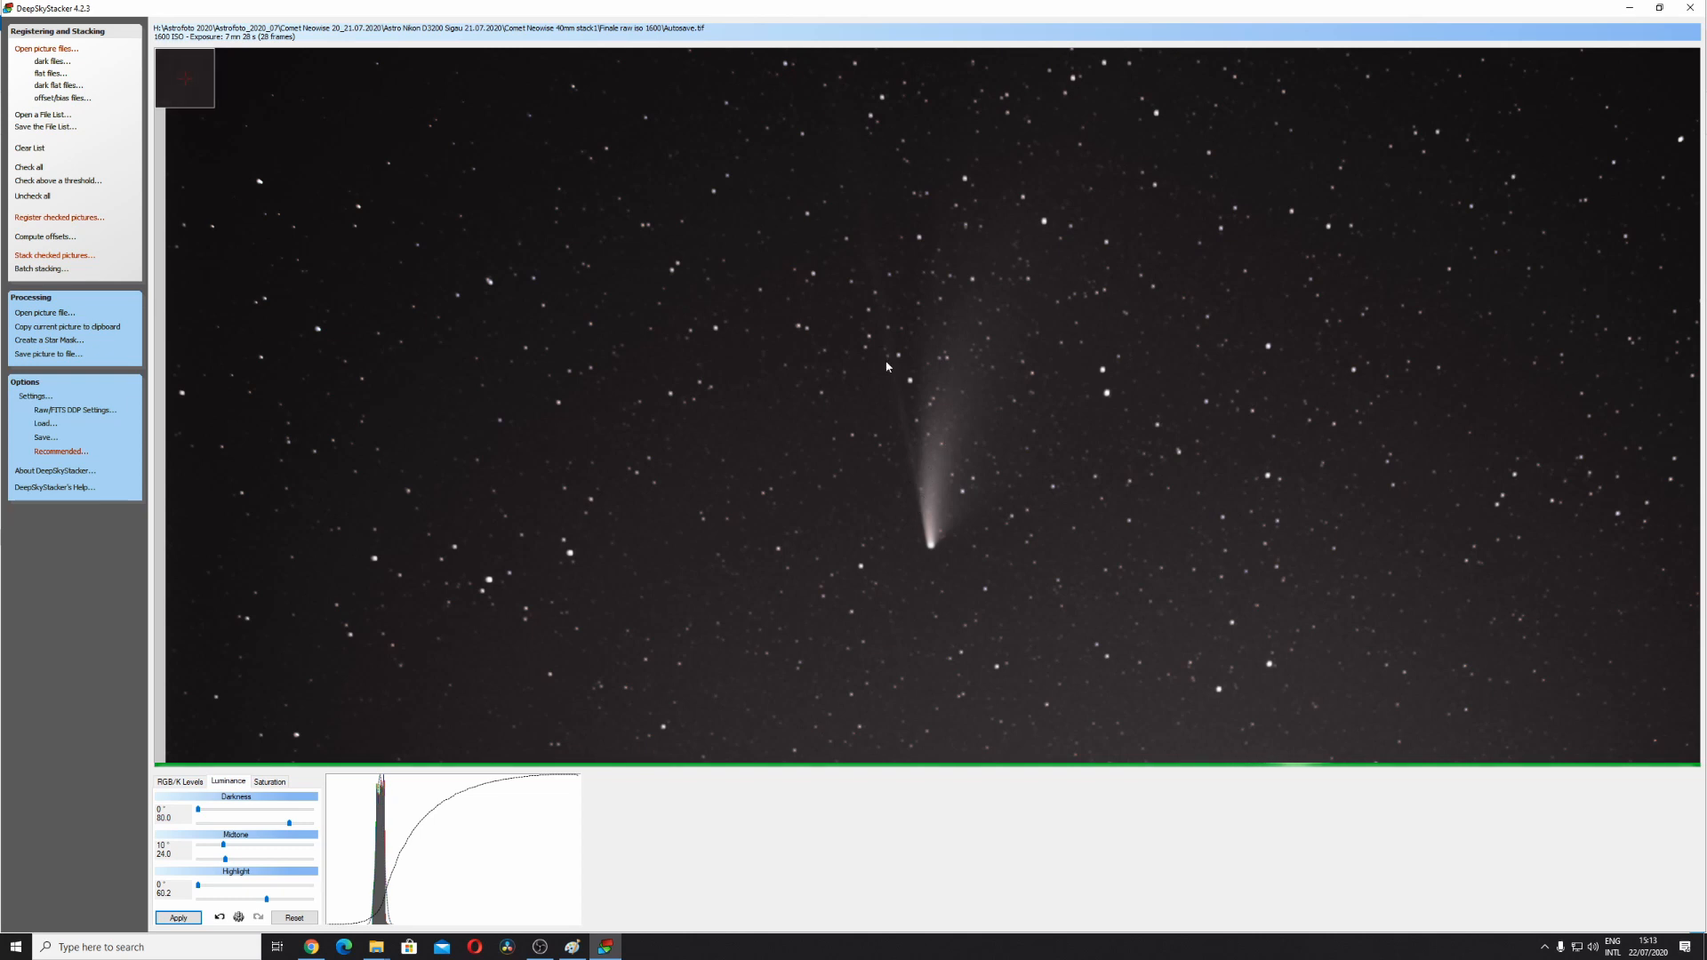
mouse_move(1583, 667)
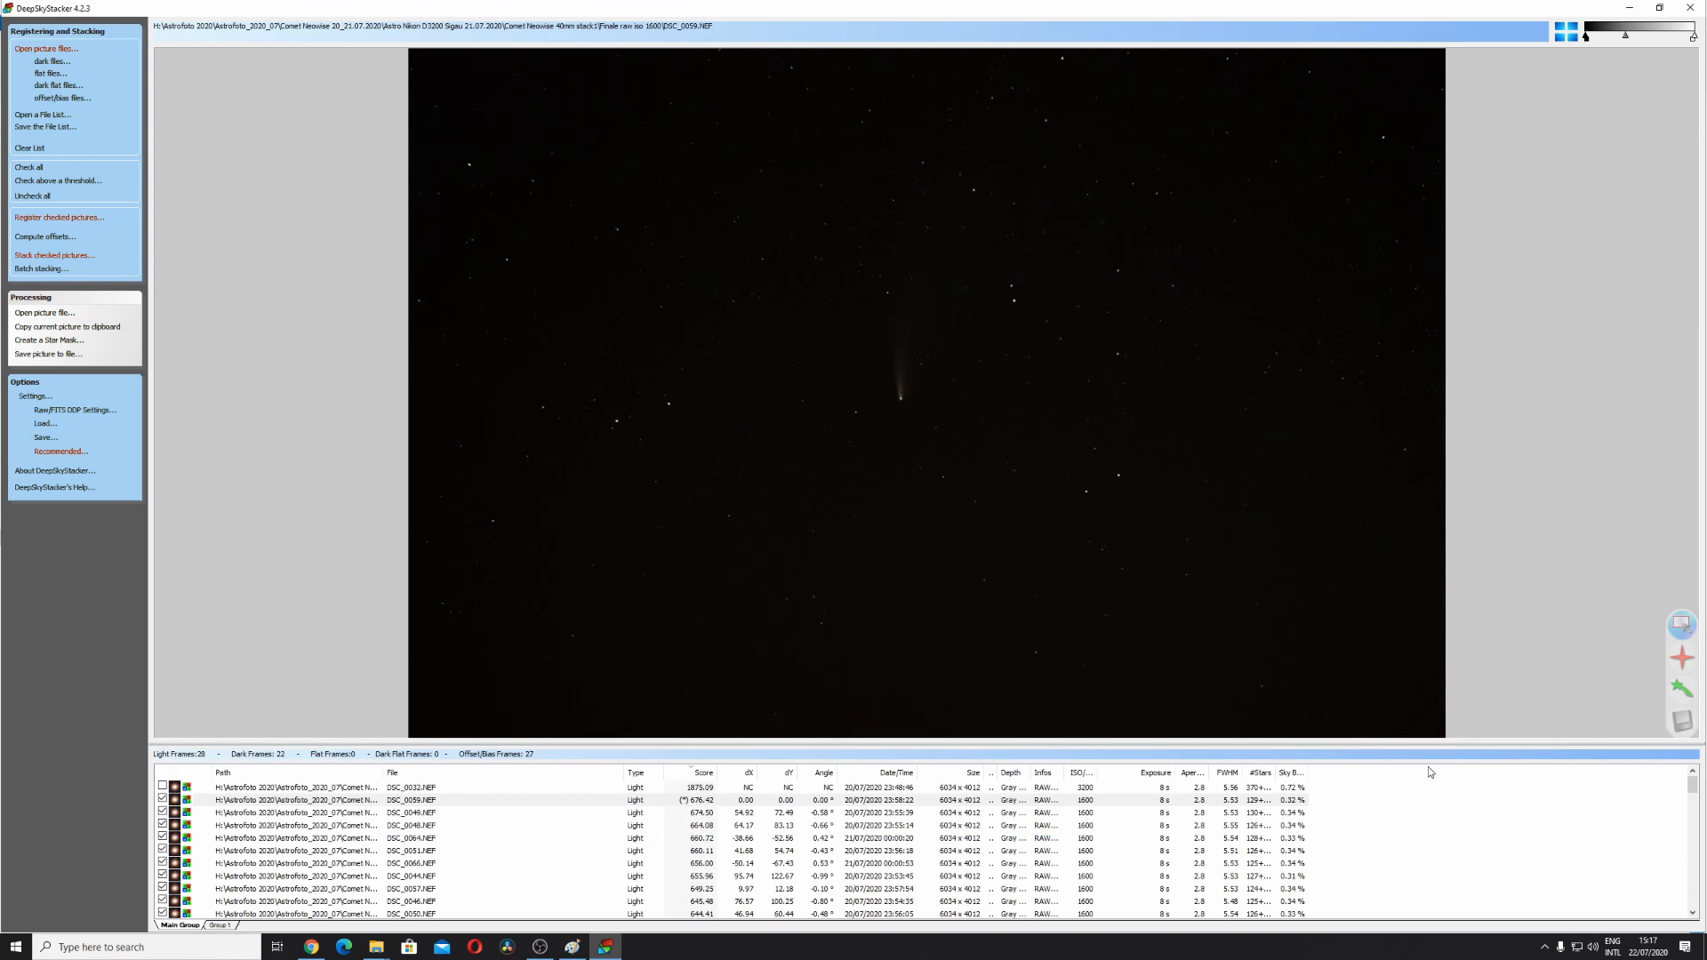
mouse_move(35, 309)
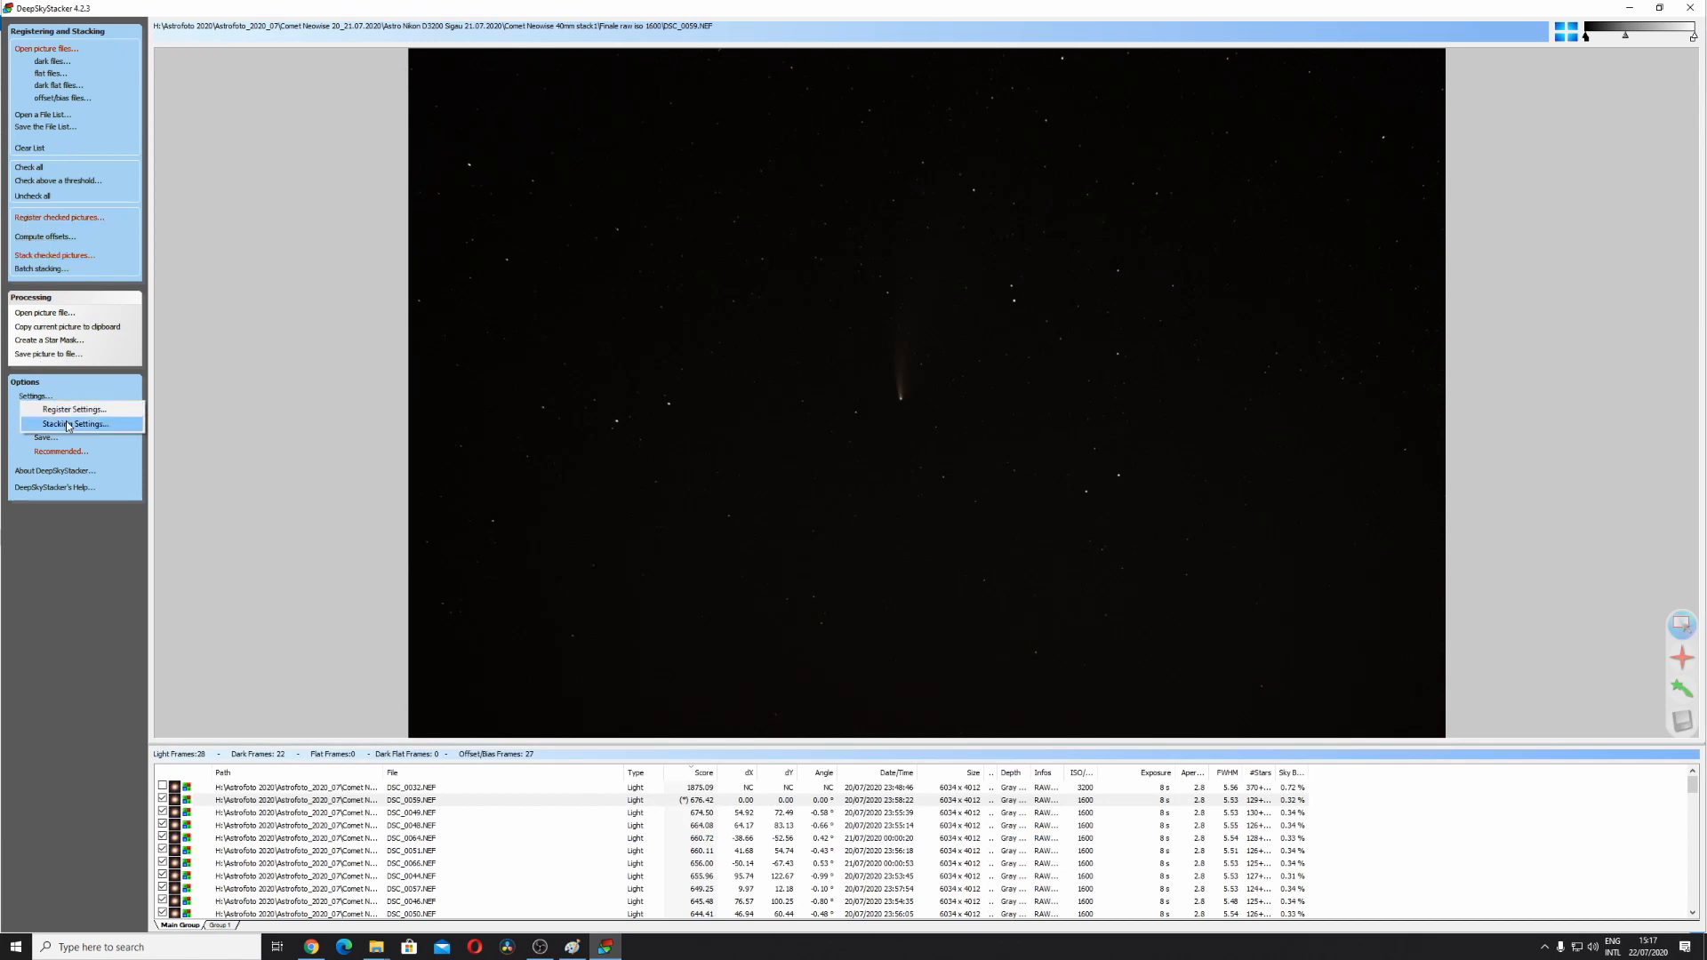
Set Comet Stacking mode with Average light-frame combining in Stacking Parameters
left_click(70, 424)
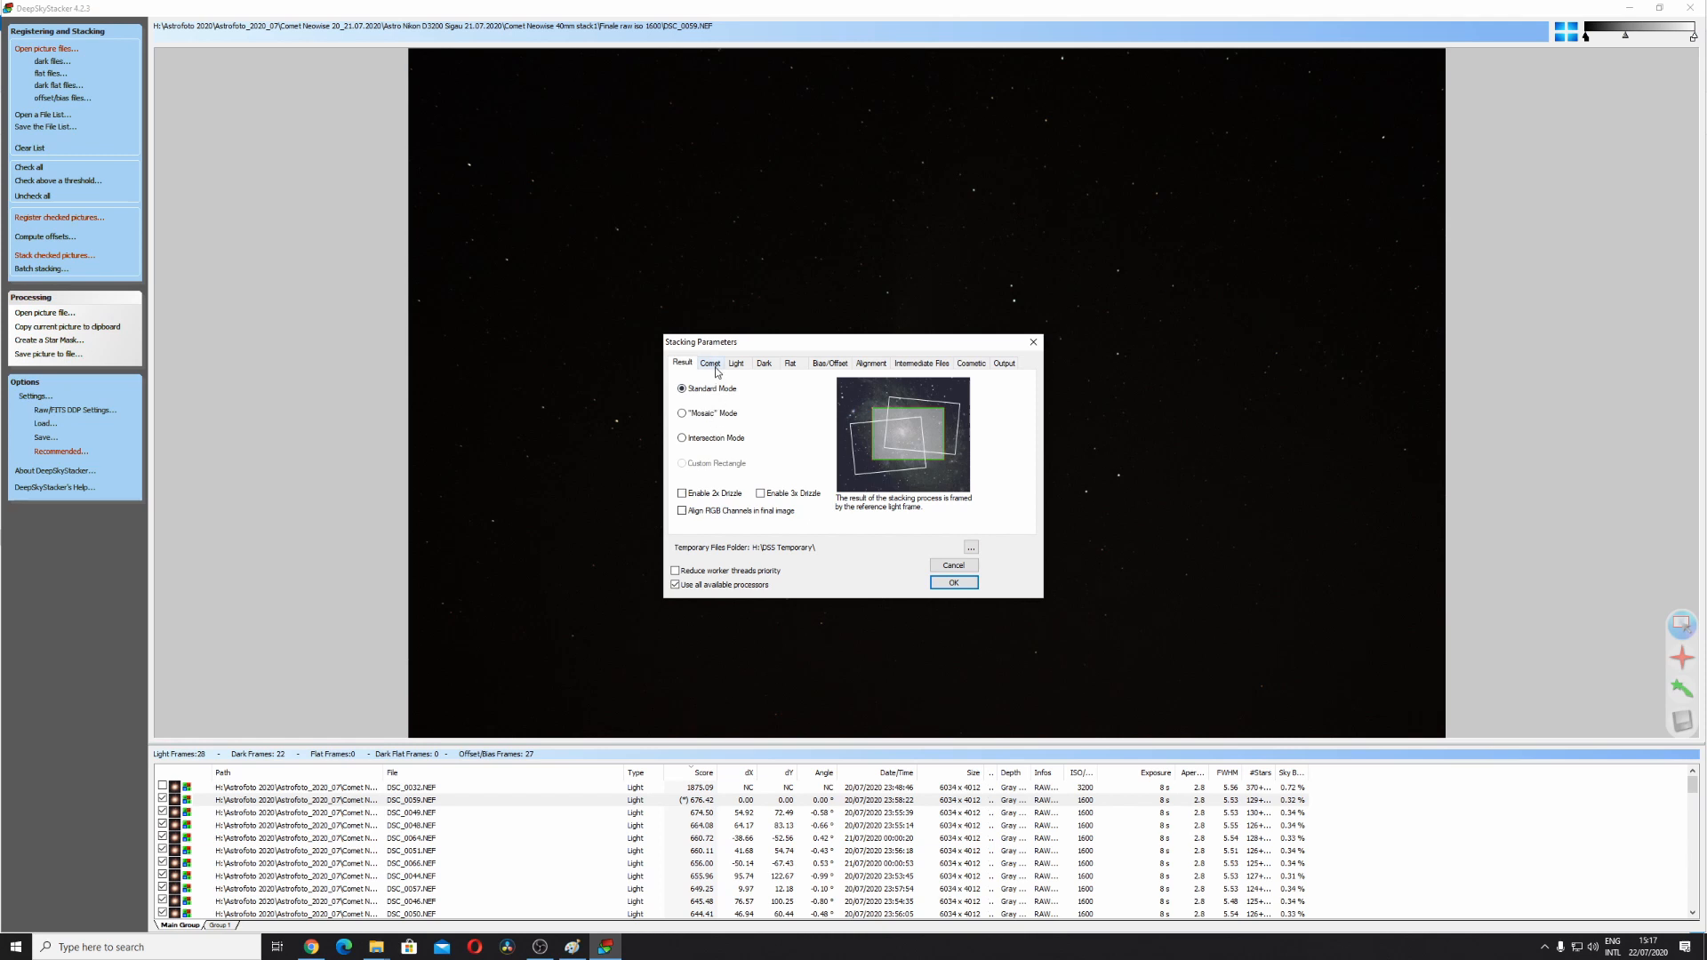
left_click(709, 362)
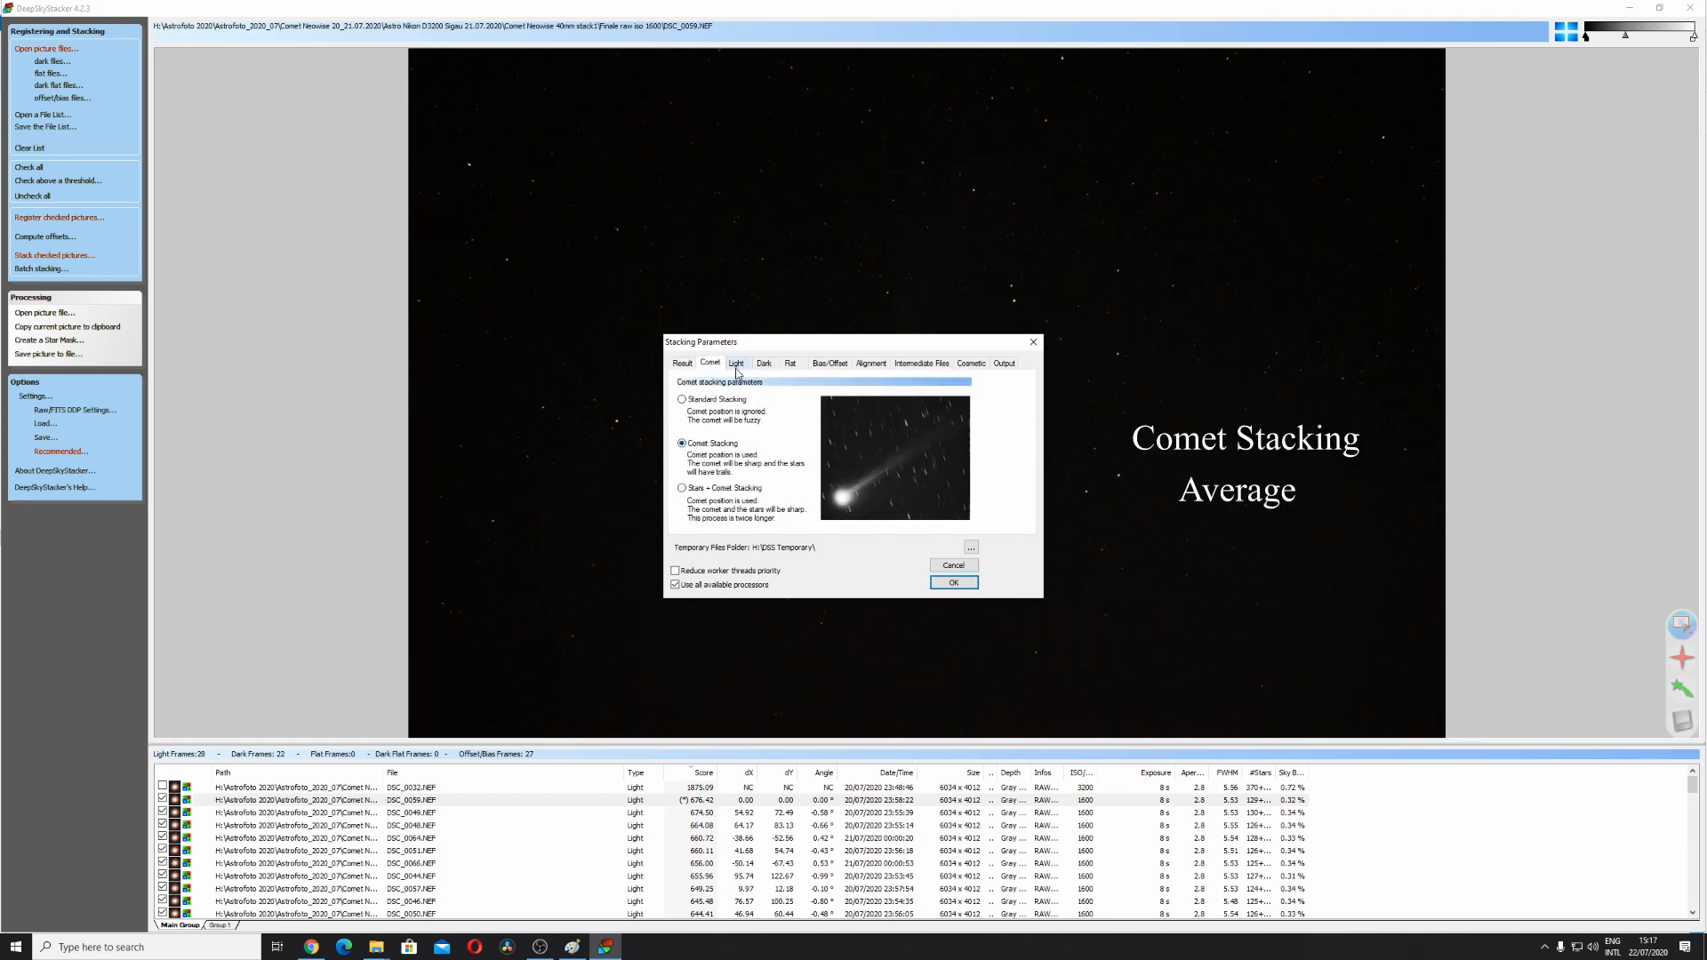
left_click(736, 363)
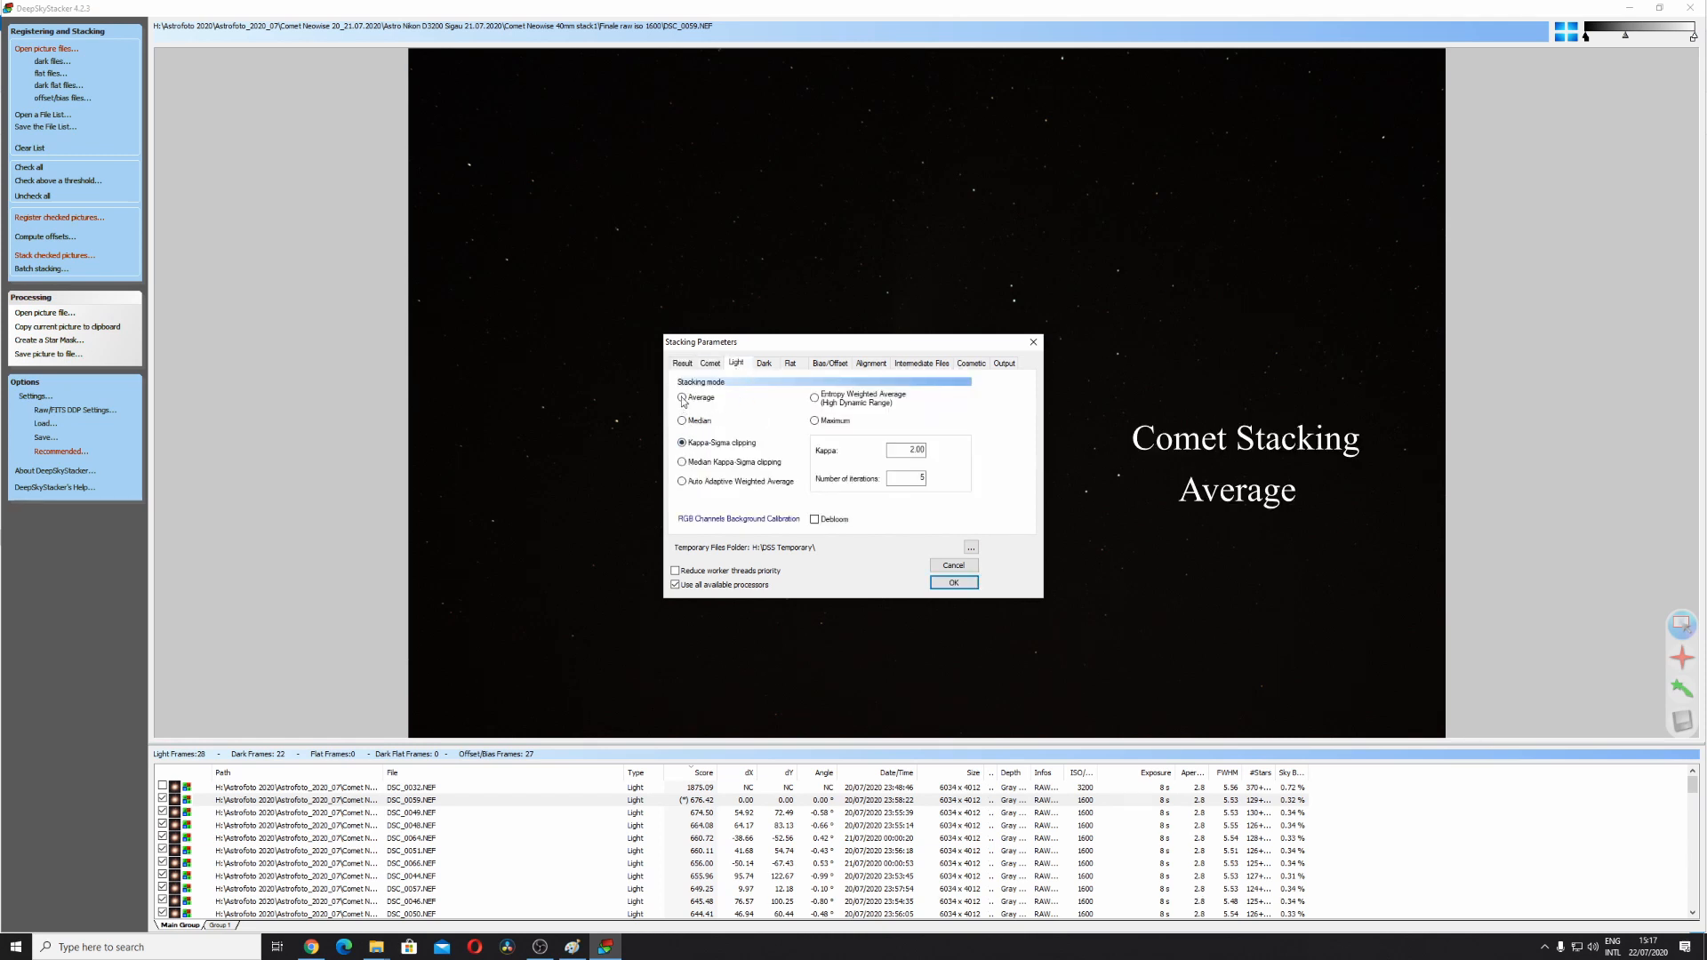
left_click(681, 397)
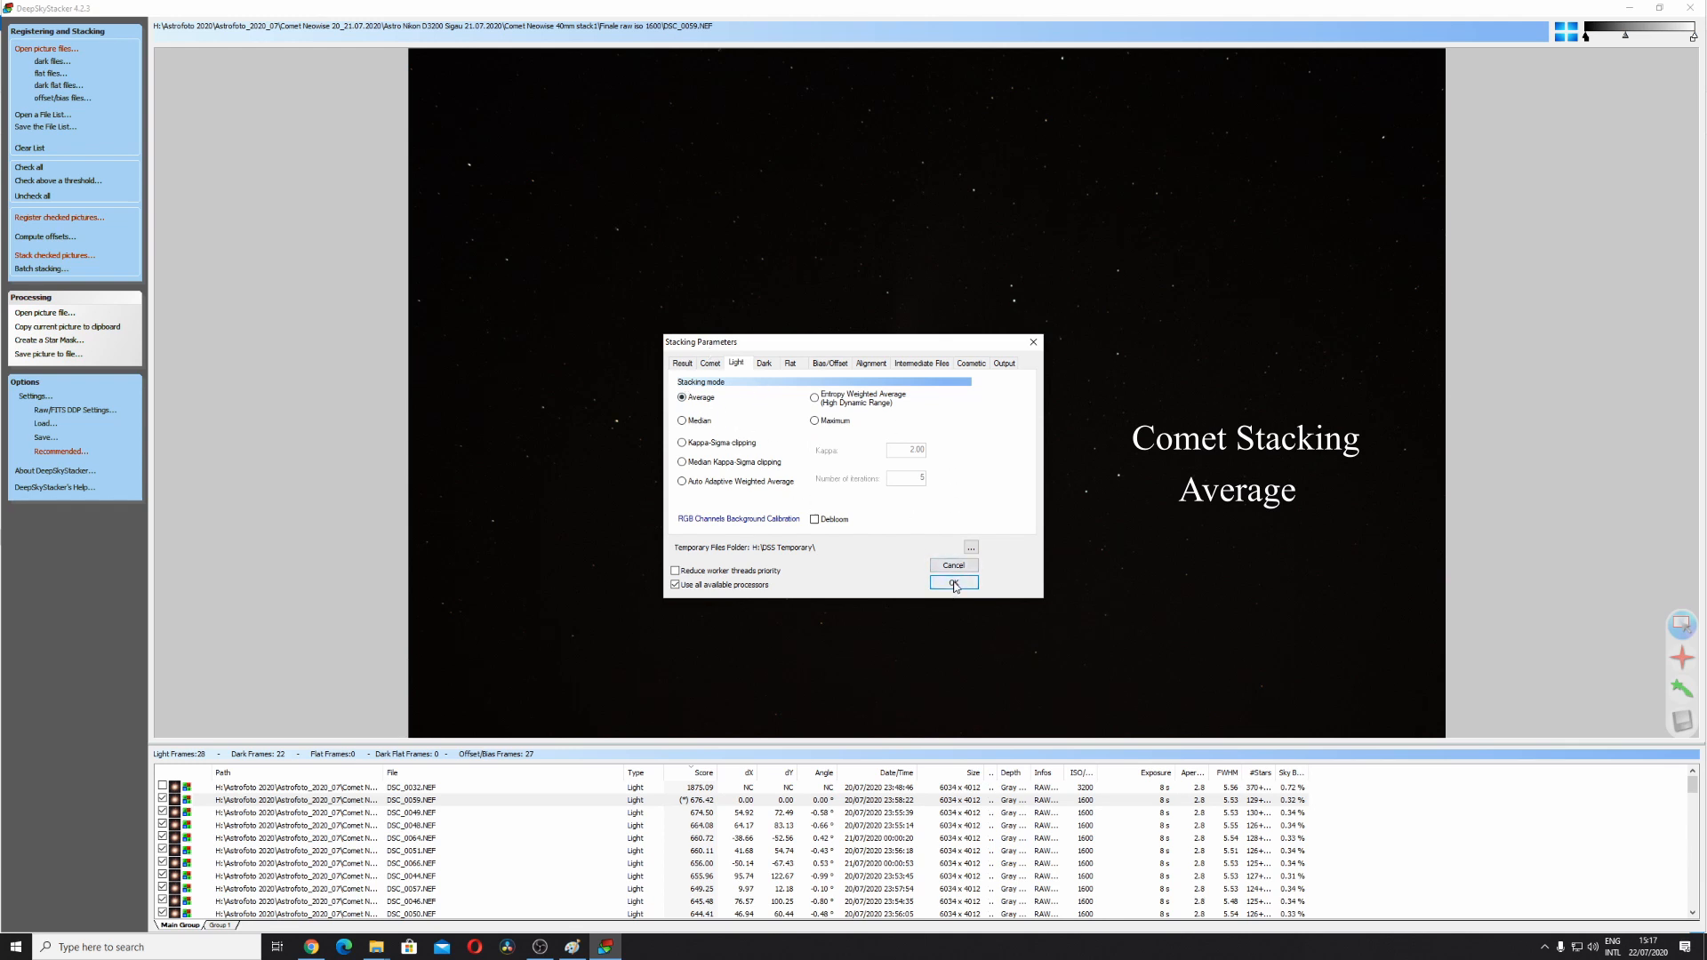
left_click(953, 582)
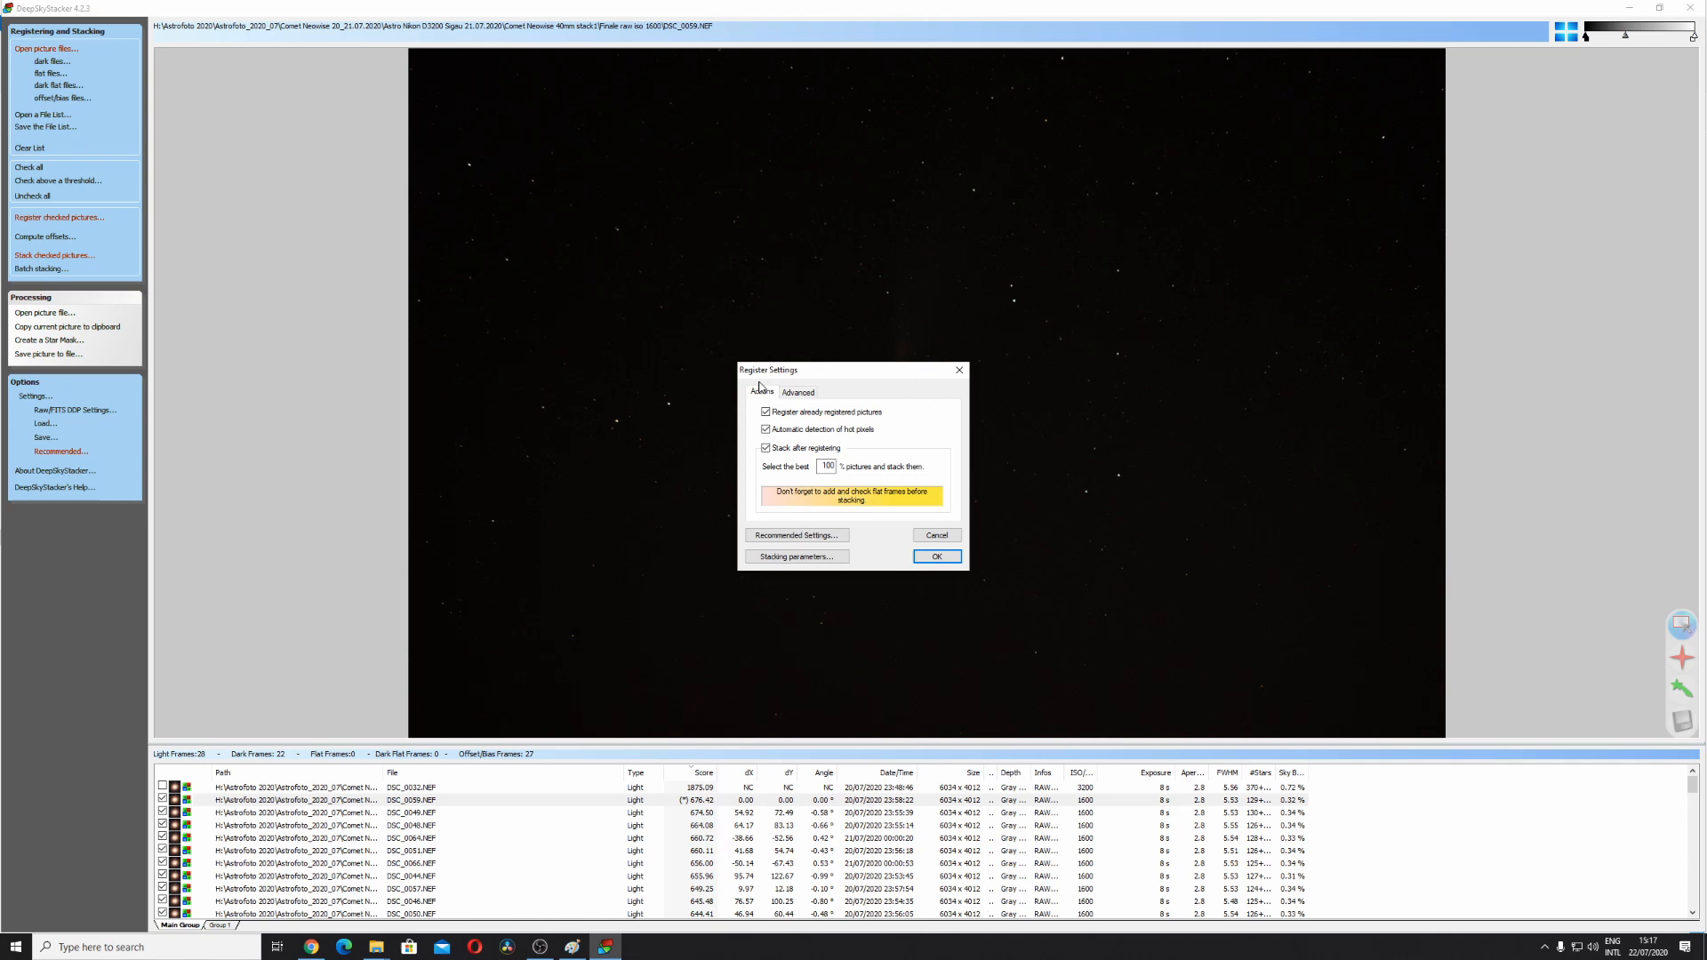
Skip re-registering already registered pictures and run the comet stack of the 28 frames
left_click(766, 411)
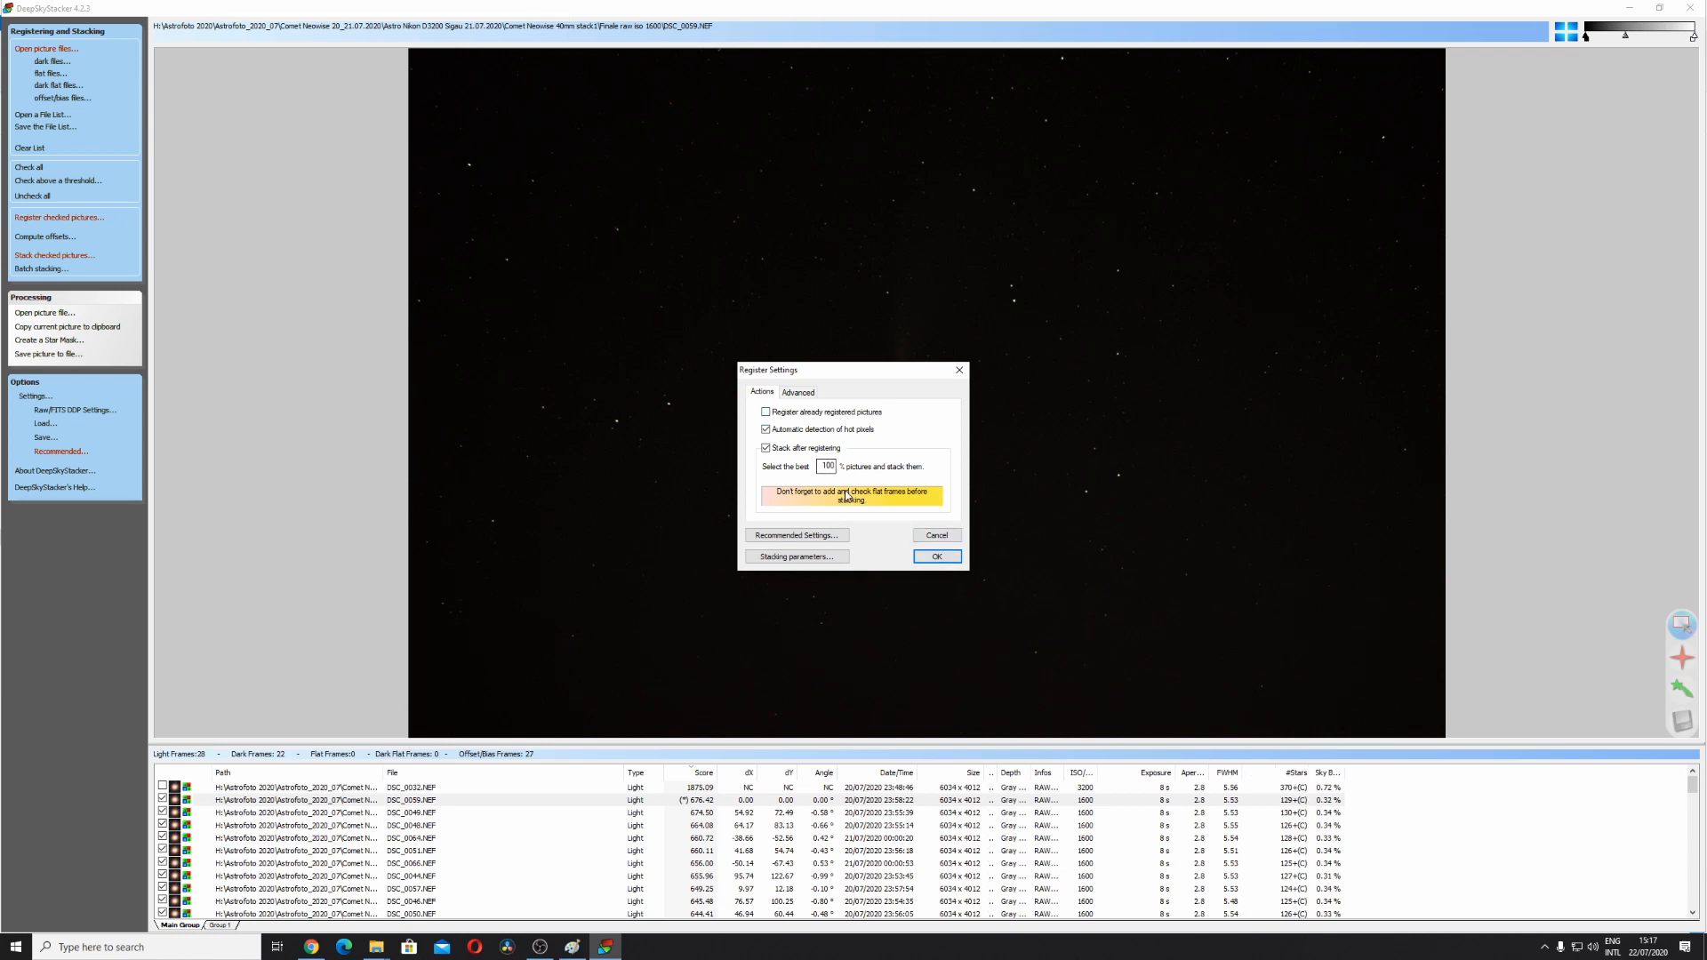
left_click(937, 557)
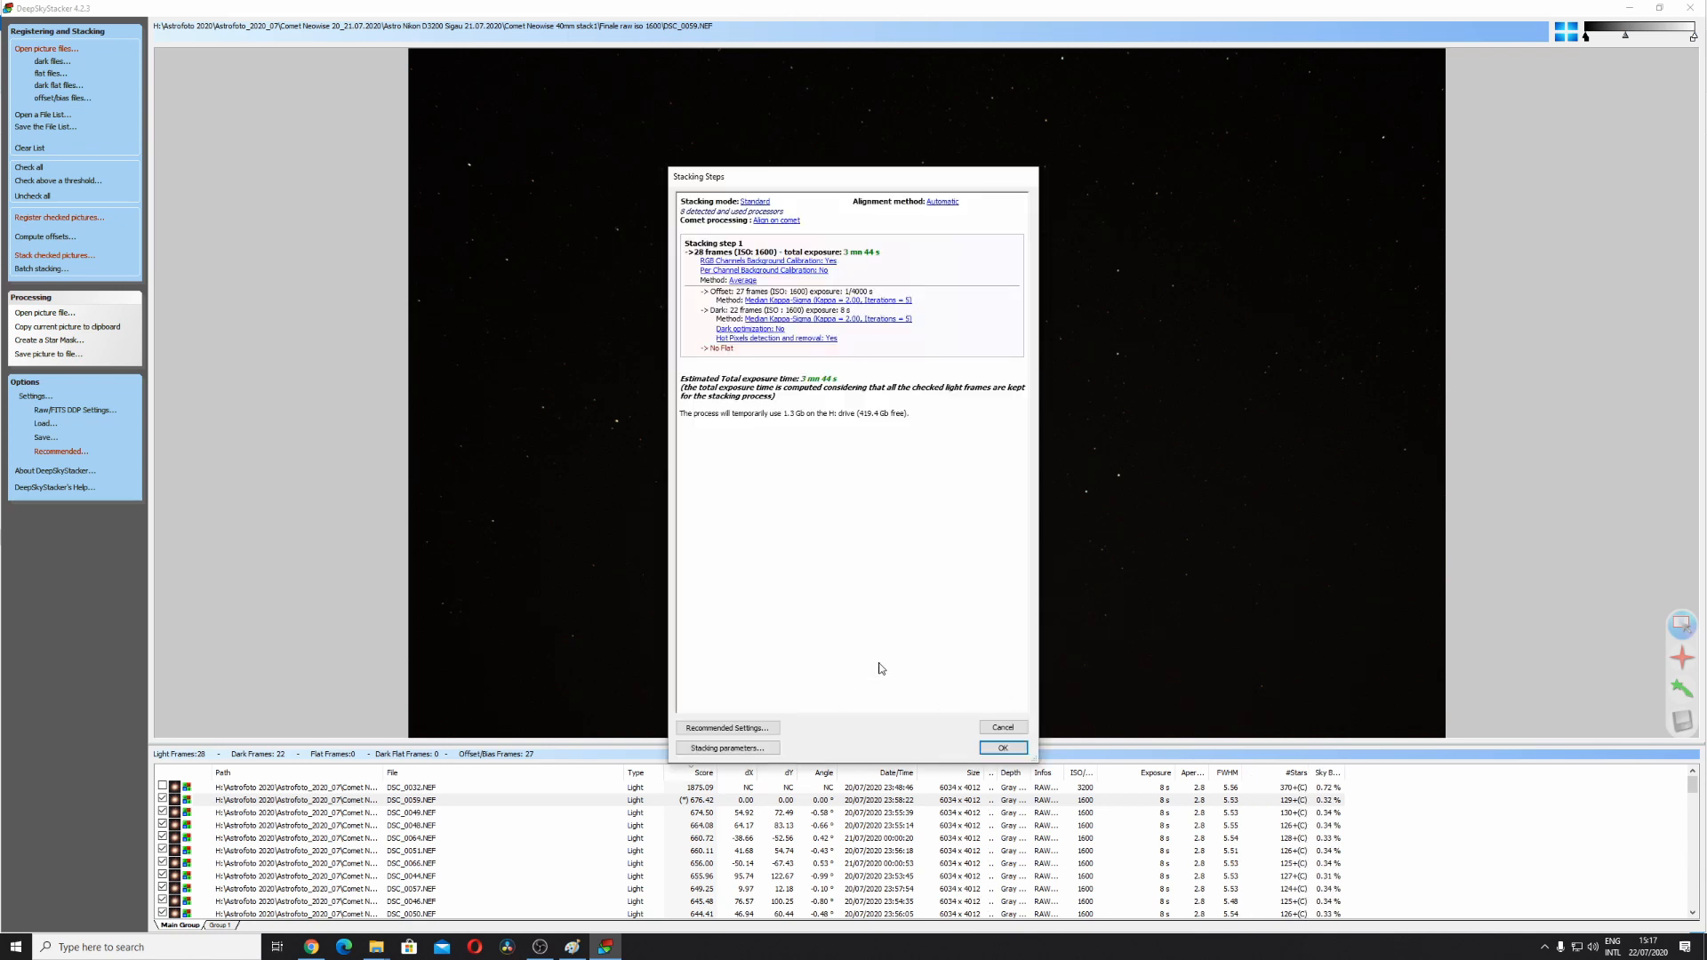
left_click(1003, 747)
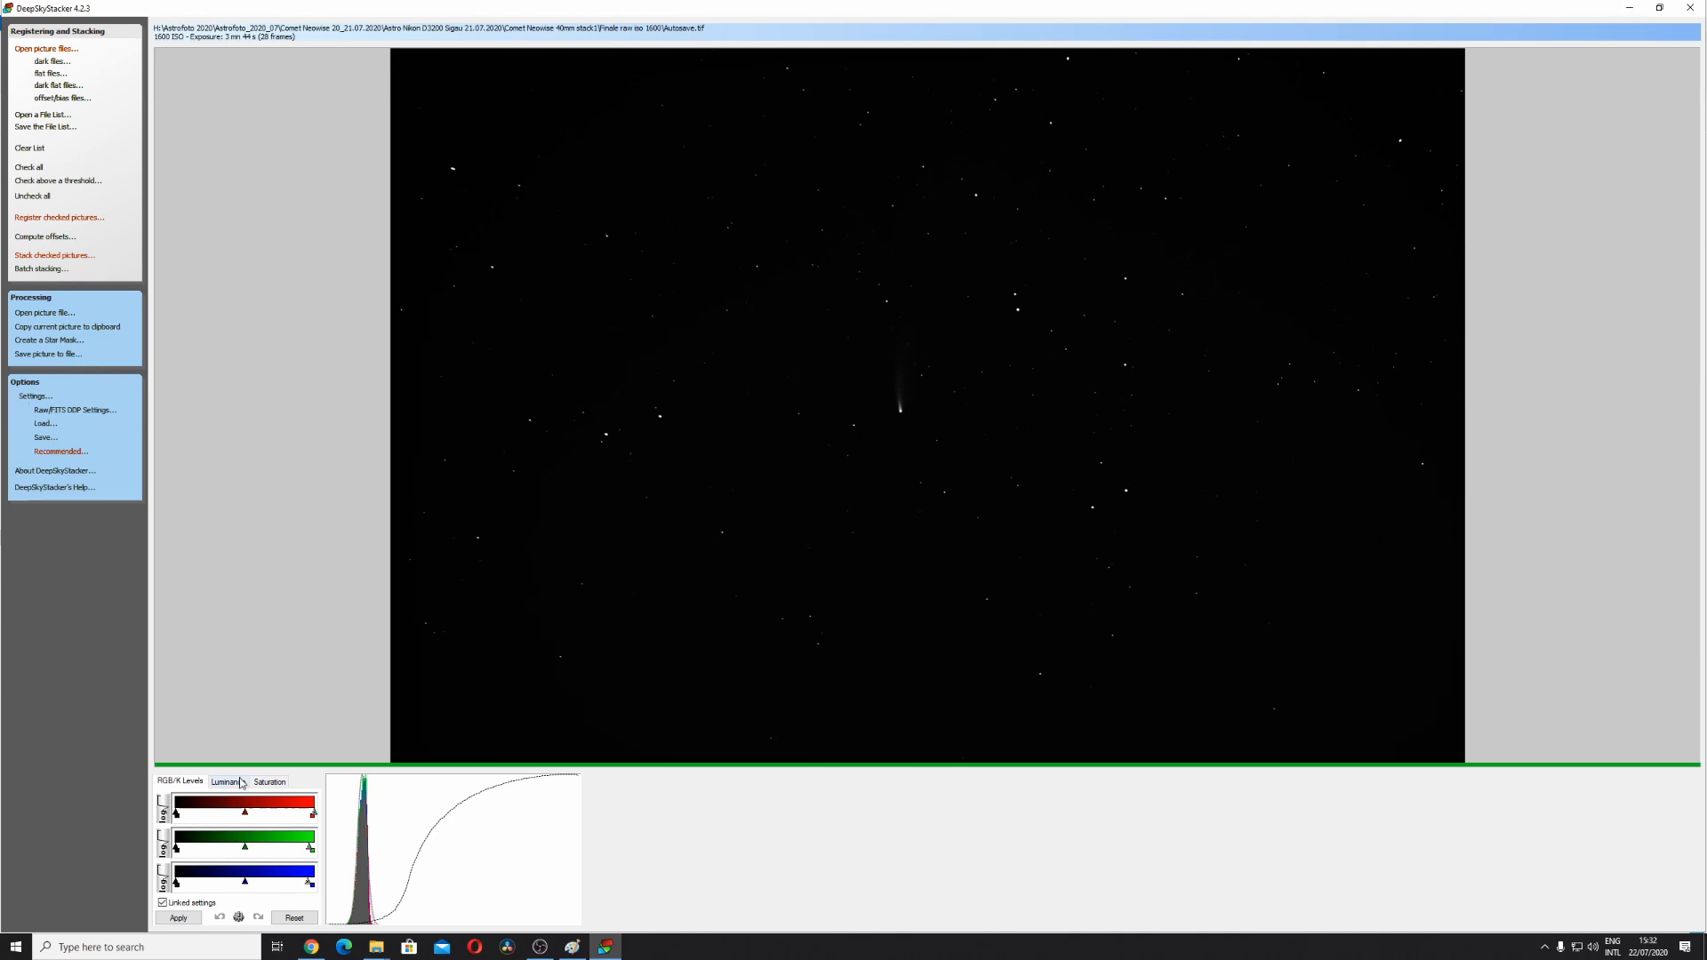
Lower the Luminance midtone and apply it to brighten the stacked comet image
left_click(227, 780)
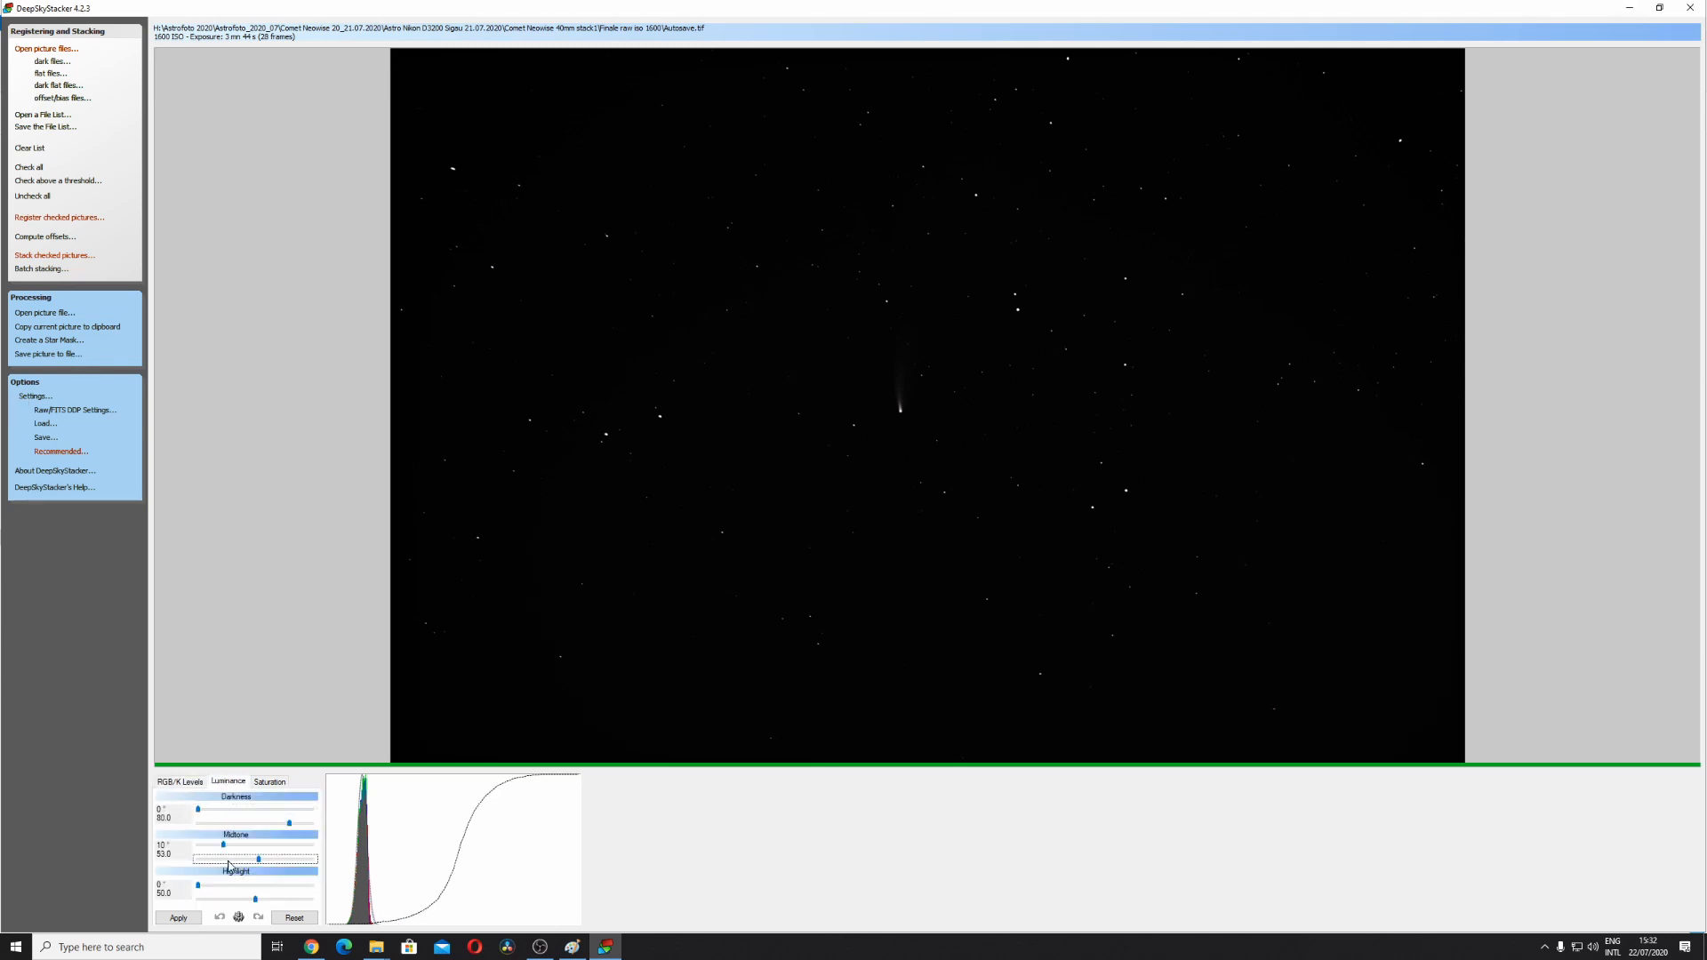
left_click_drag(256, 863, 195, 863)
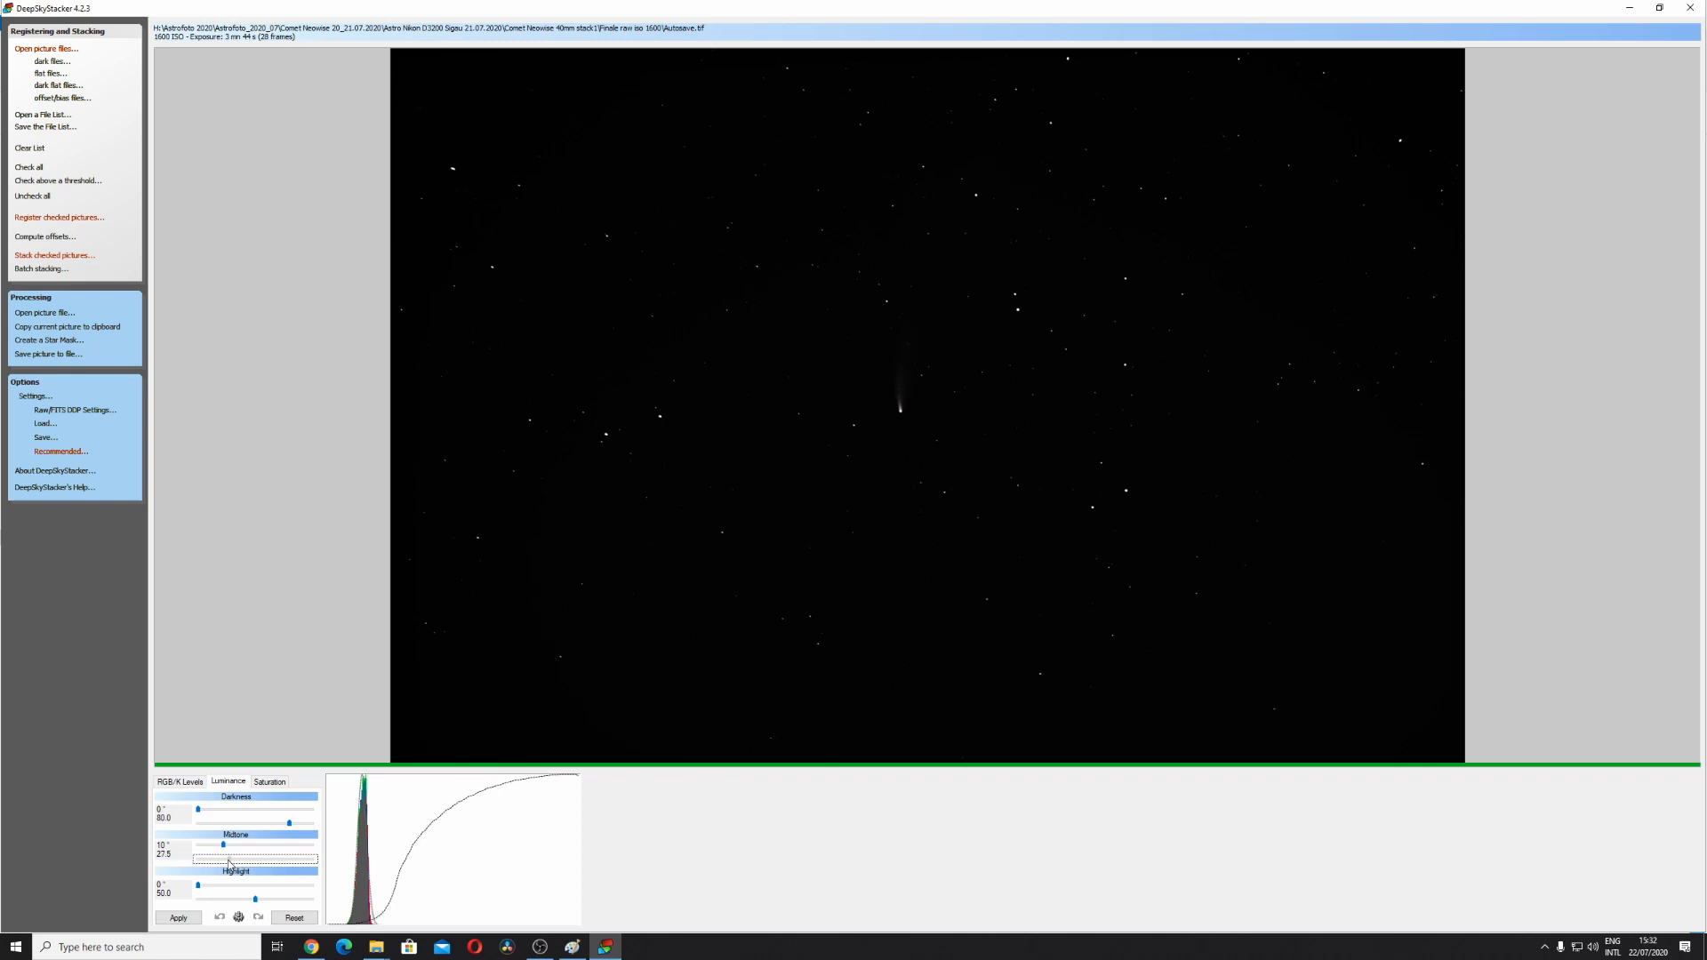
left_click(177, 917)
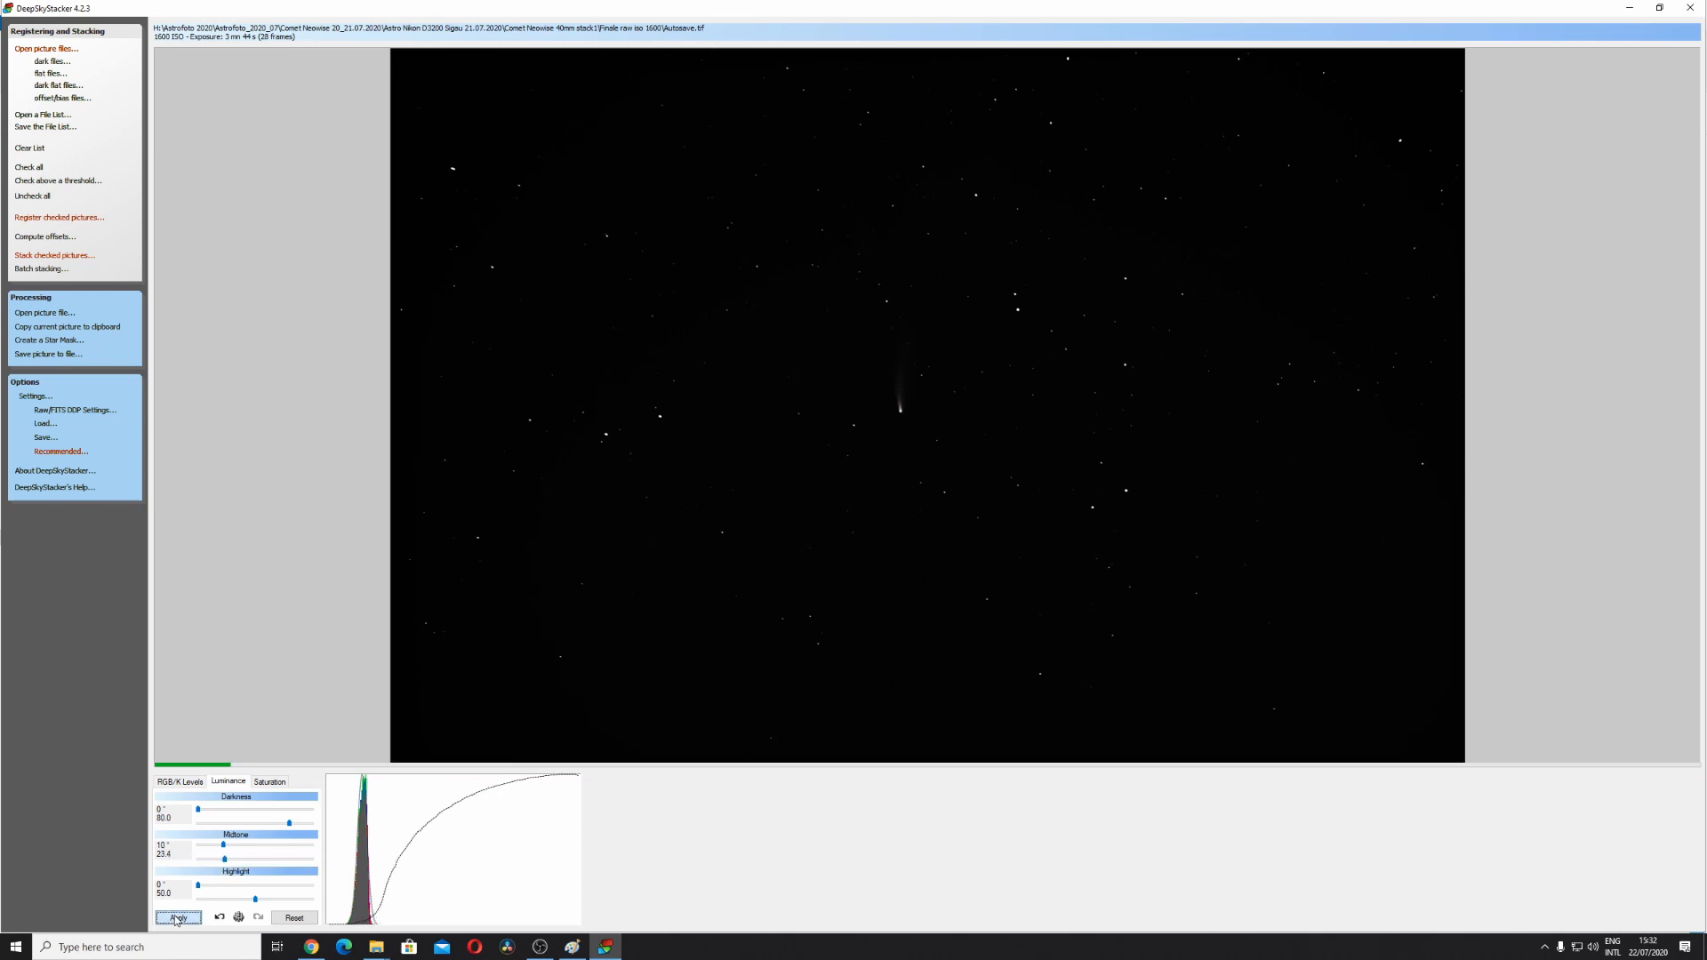
Pull the RGB/K highlight levels in and apply so the tail and faint stars stand out
left_click(179, 781)
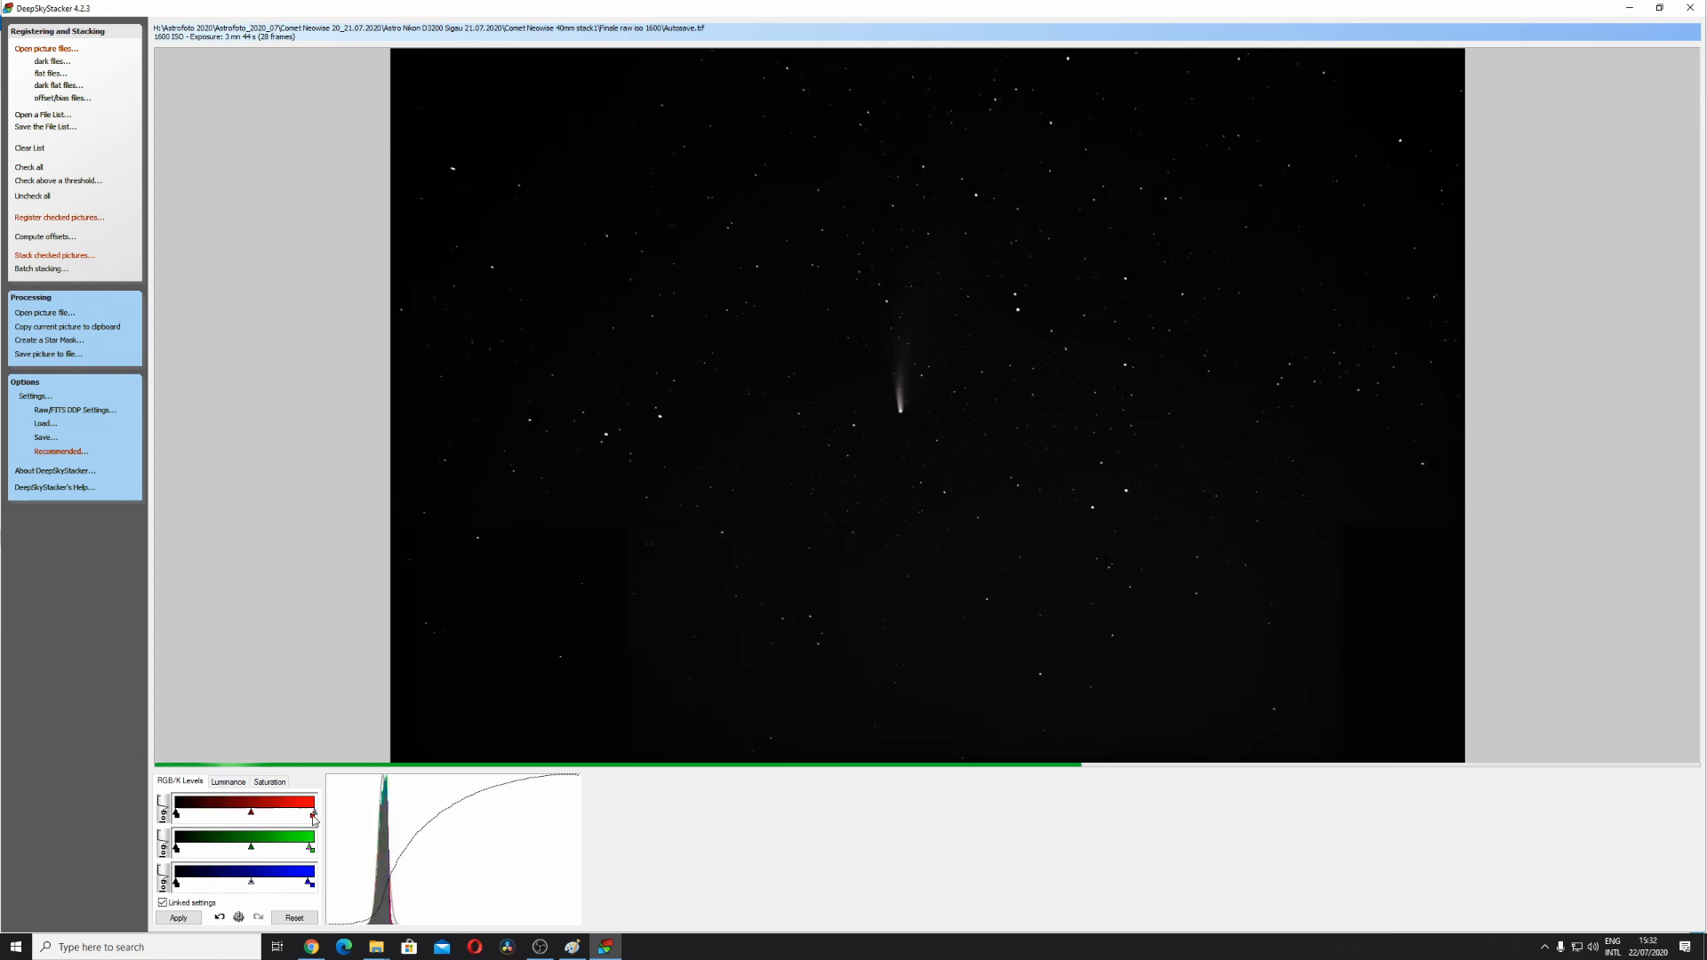
left_click(179, 918)
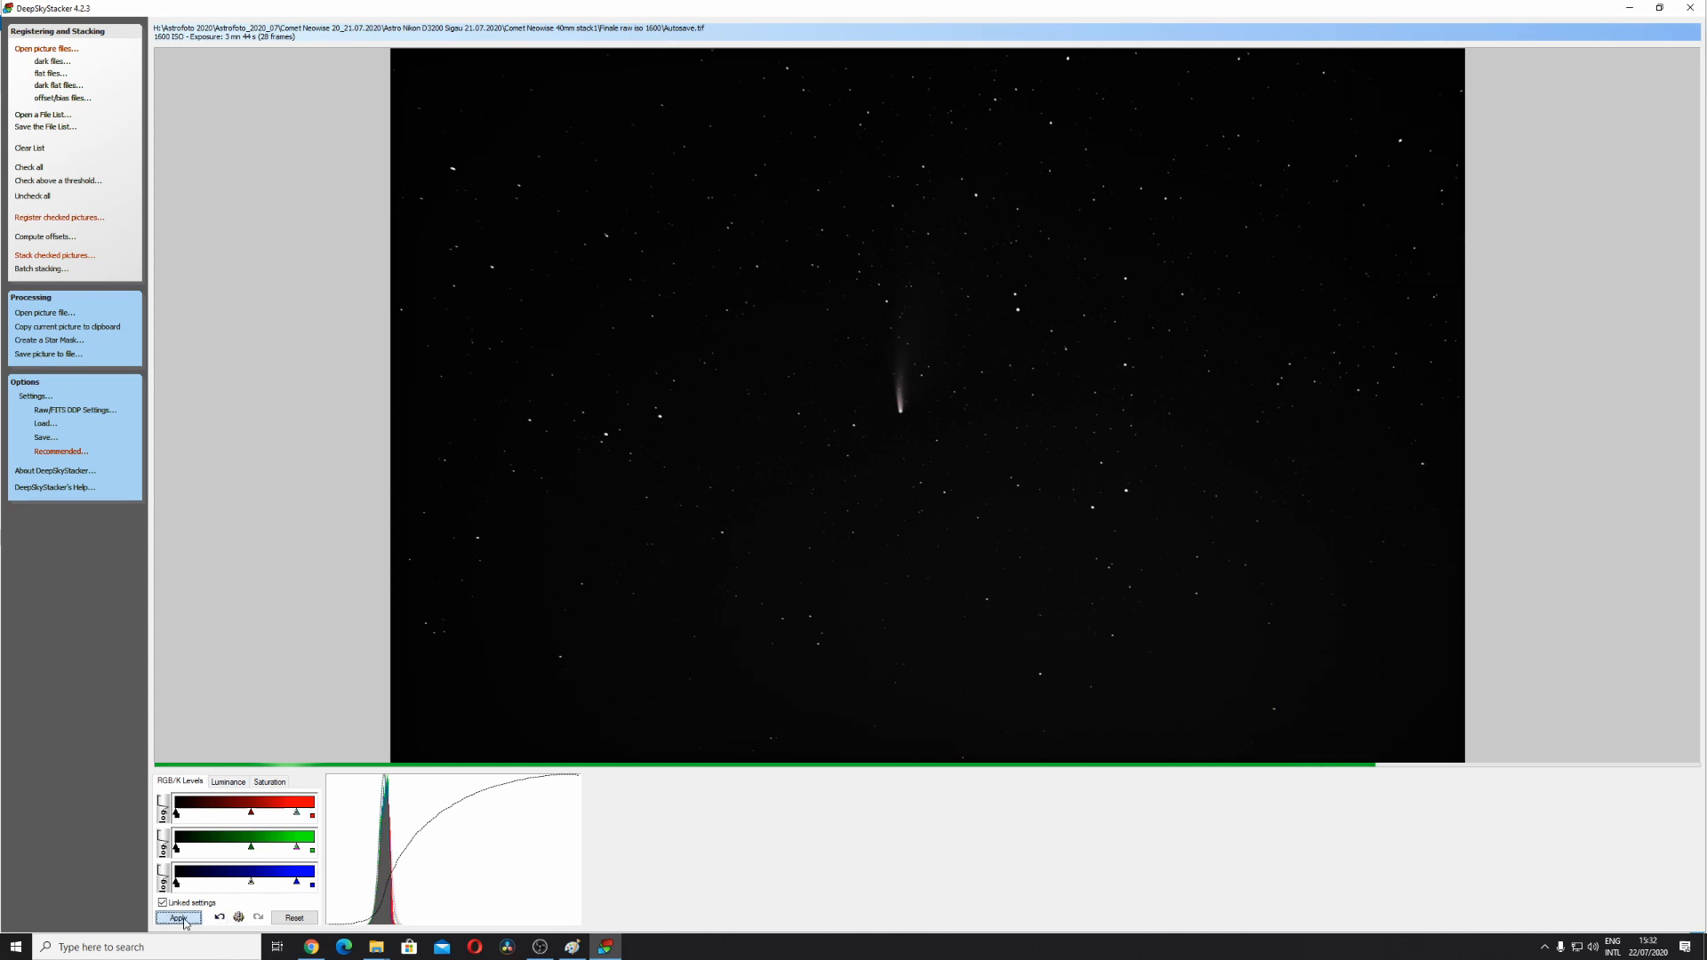
left_click(175, 916)
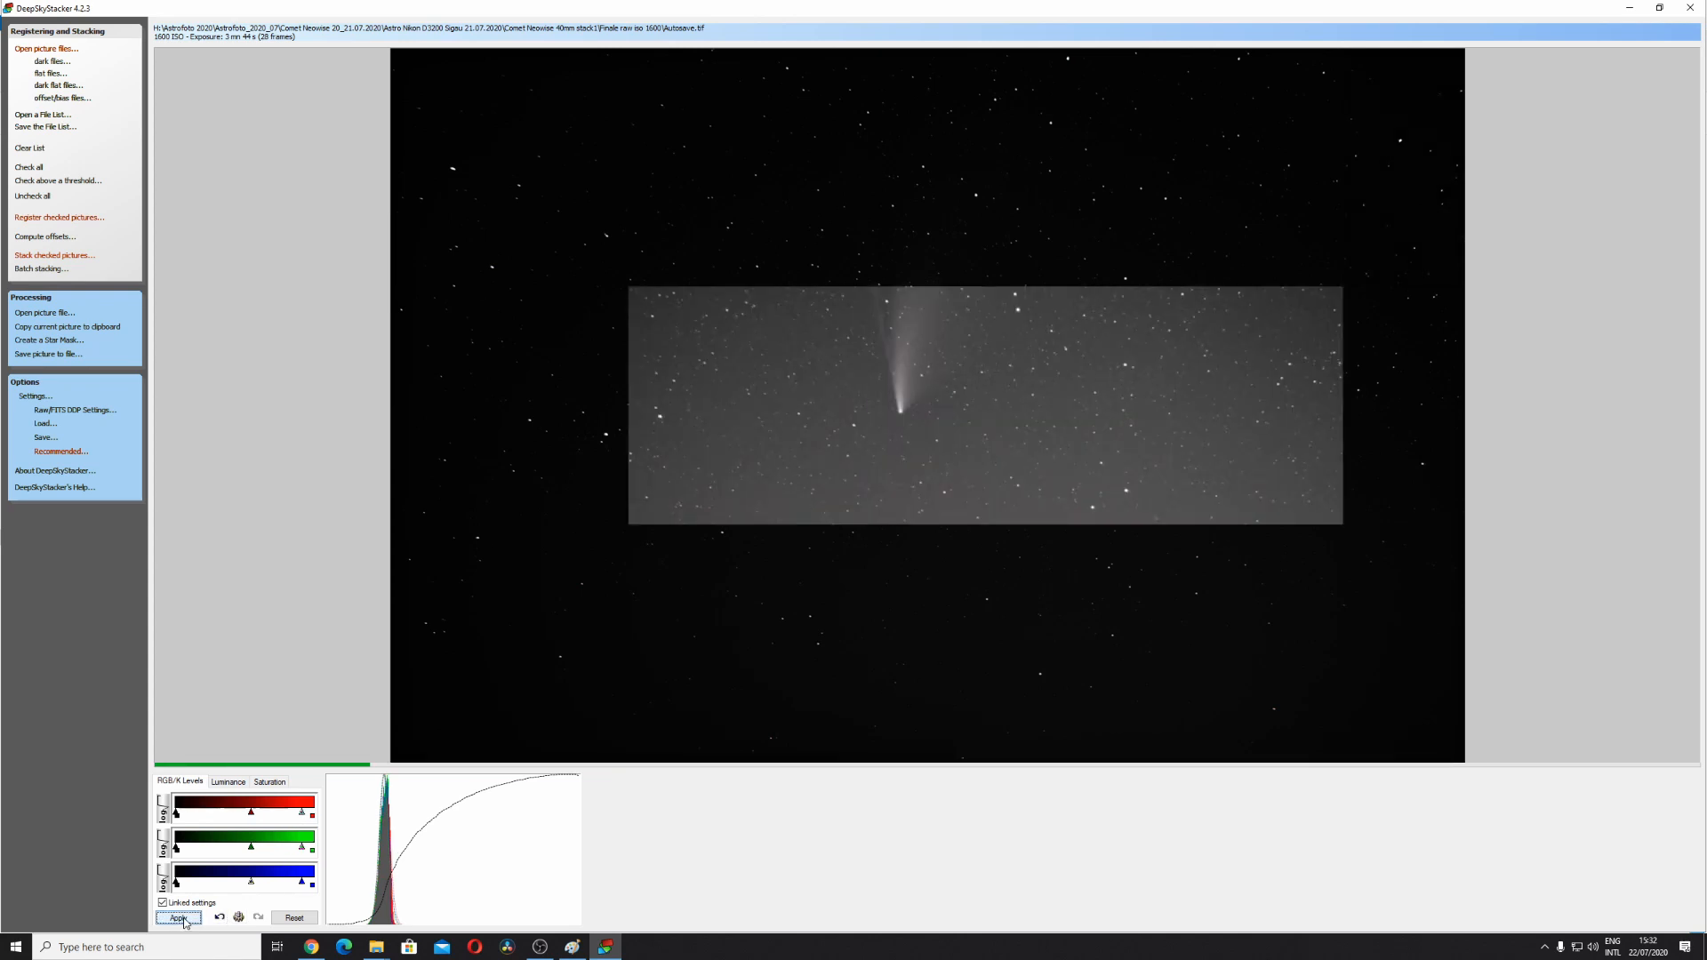
left_click(176, 917)
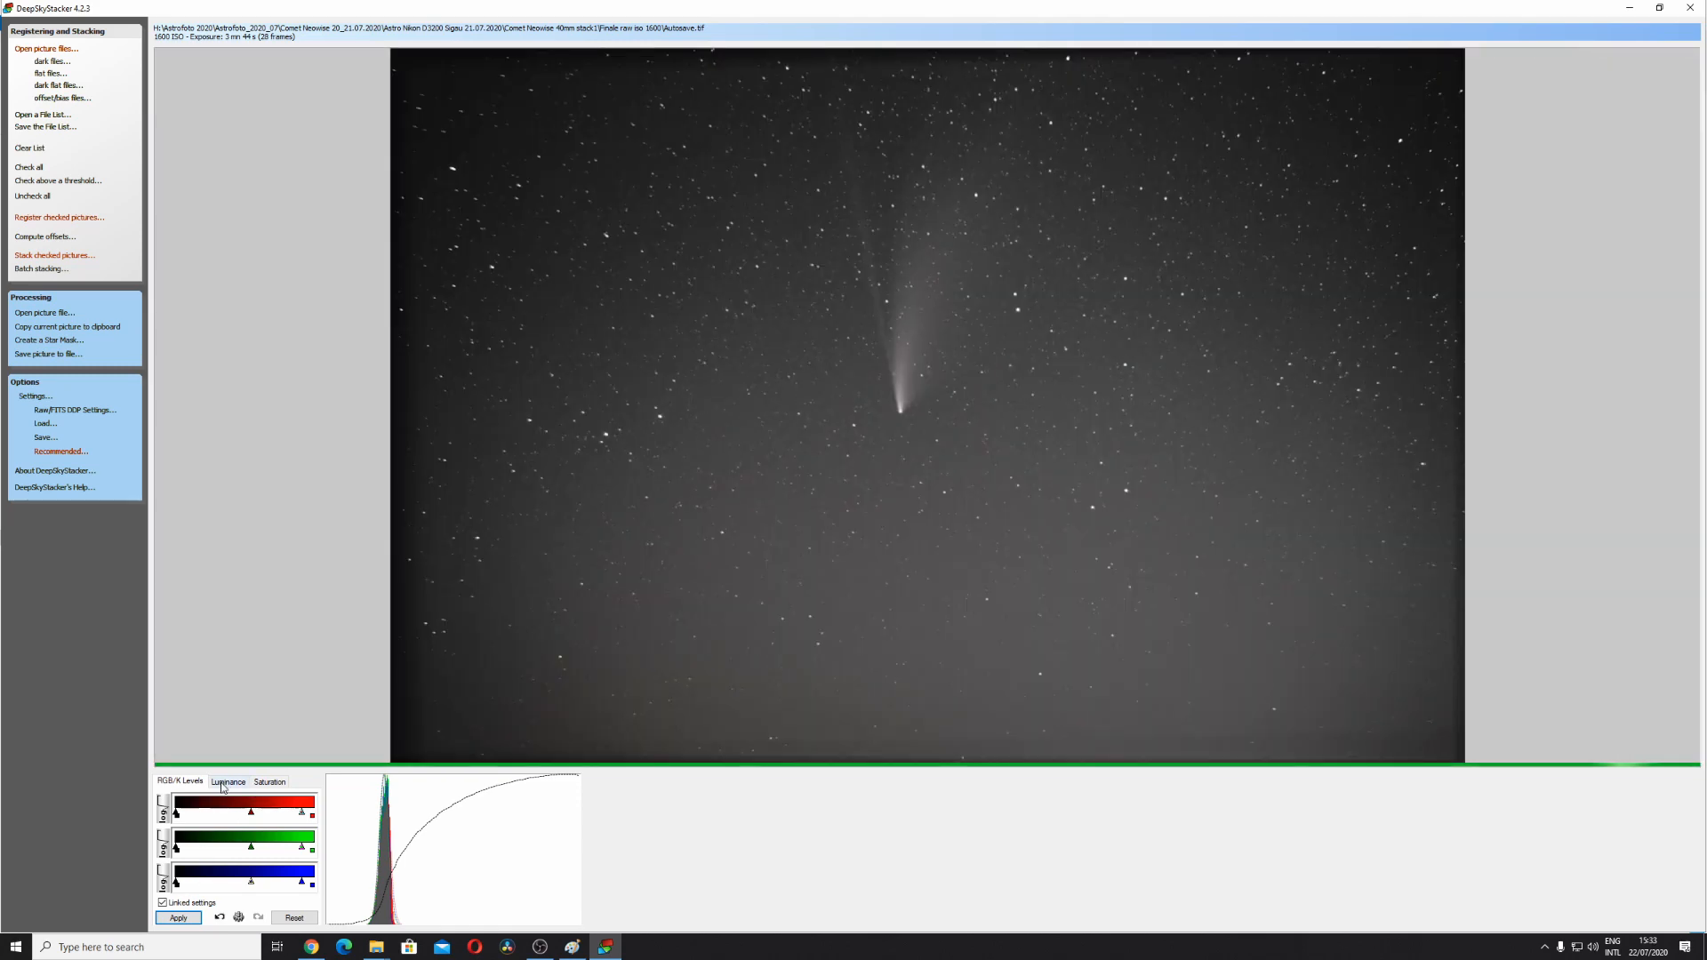
Raise the colour Saturation shift to 14%
left_click(268, 781)
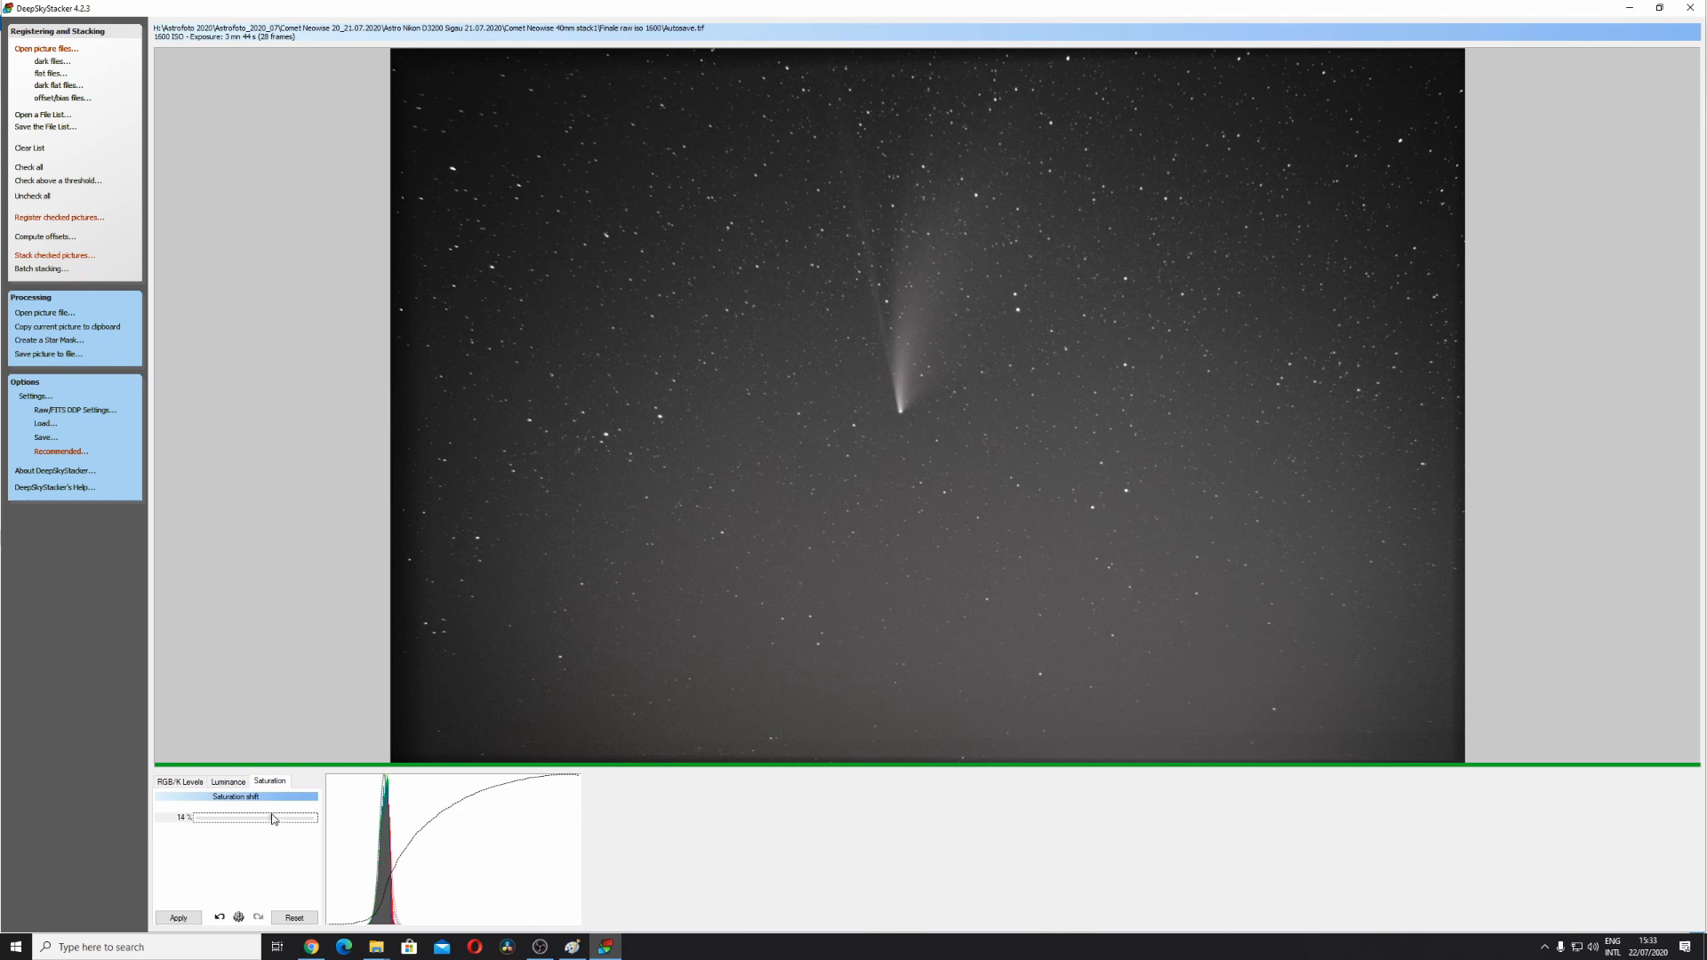
left_click_drag(272, 818, 281, 818)
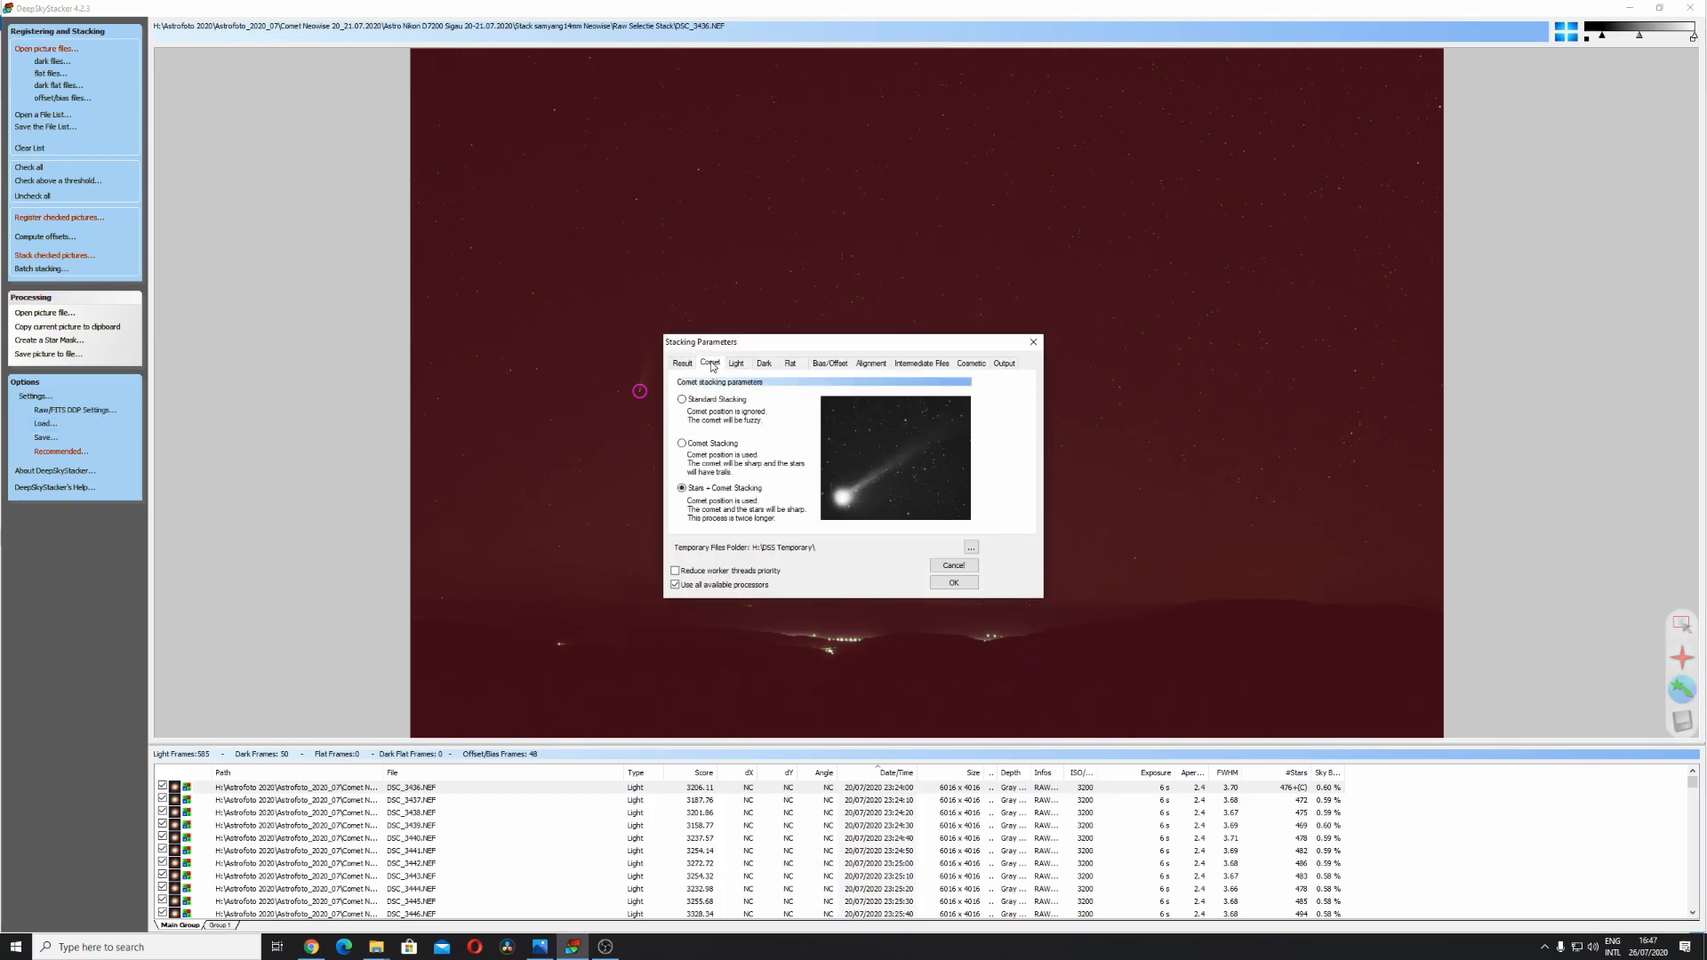
Stack the 14mm landscape frames in Standard mode, ignoring the comet position
left_click(682, 399)
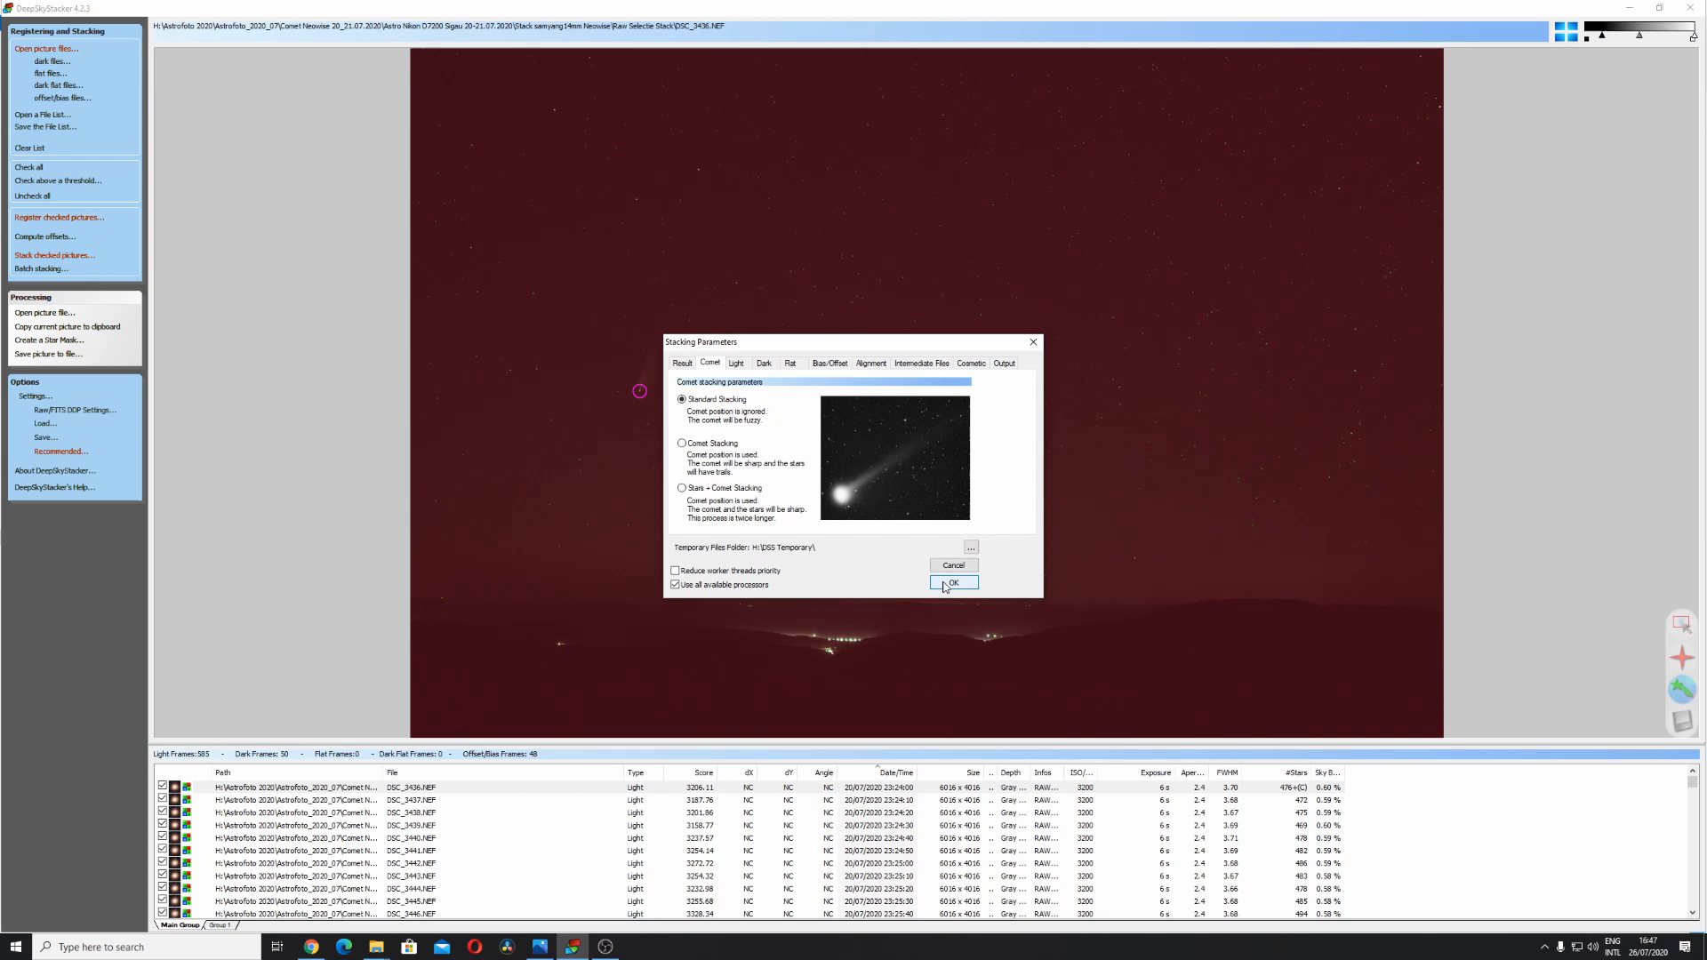
left_click(953, 582)
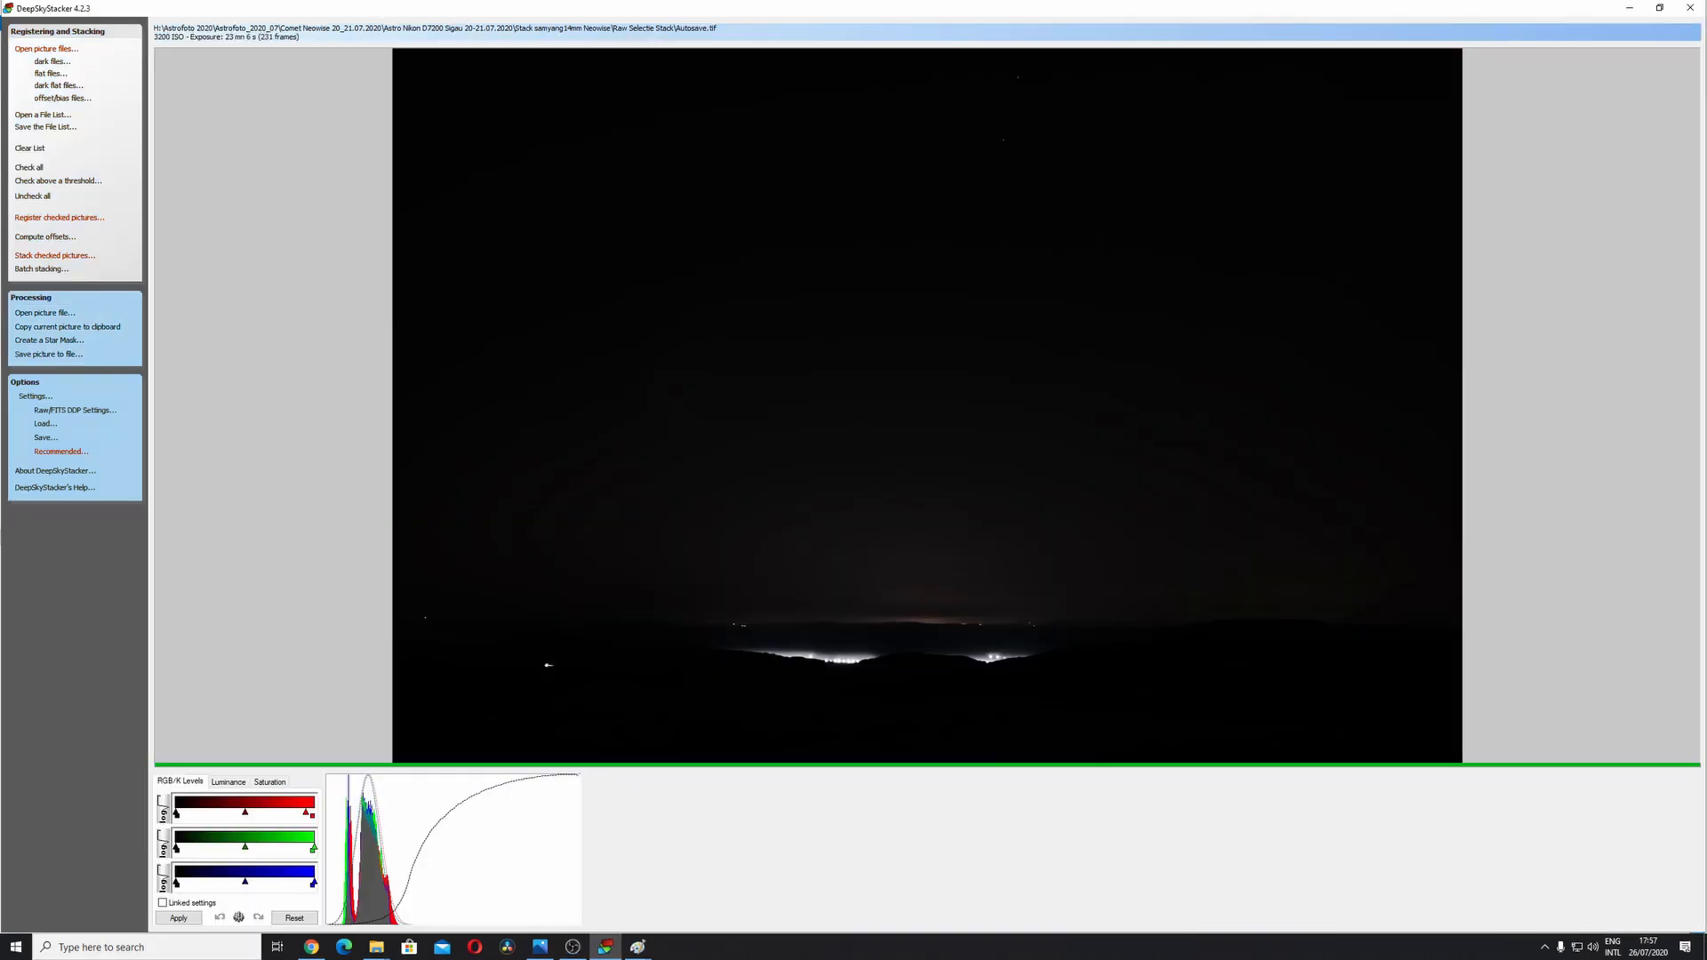
left_click(57, 255)
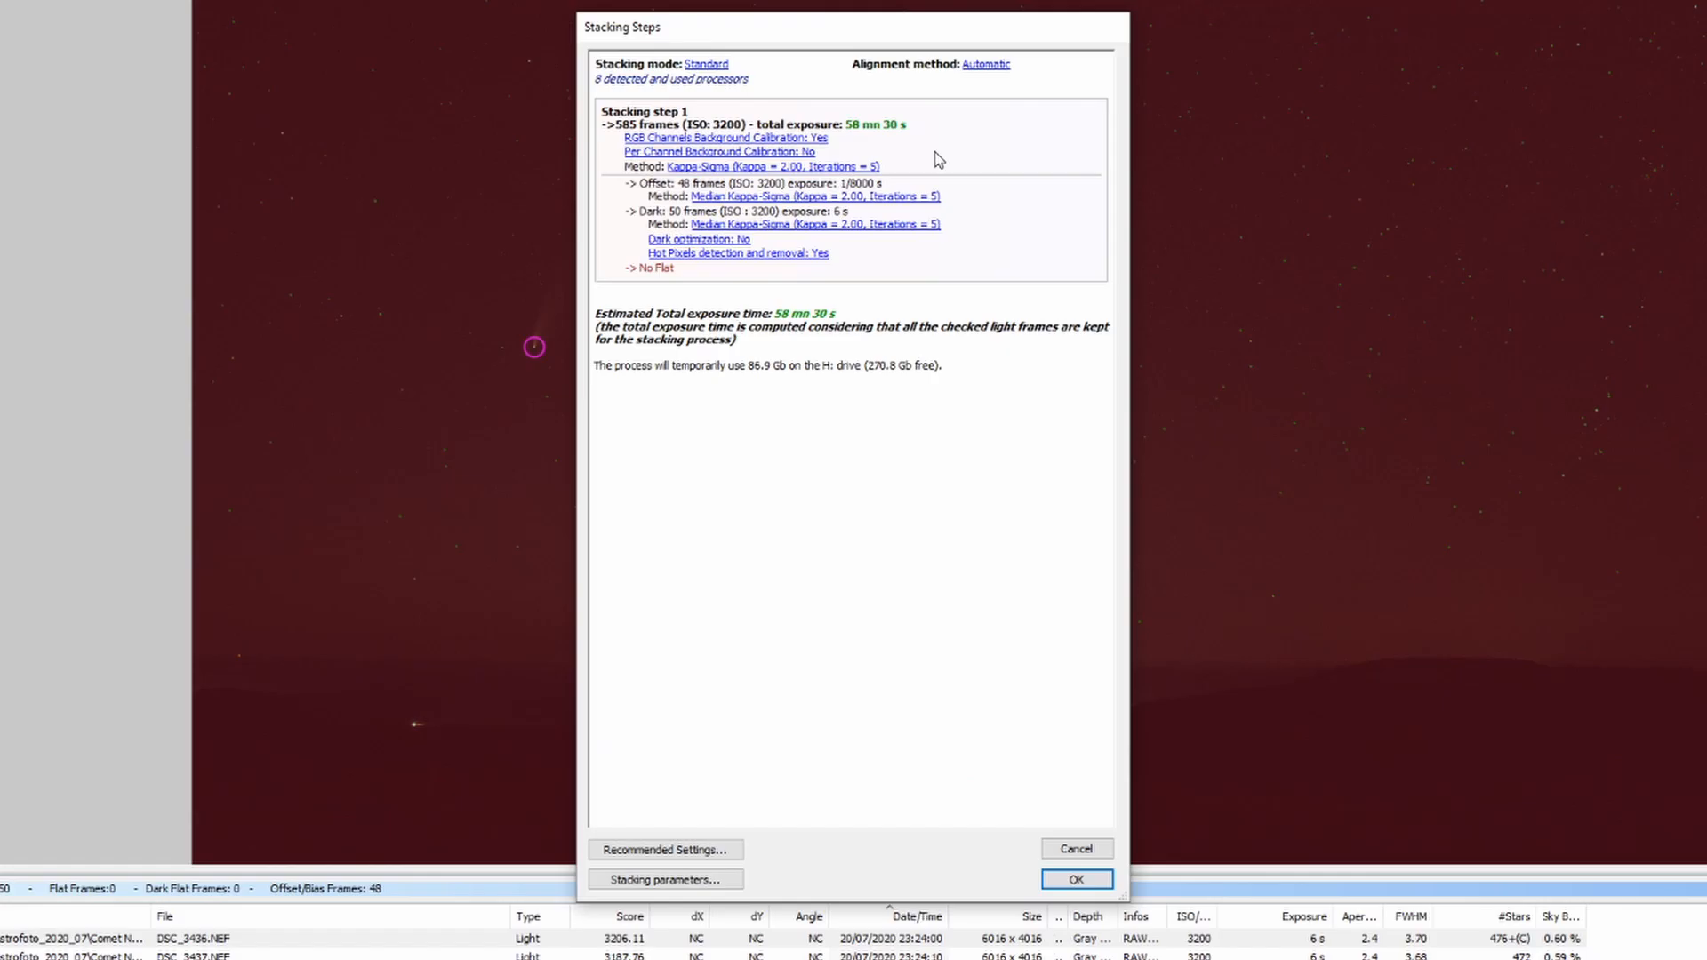
Brighten the result with RGB/K Levels so the hills and sky glow appear
left_click(1077, 879)
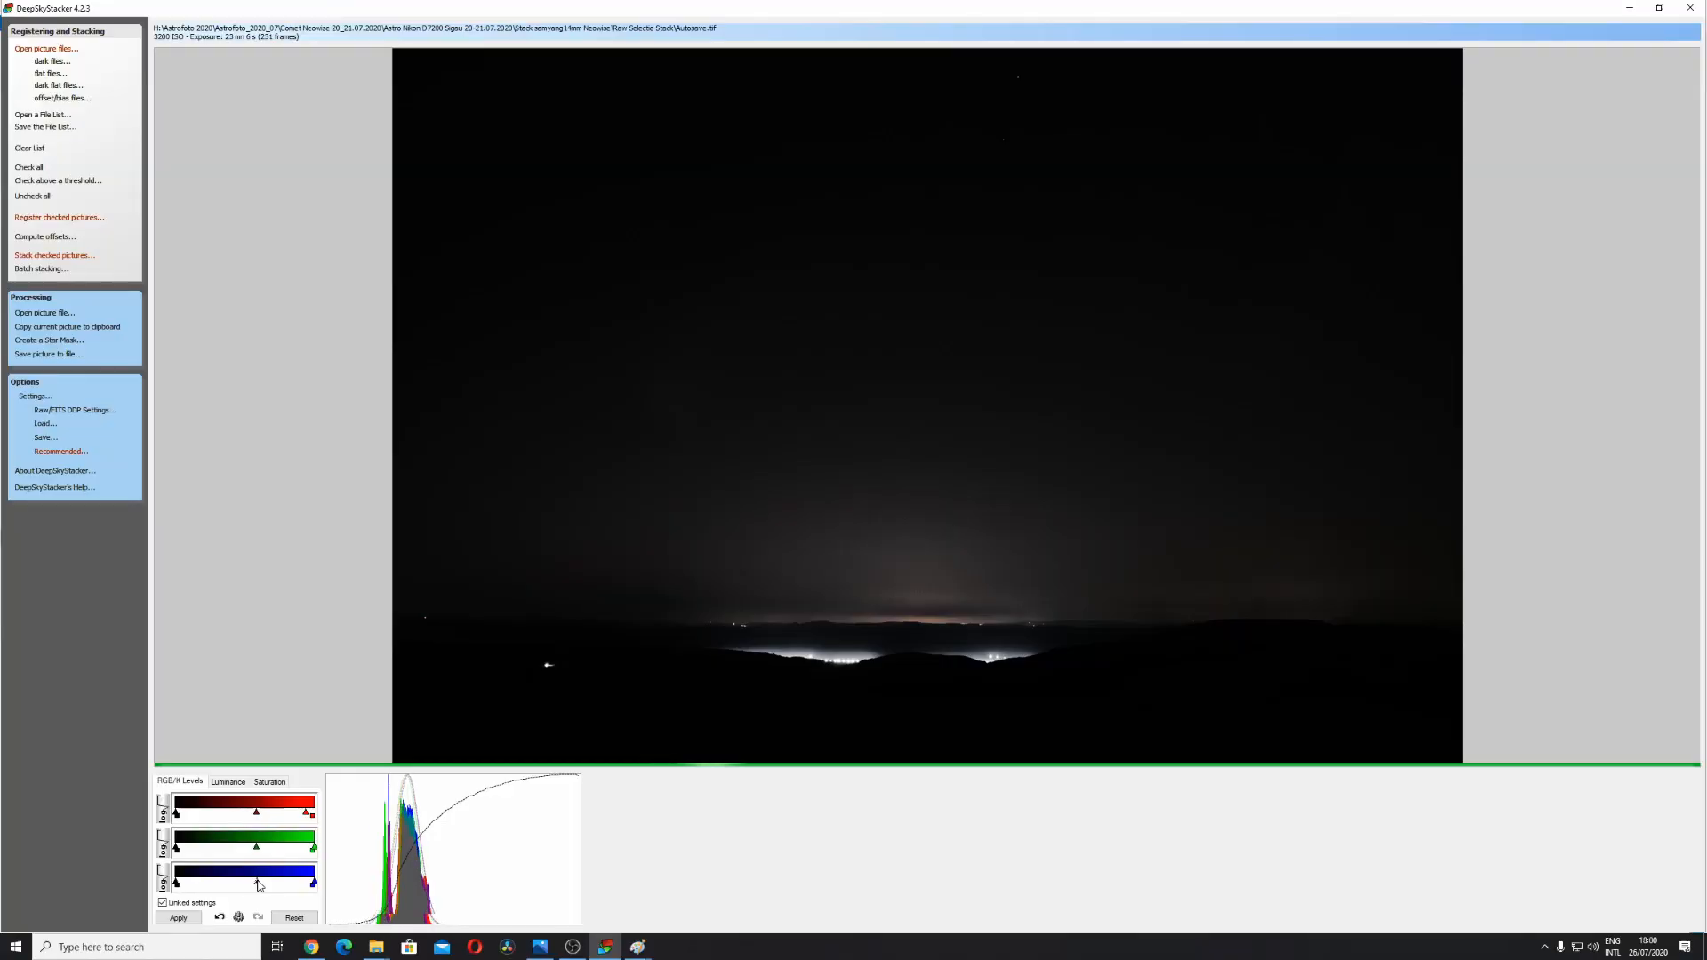
left_click(177, 917)
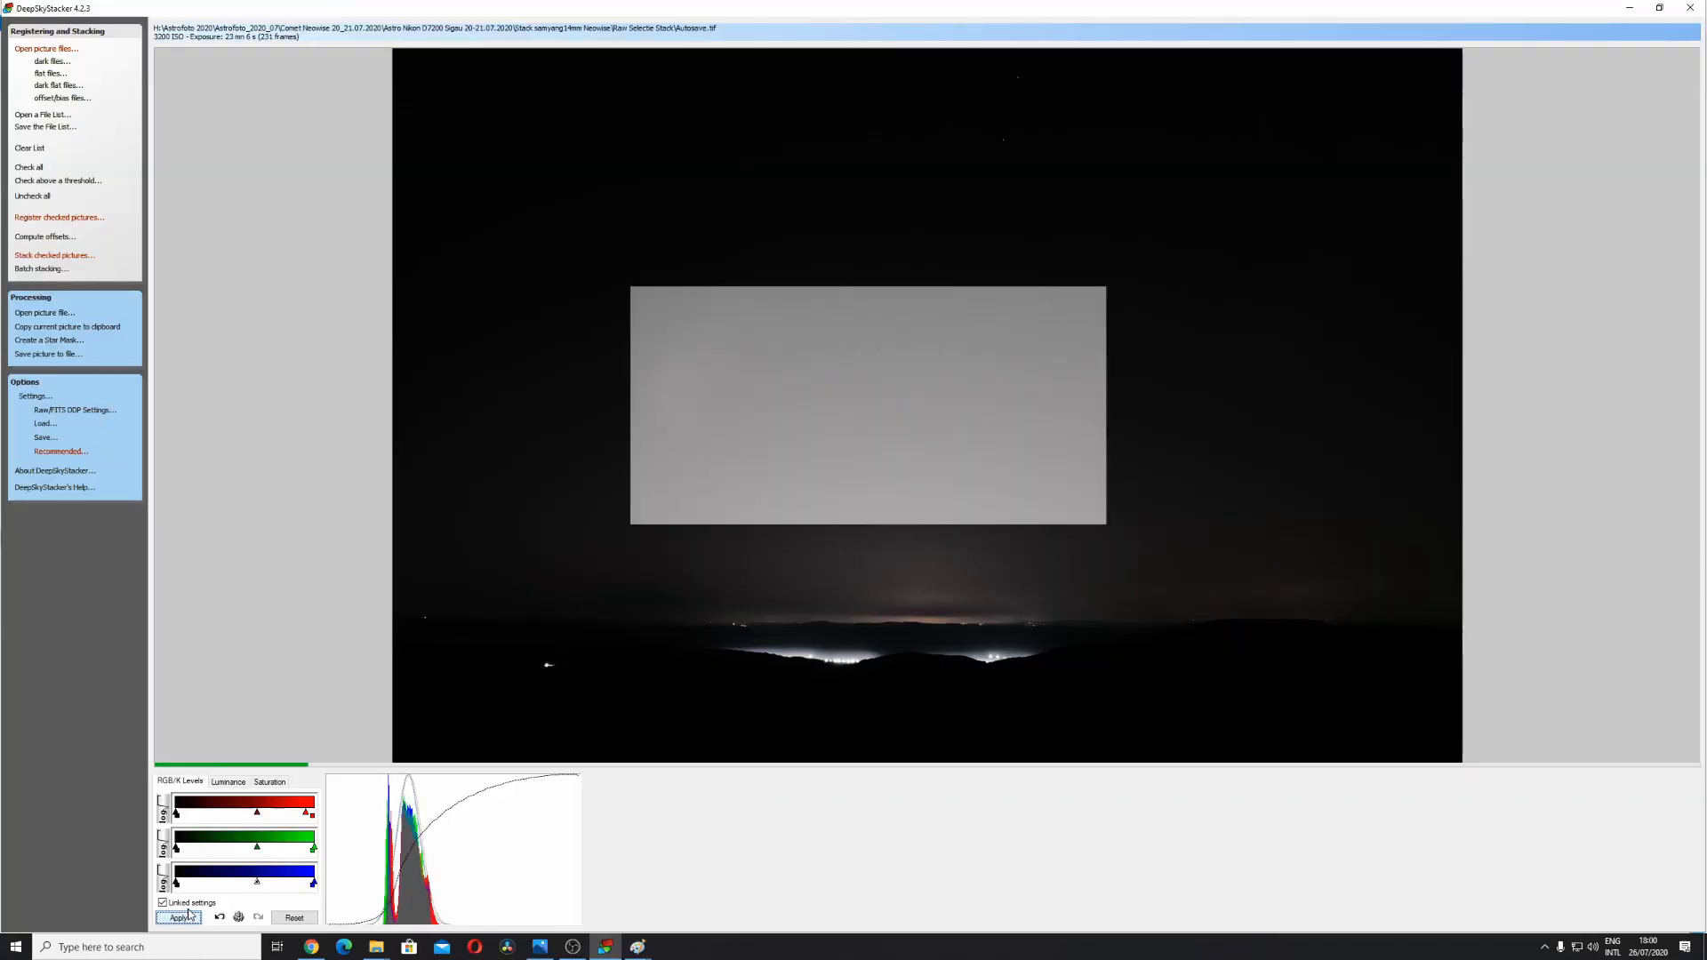
left_click(175, 917)
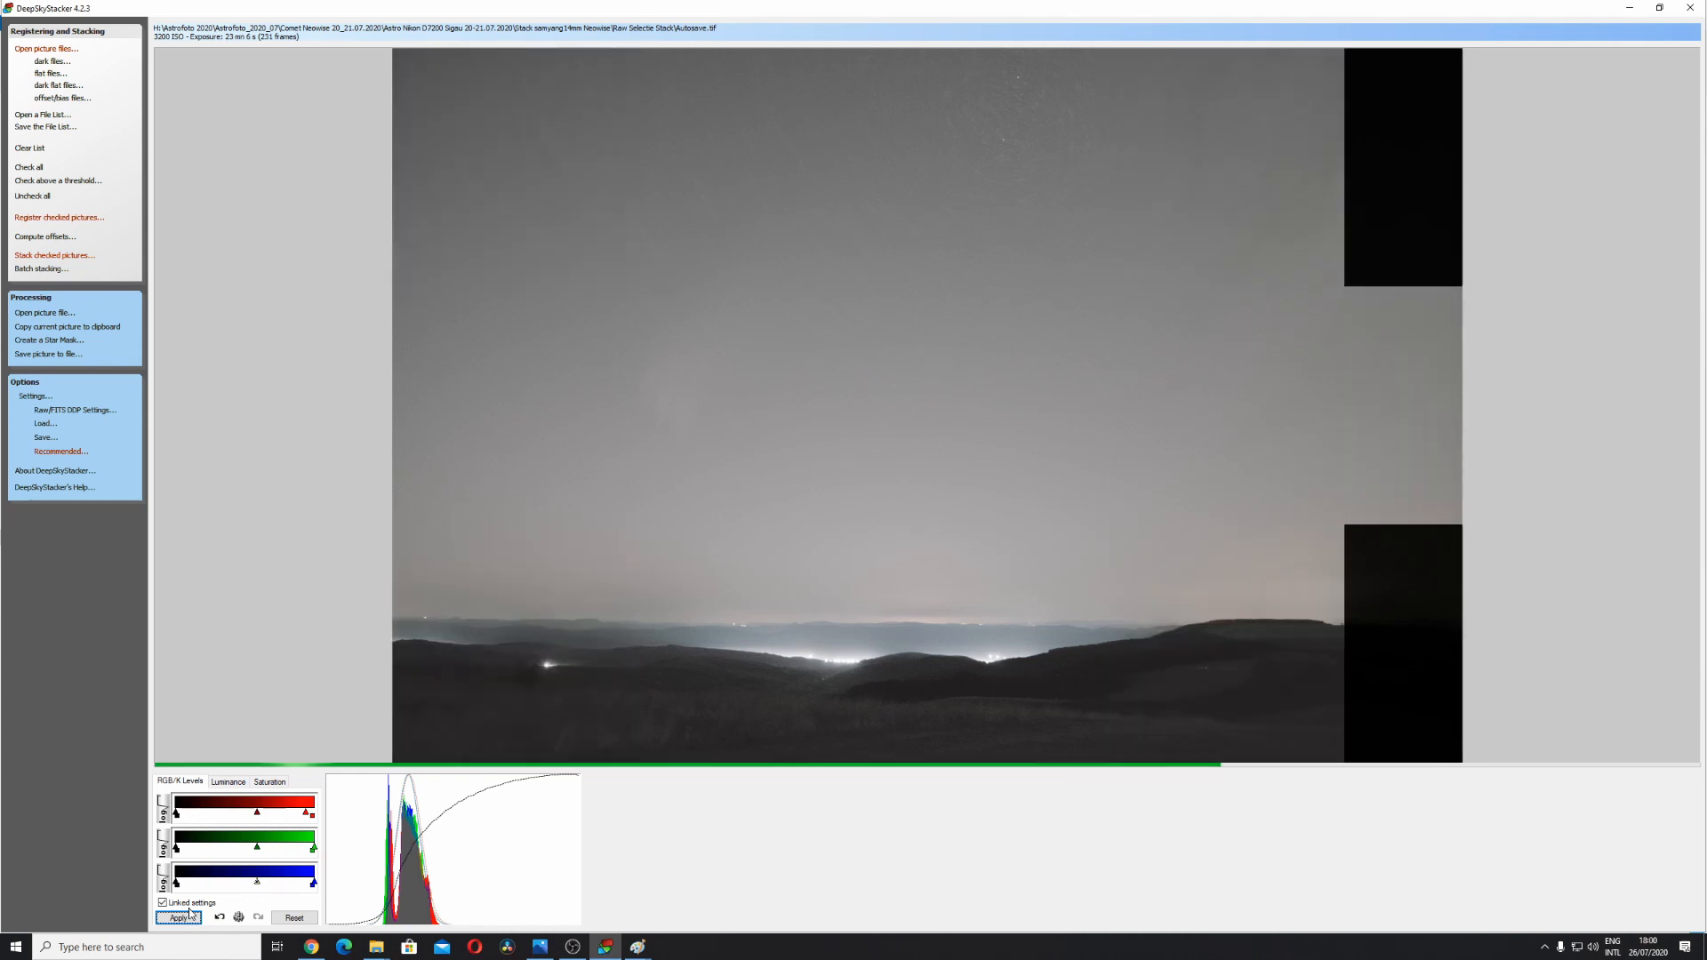
left_click(177, 918)
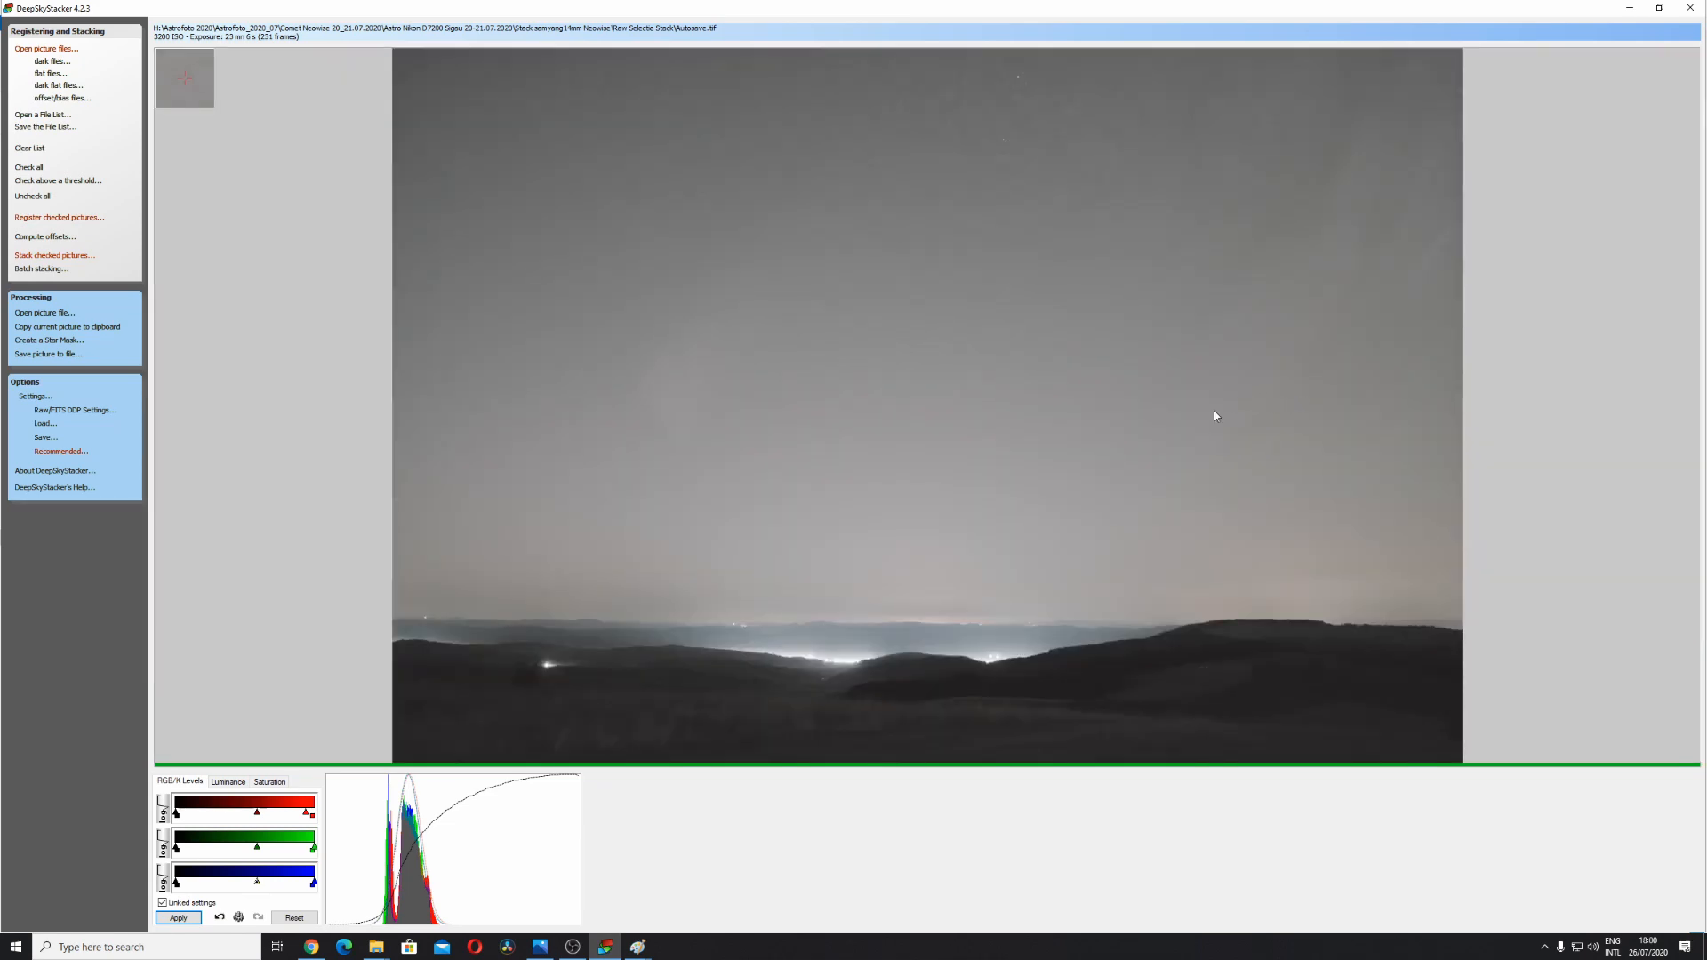
Switch the 14mm timelapse frames to Comet Stacking mode in Stacking Parameters
left_click(58, 256)
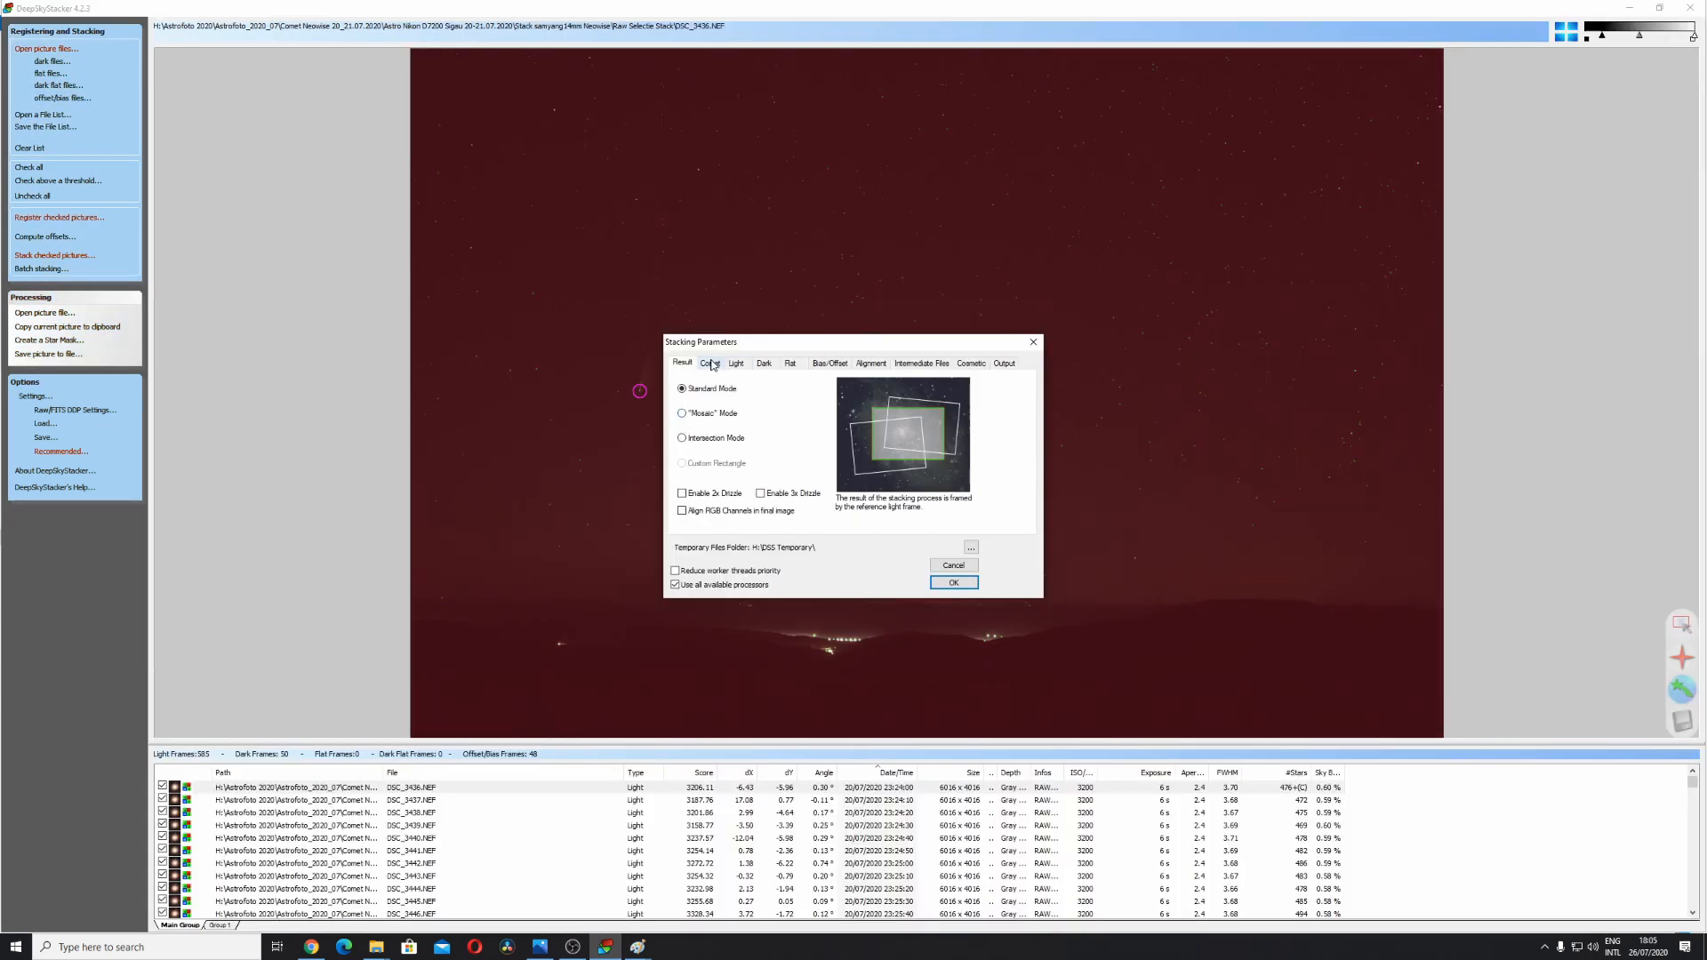
left_click(710, 363)
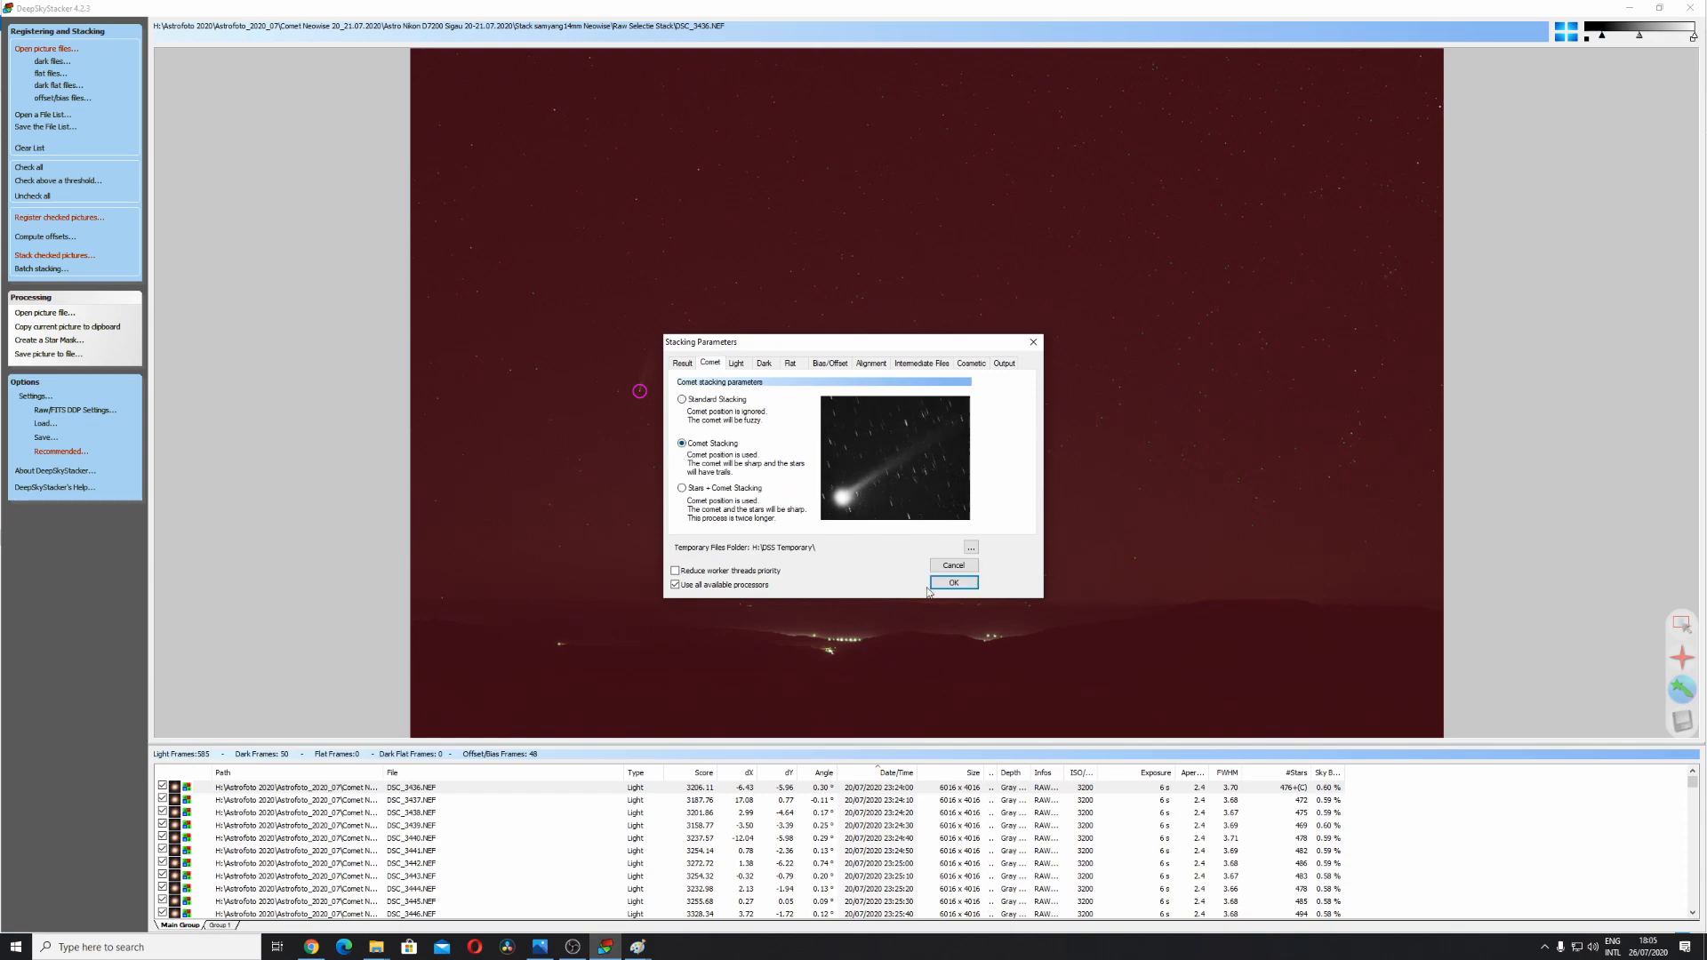
left_click(954, 582)
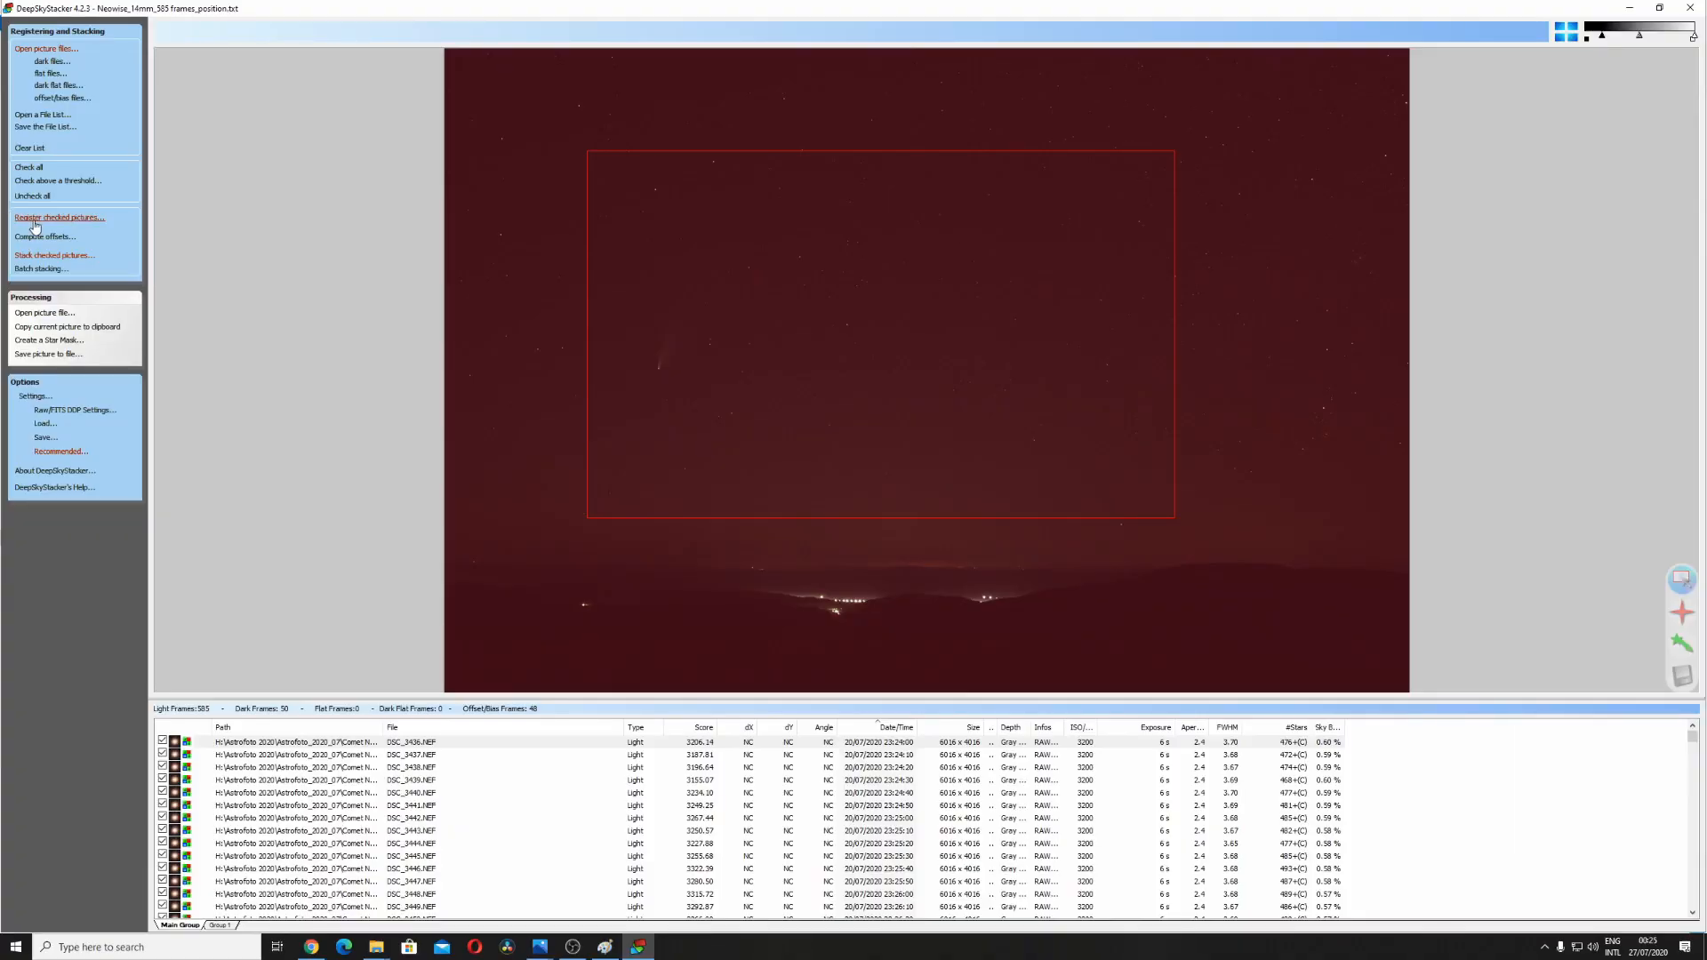